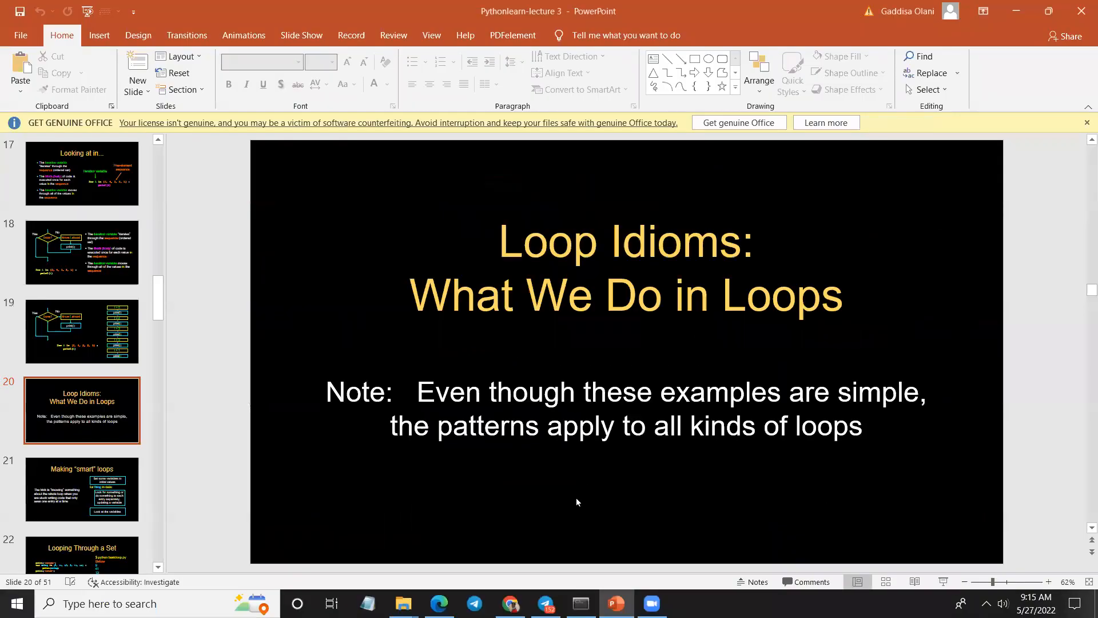
mouse_move(472, 485)
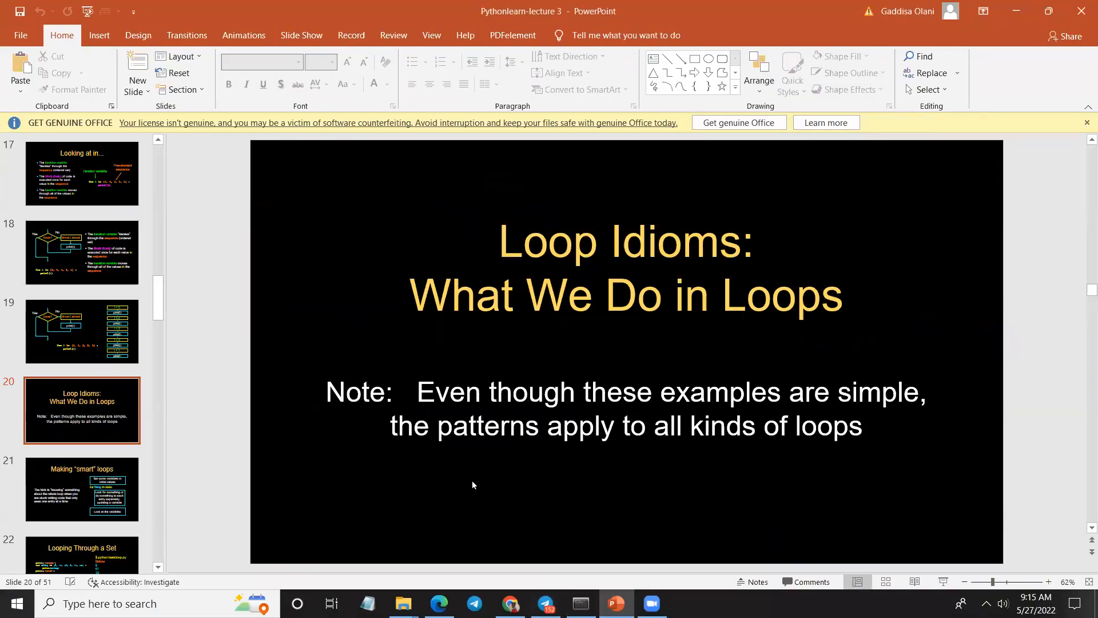
Step: Switch to the Jupyter tab and cut the old docstring and student-list cells
click(510, 603)
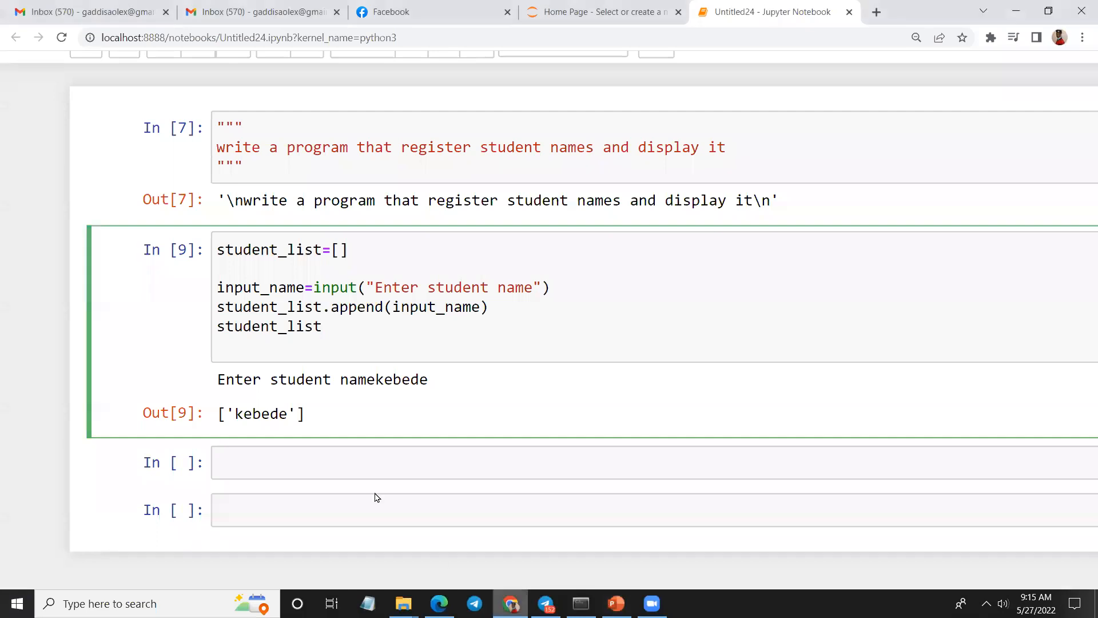
scroll(up, 3)
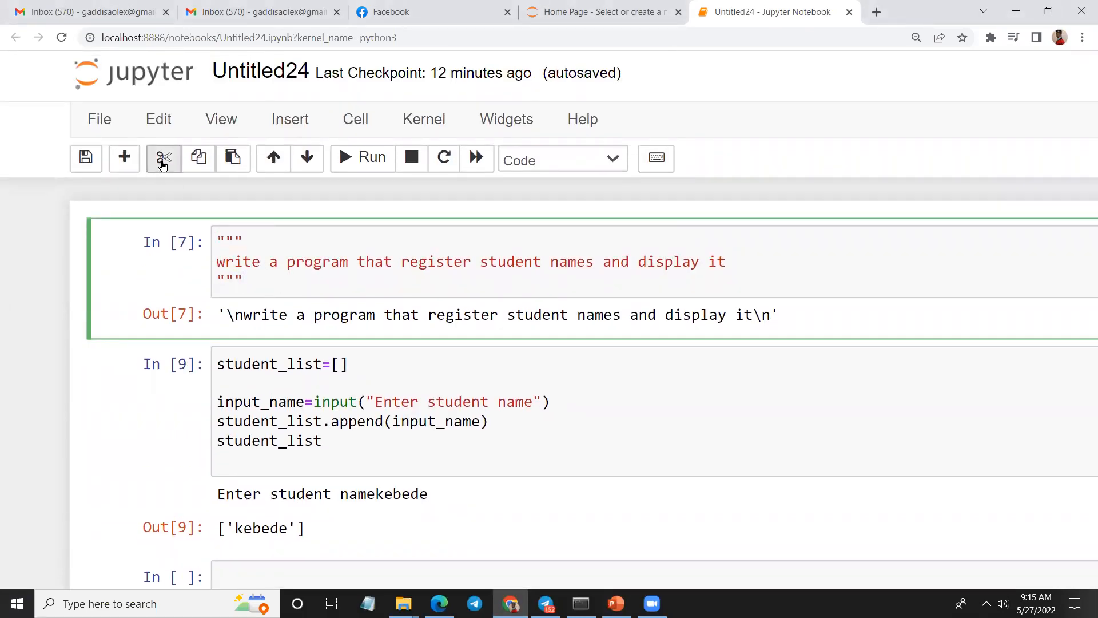
click(163, 158)
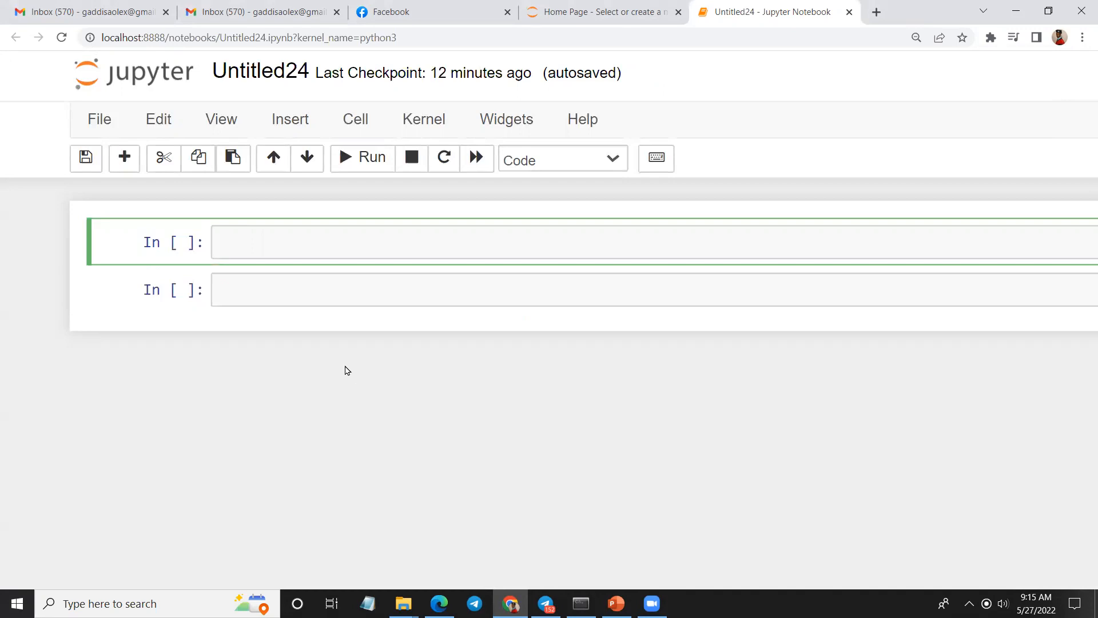
Step: Type a for loop over range(1,10) that prints i in the first empty cell
click(561, 243)
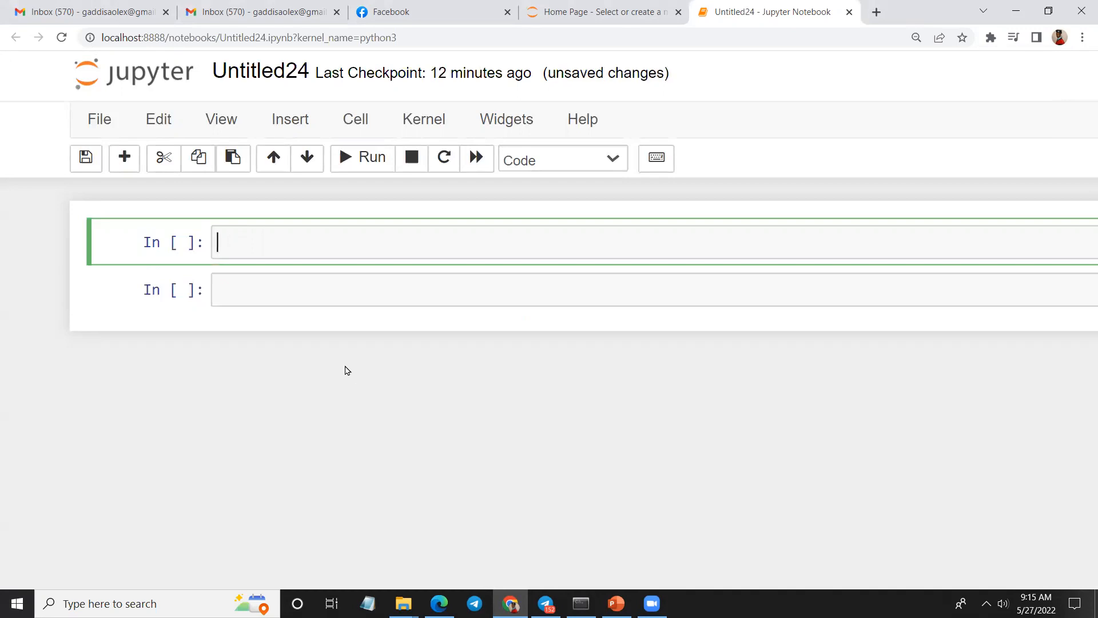
text(for)
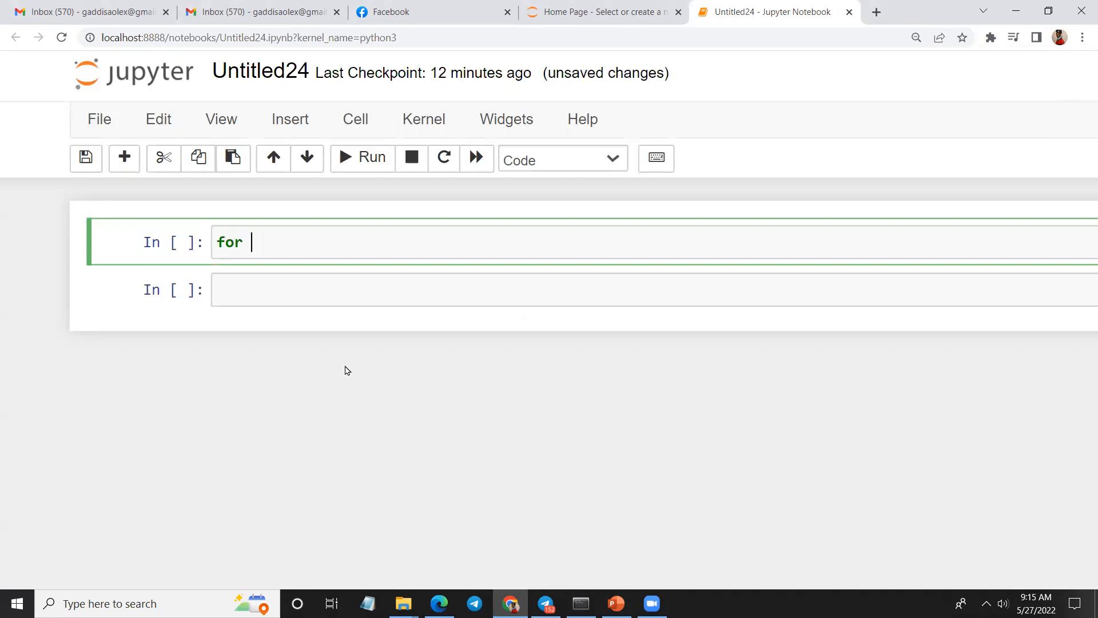
text(i i)
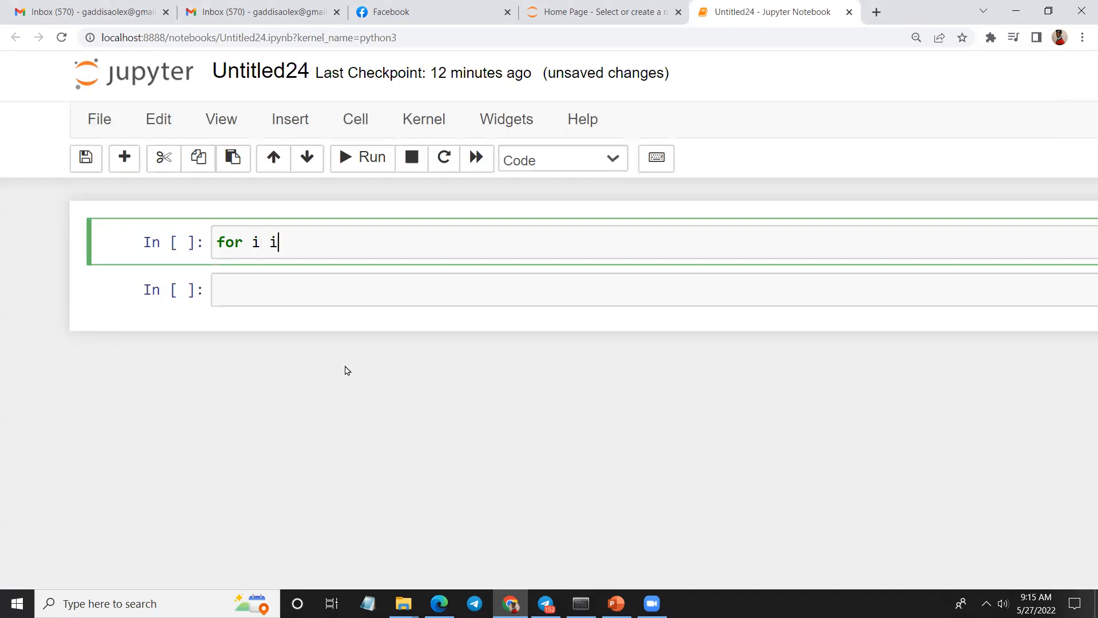
text(n range)
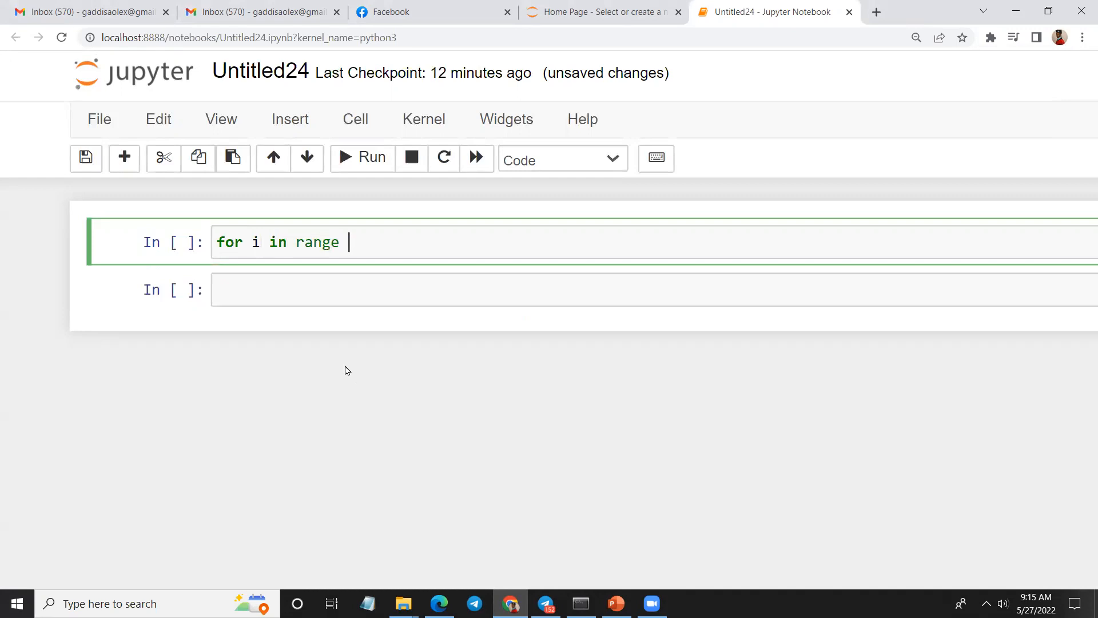
text(())
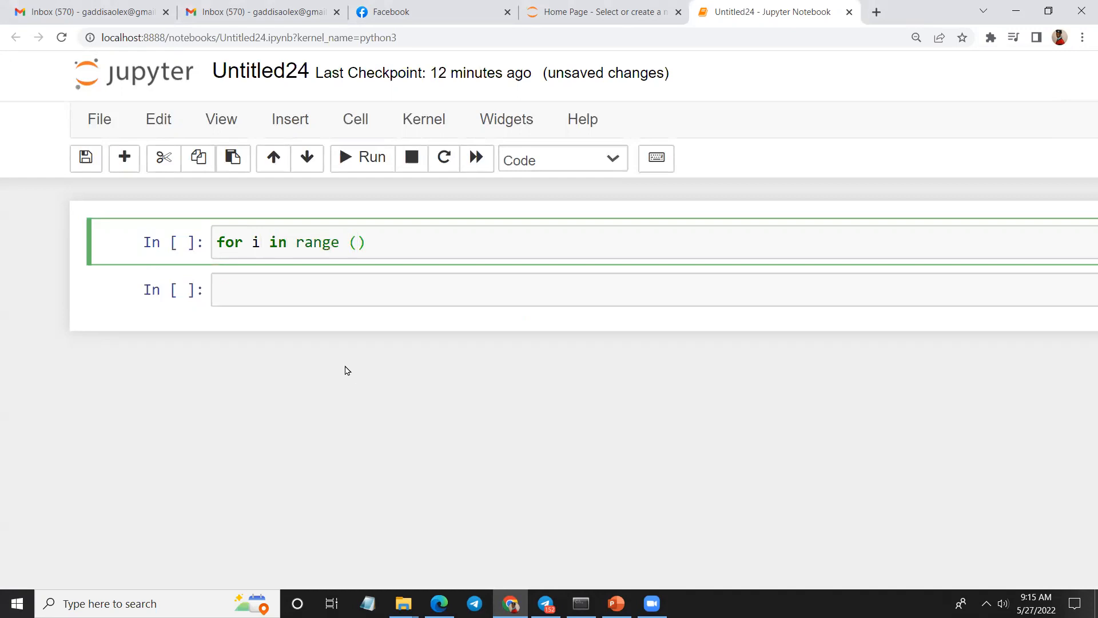
click(356, 242)
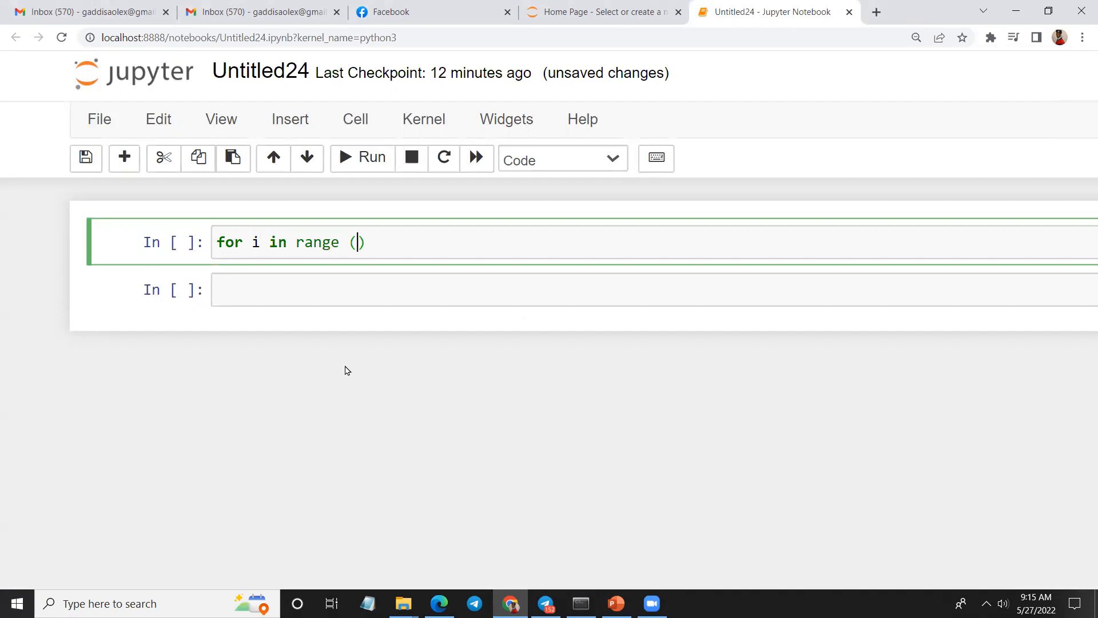
text(1,10)
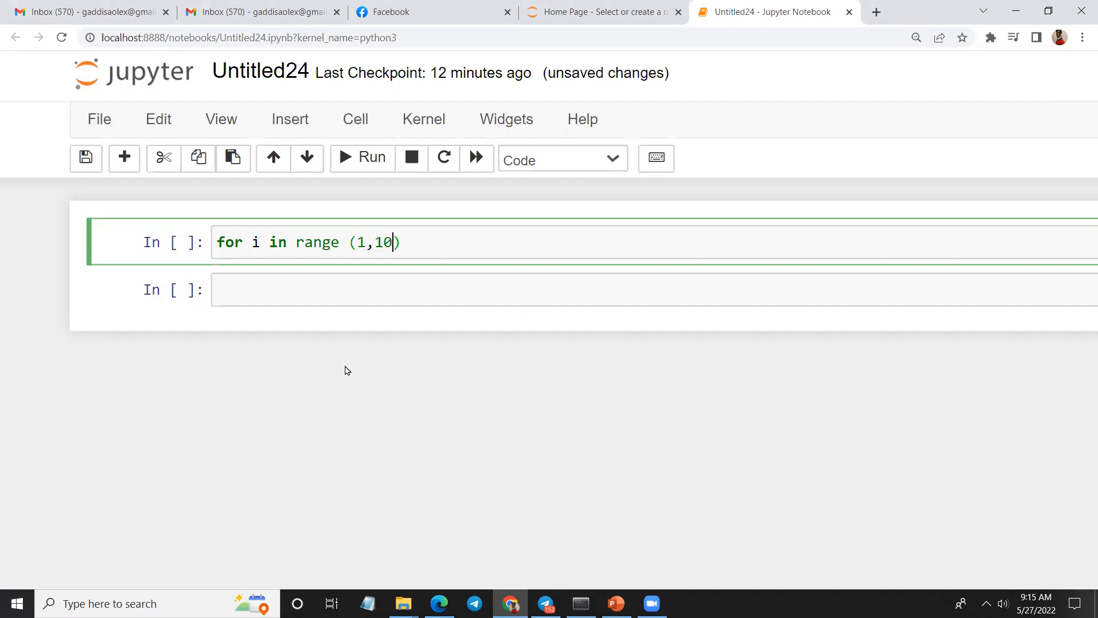
text(:)
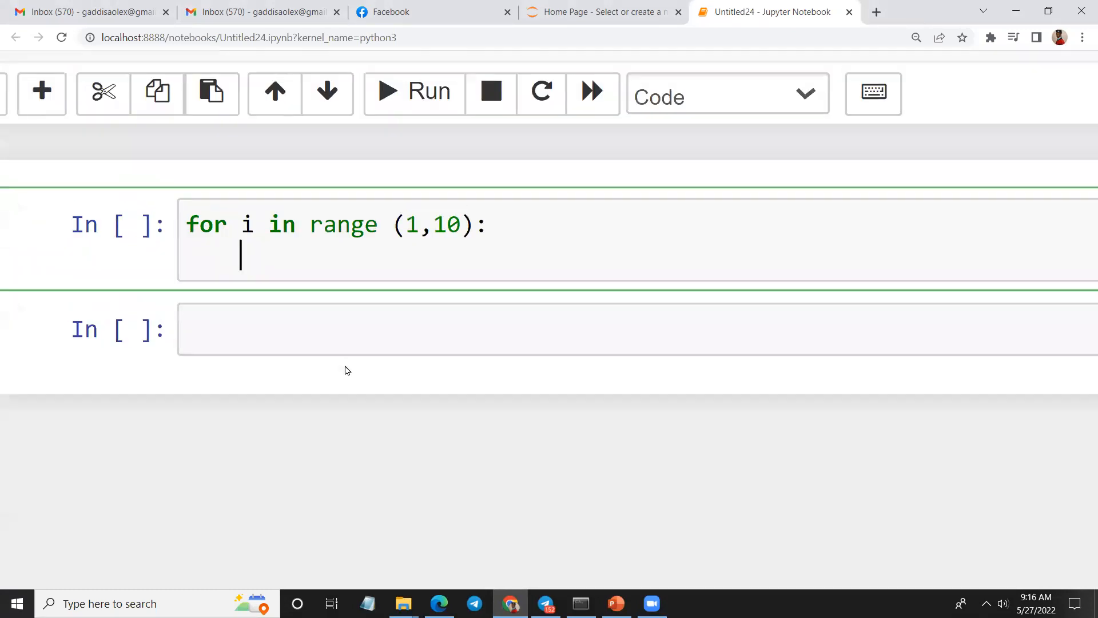
text(prin)
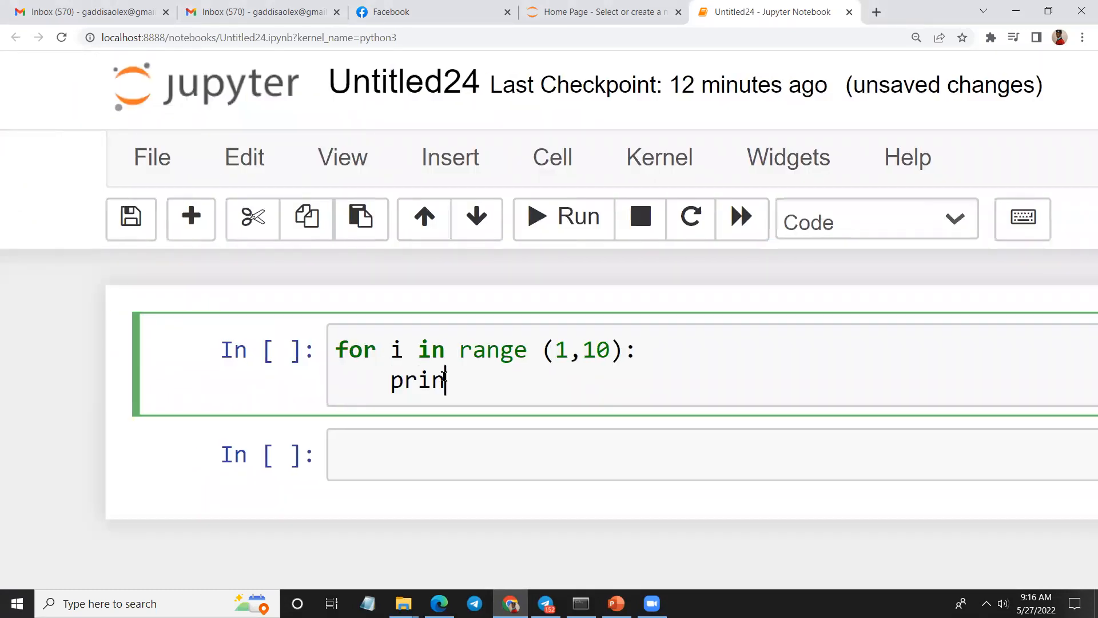
text(t(i))
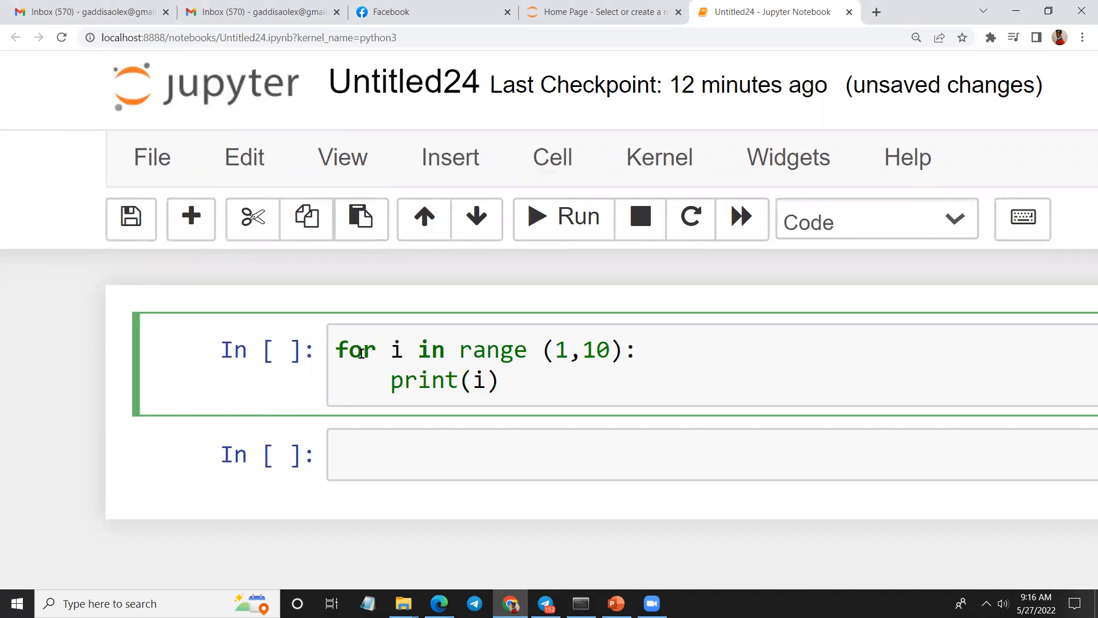
Step: Highlight for, range and the end value 10 to explain them, then run it
double_click(354, 349)
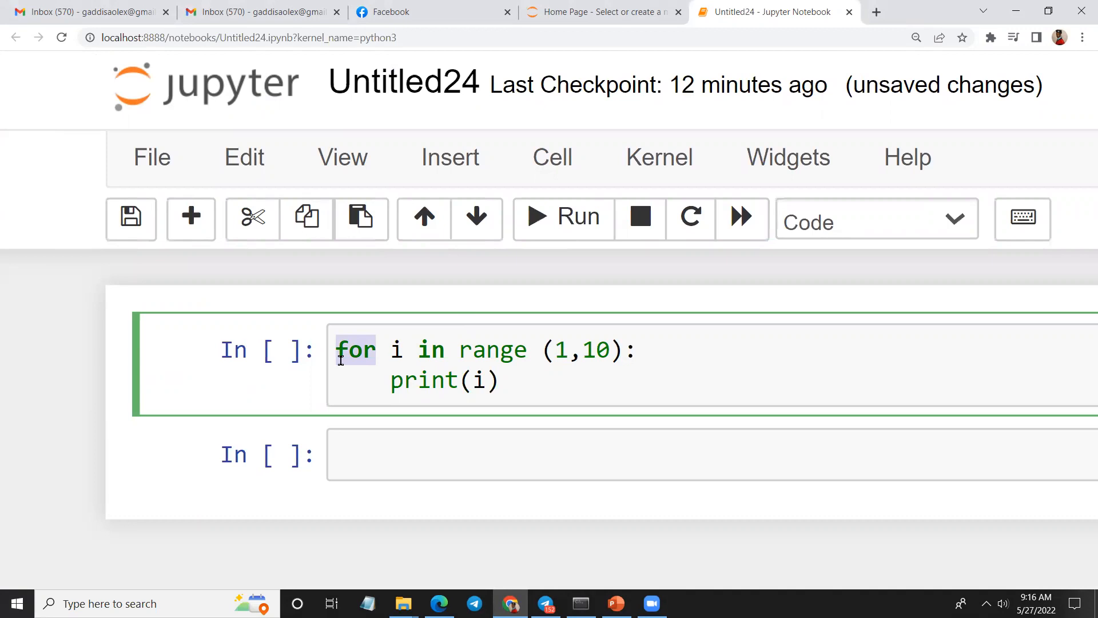
double_click(493, 349)
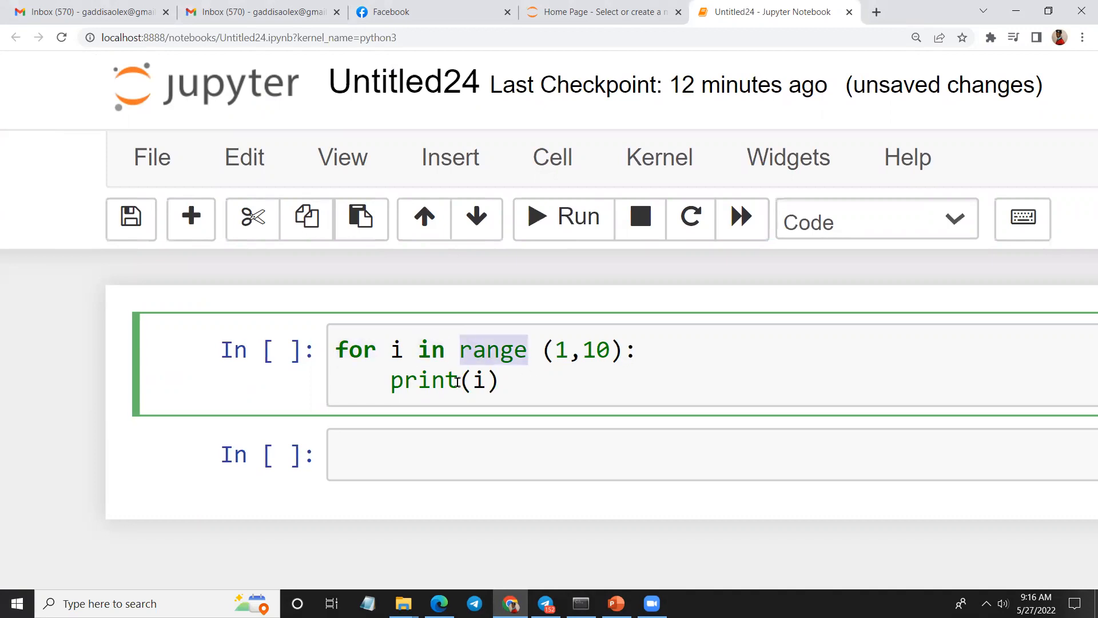
double_click(354, 349)
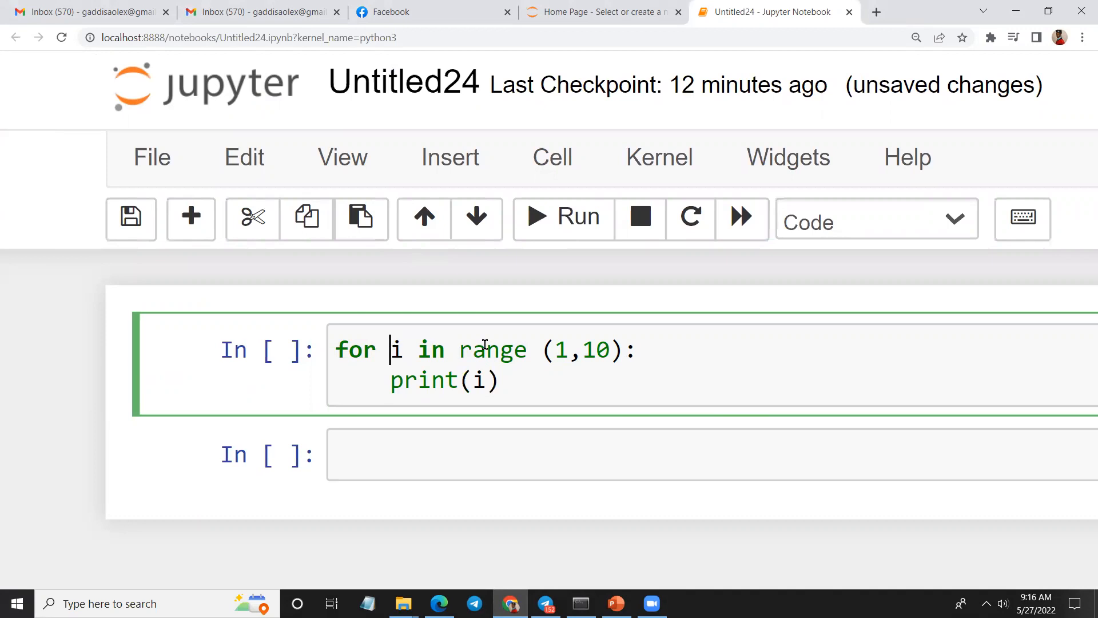
double_click(596, 350)
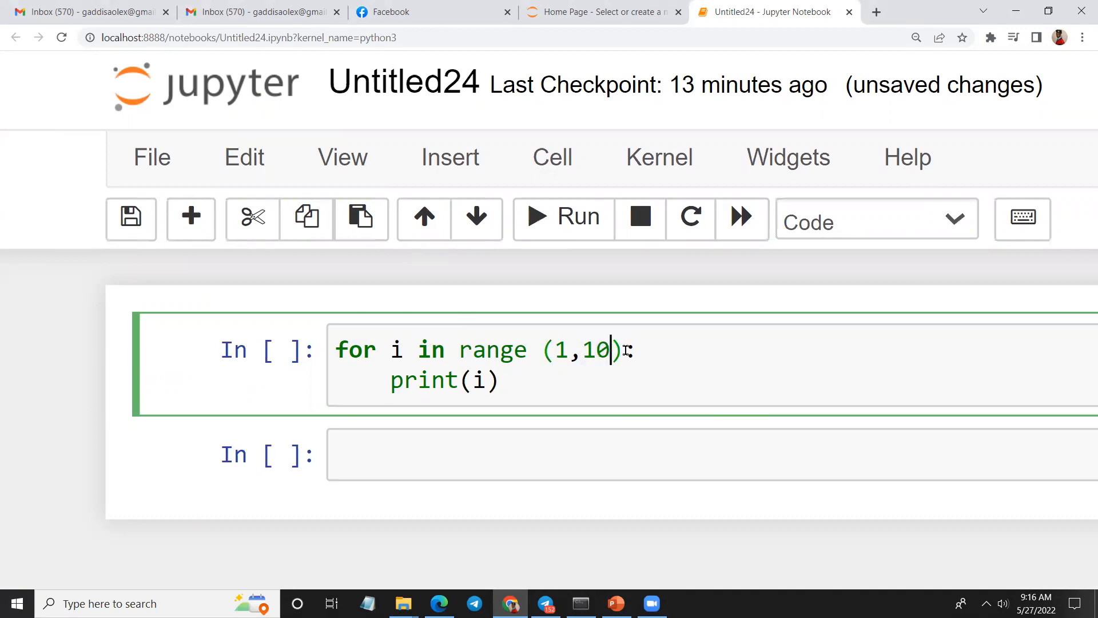
text(])
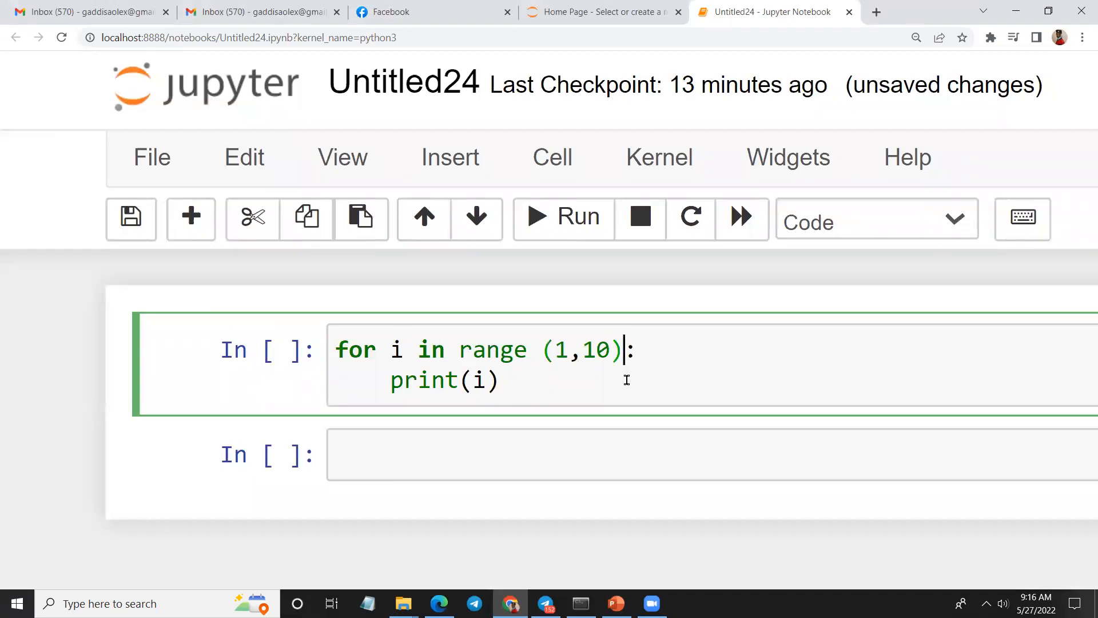
double_click(595, 349)
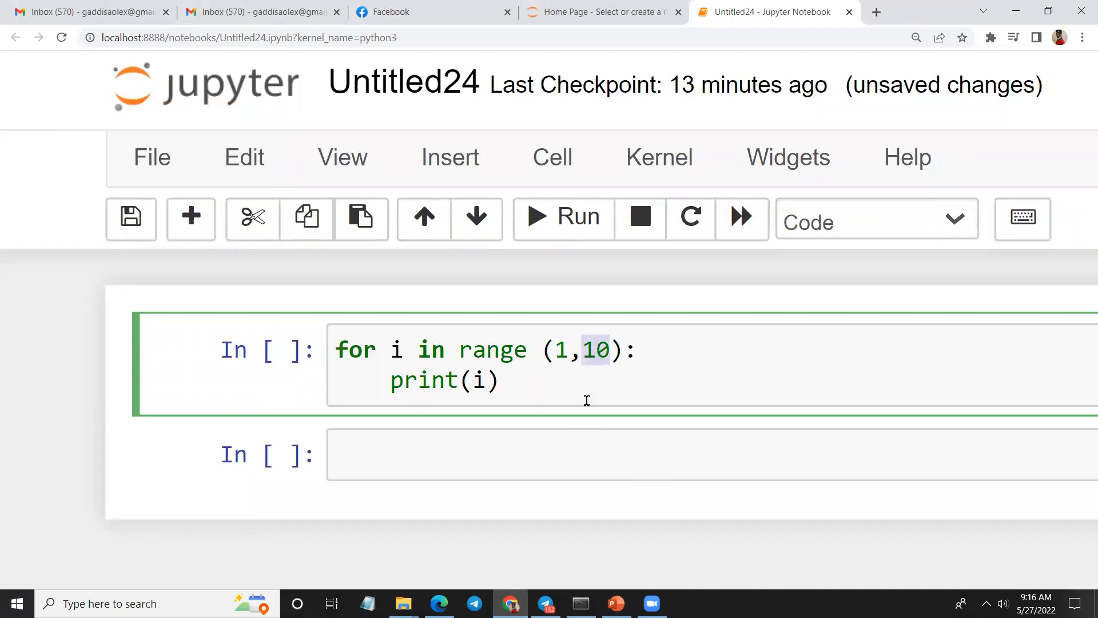
click(553, 349)
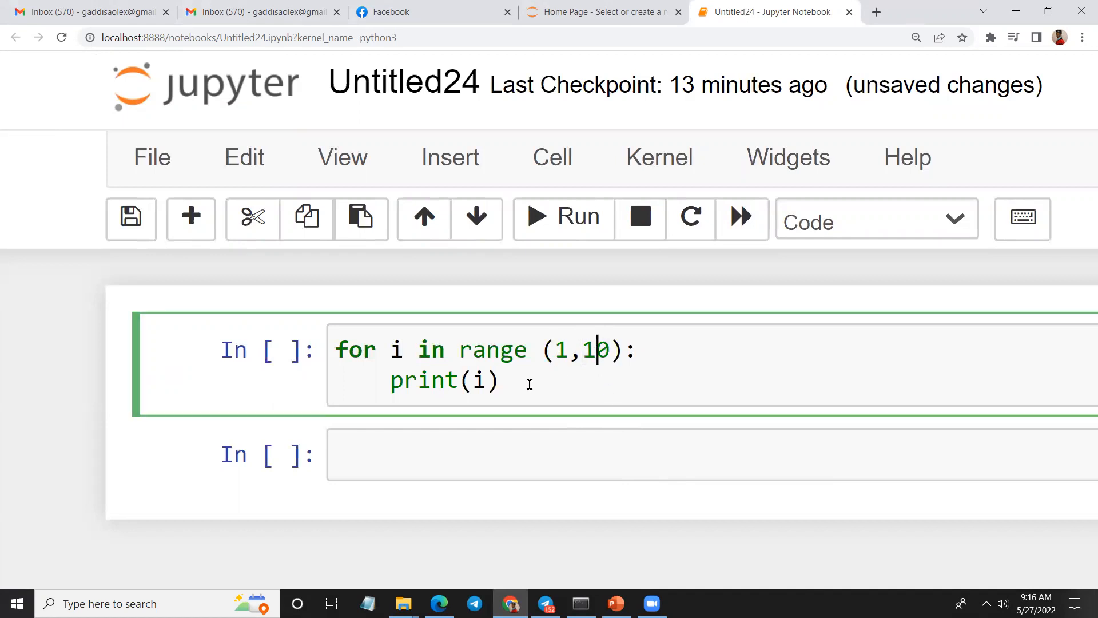
click(563, 218)
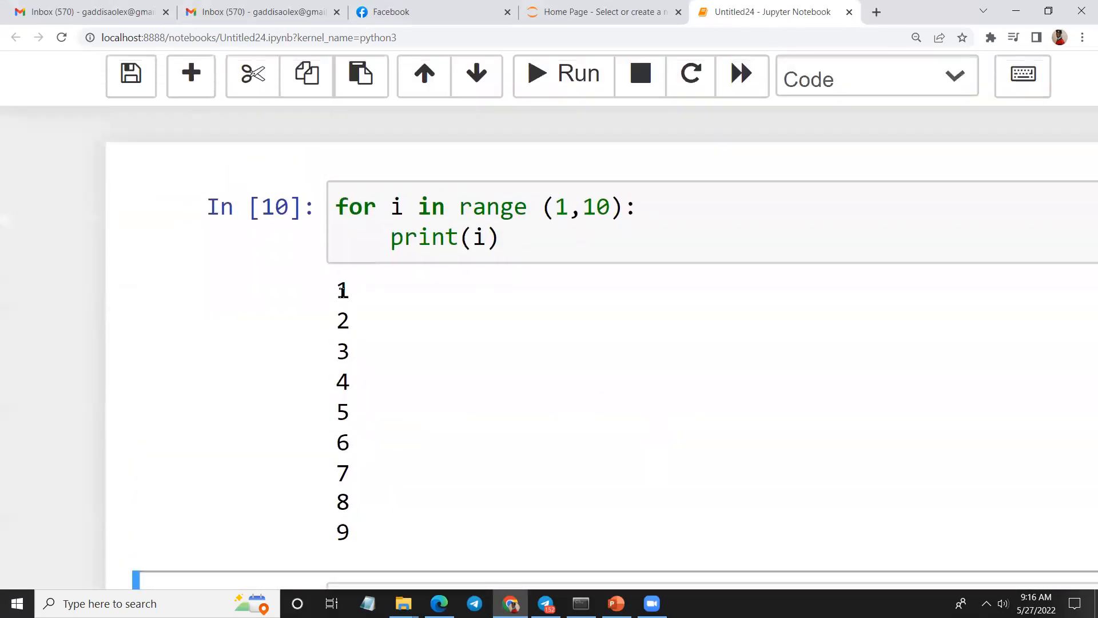
mouse_move(717, 242)
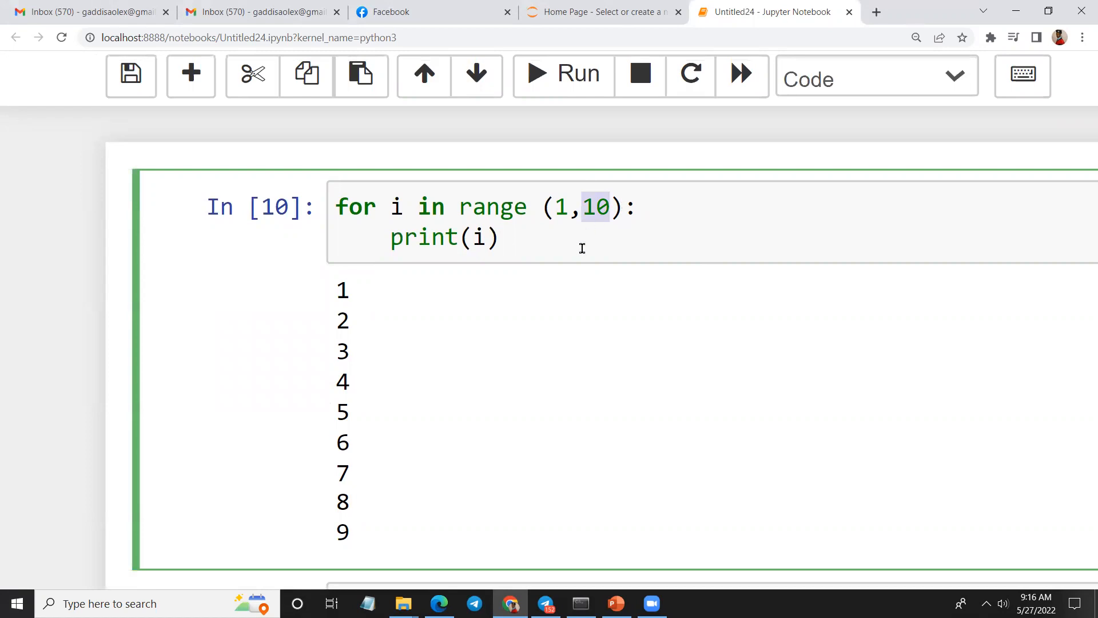
mouse_move(579, 486)
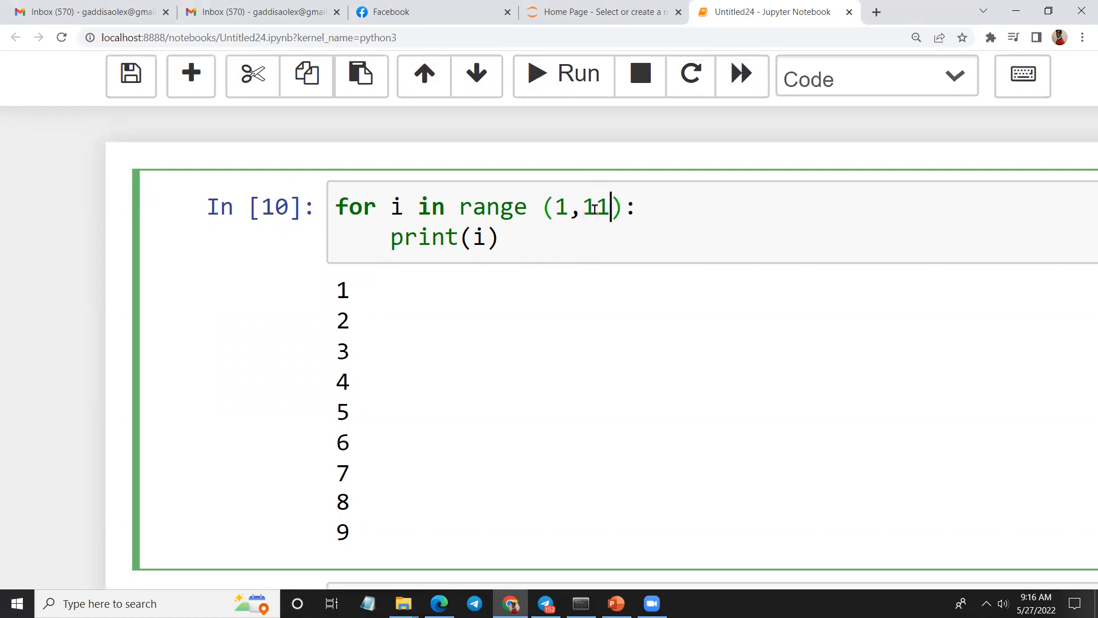
mouse_move(592, 219)
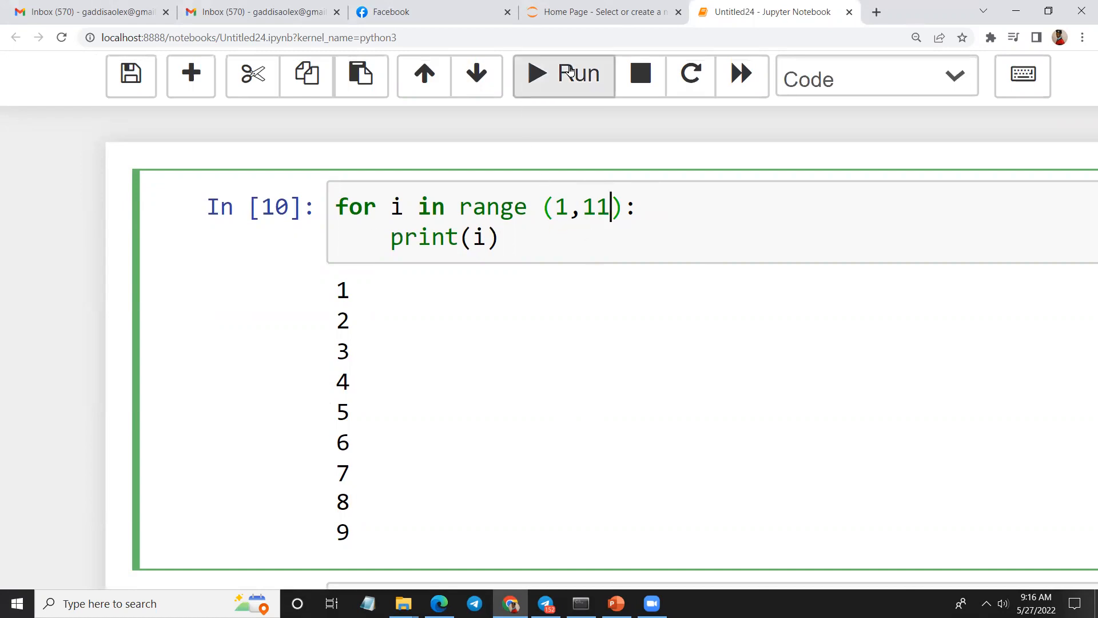
Step: Rerun the loop with range(1,11) so it prints 1 through 10
click(565, 74)
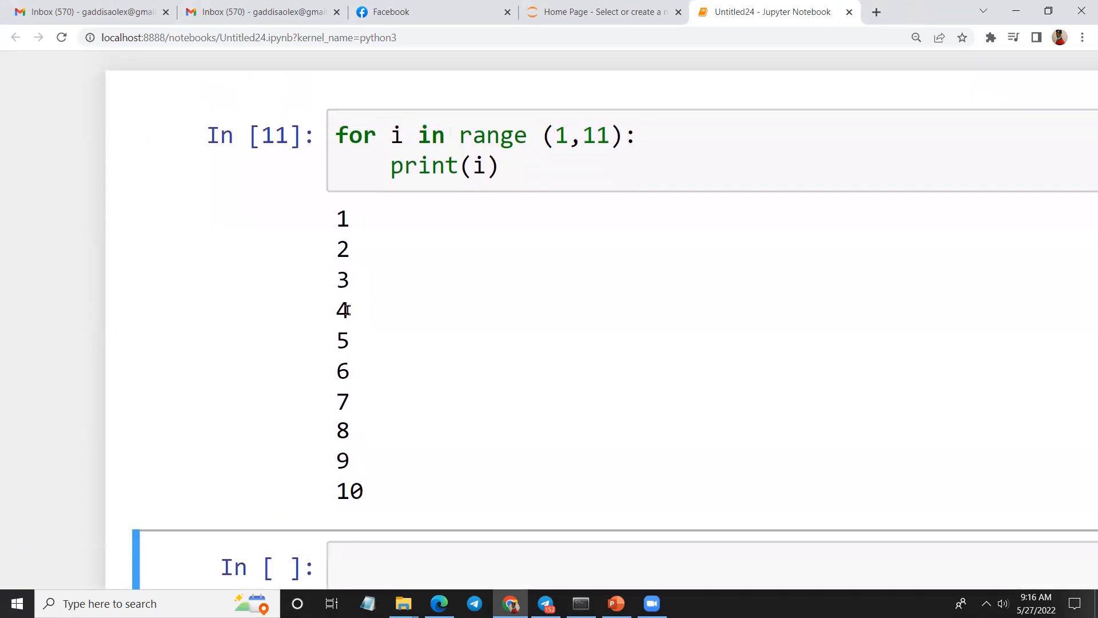
mouse_move(456, 458)
text(""")
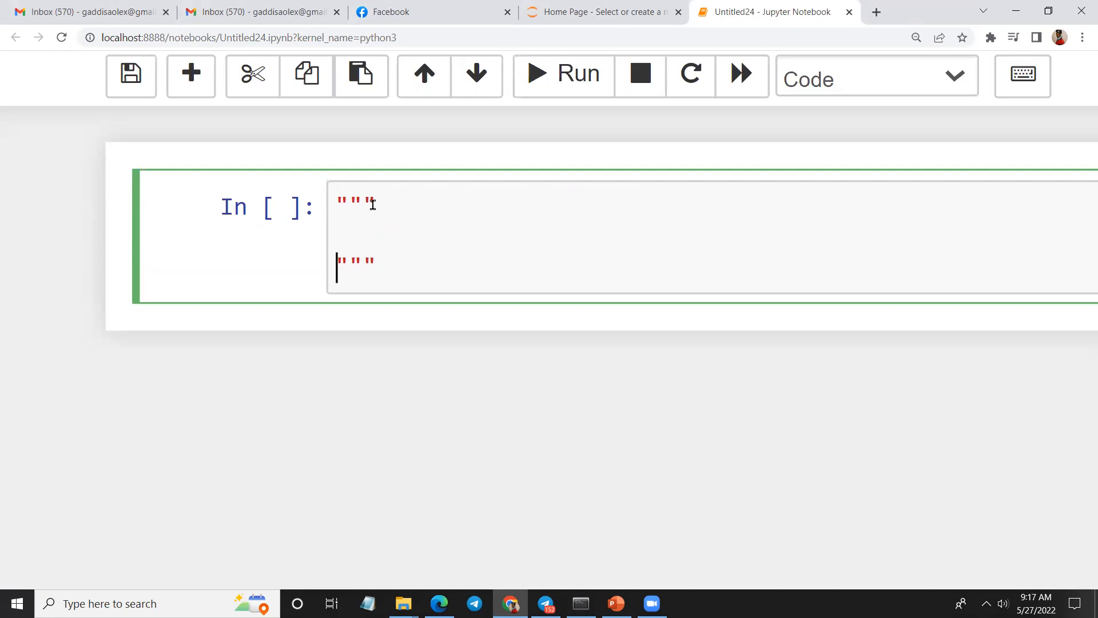
Step: Type the note 'write a program that calculates the sum of numbers between 1 and 100' and run it
text(write a r)
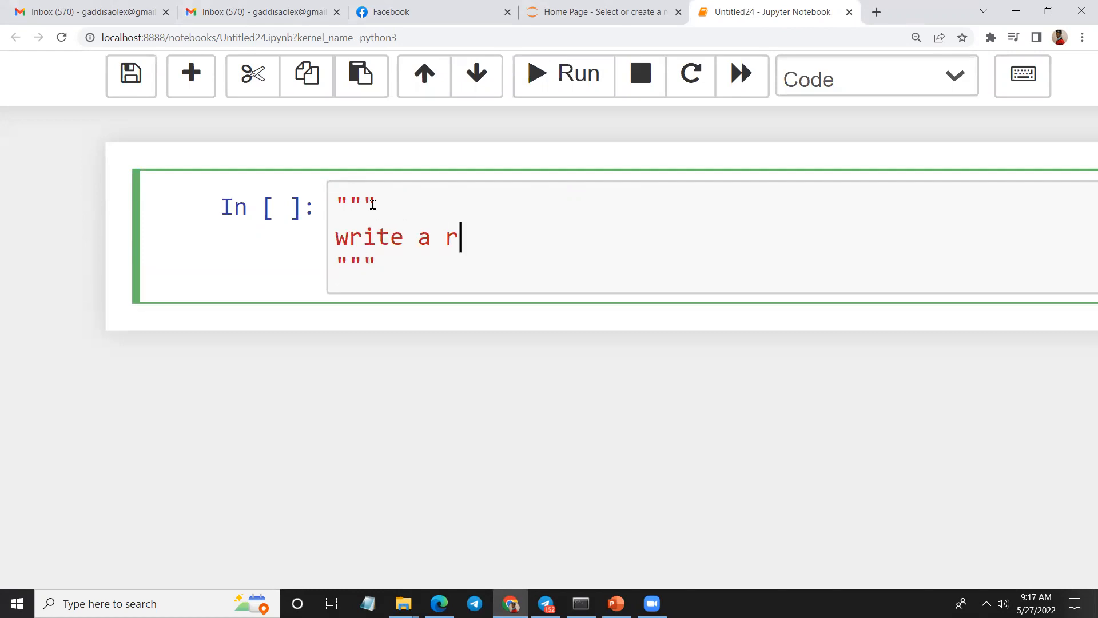
text(ogram)
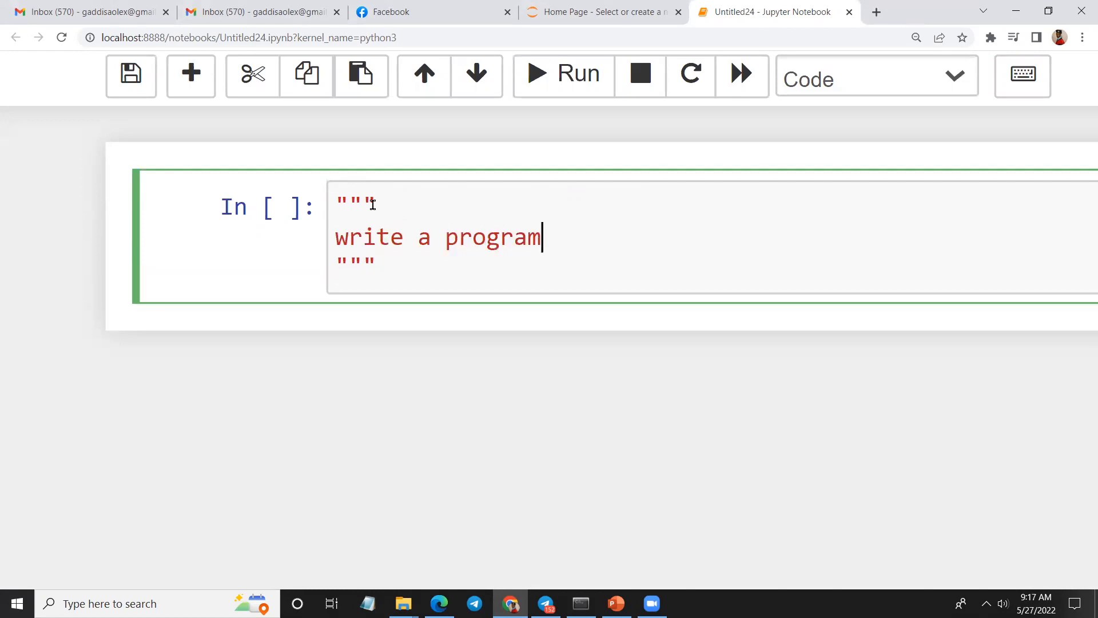
text(that ca)
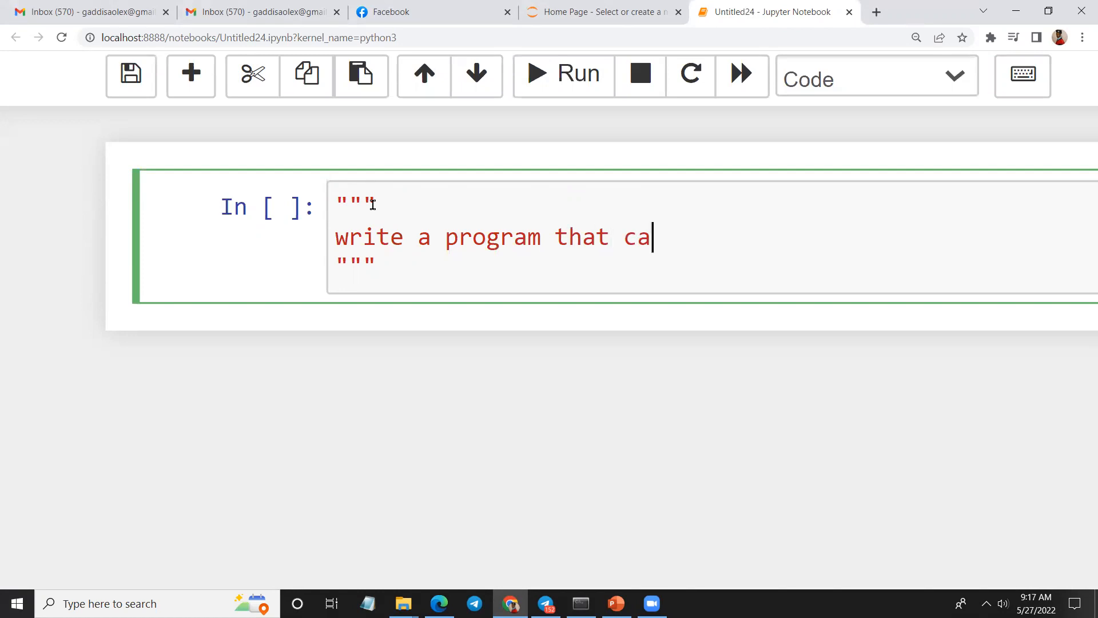
text(lculate t)
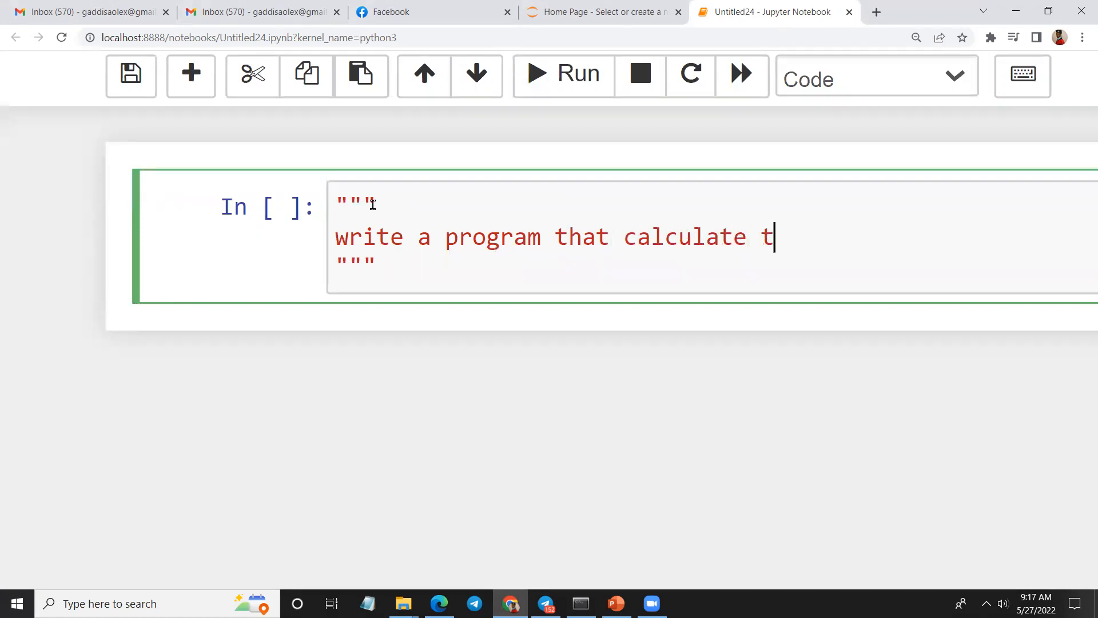
text(he sume)
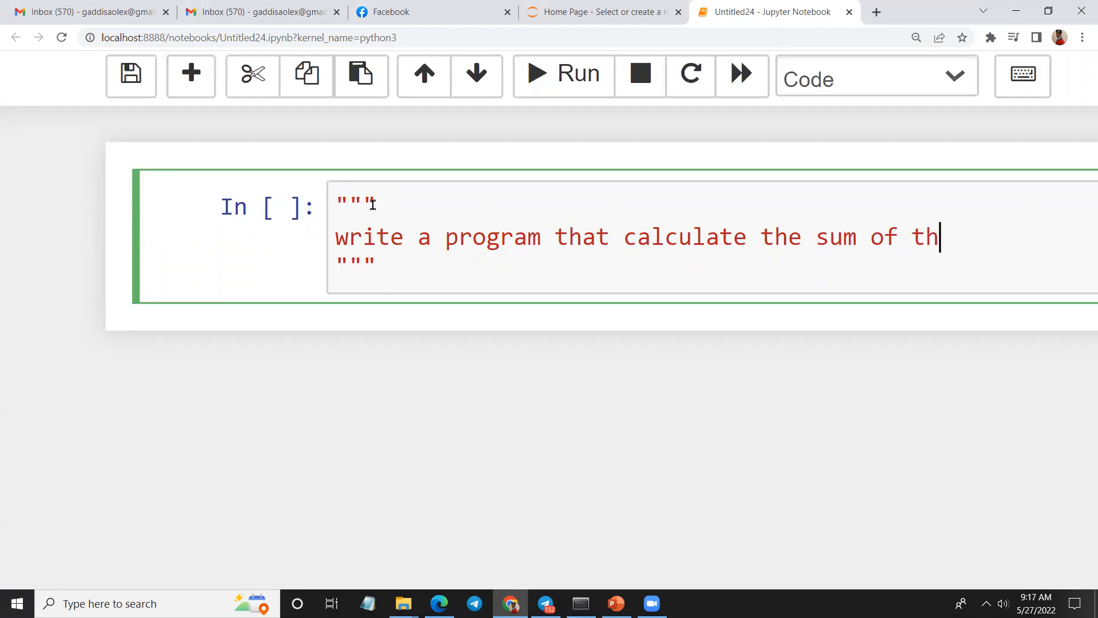
text(e)
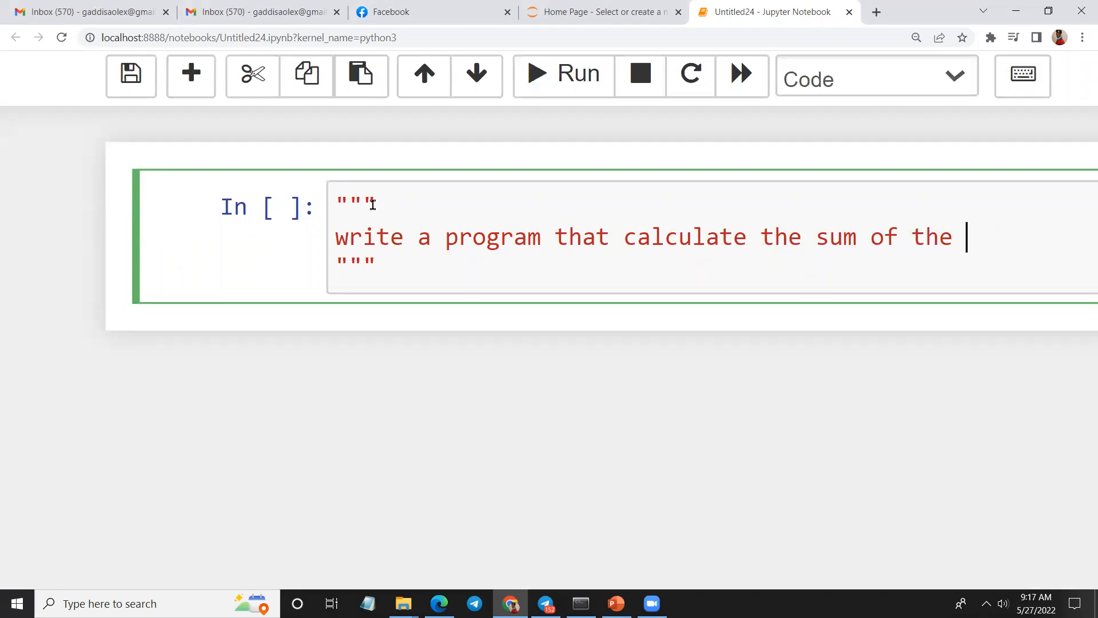
text(number be)
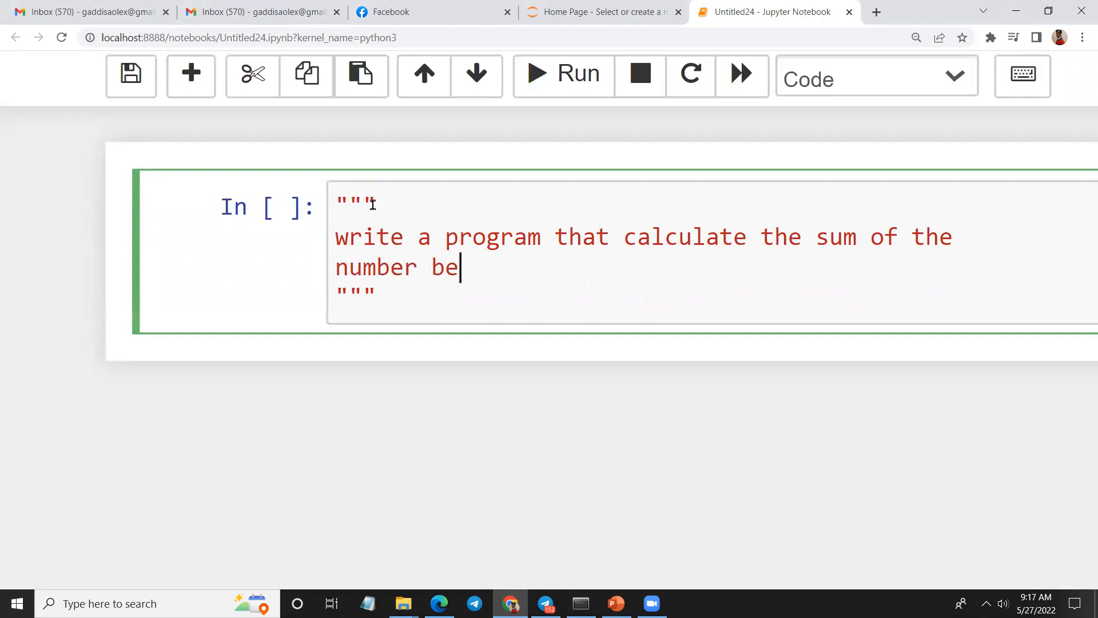
text(tween 1 and)
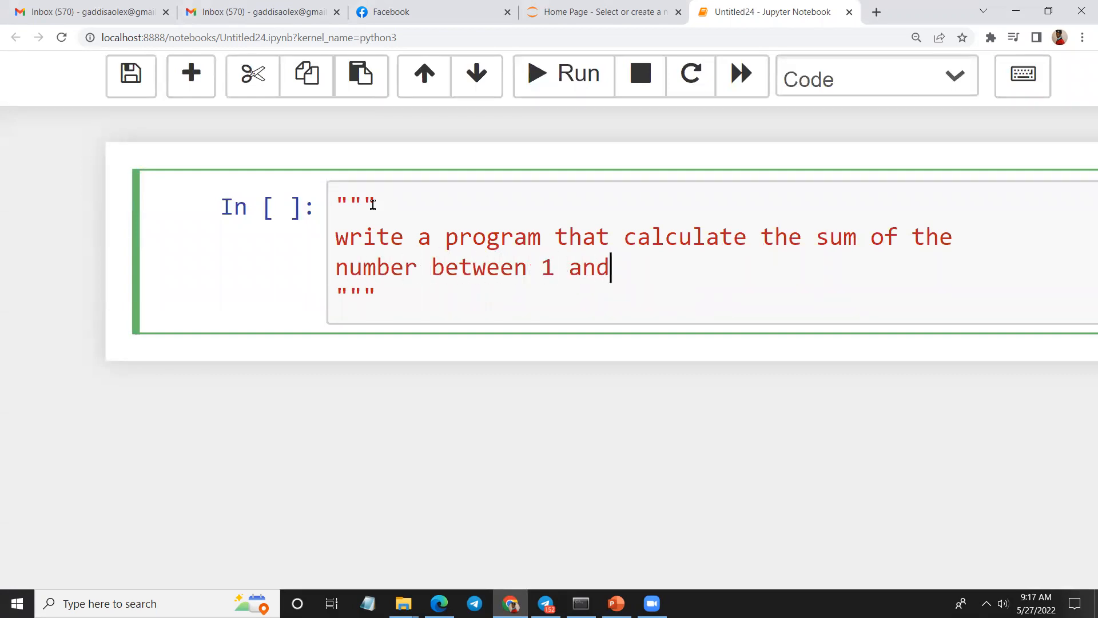
text(100)
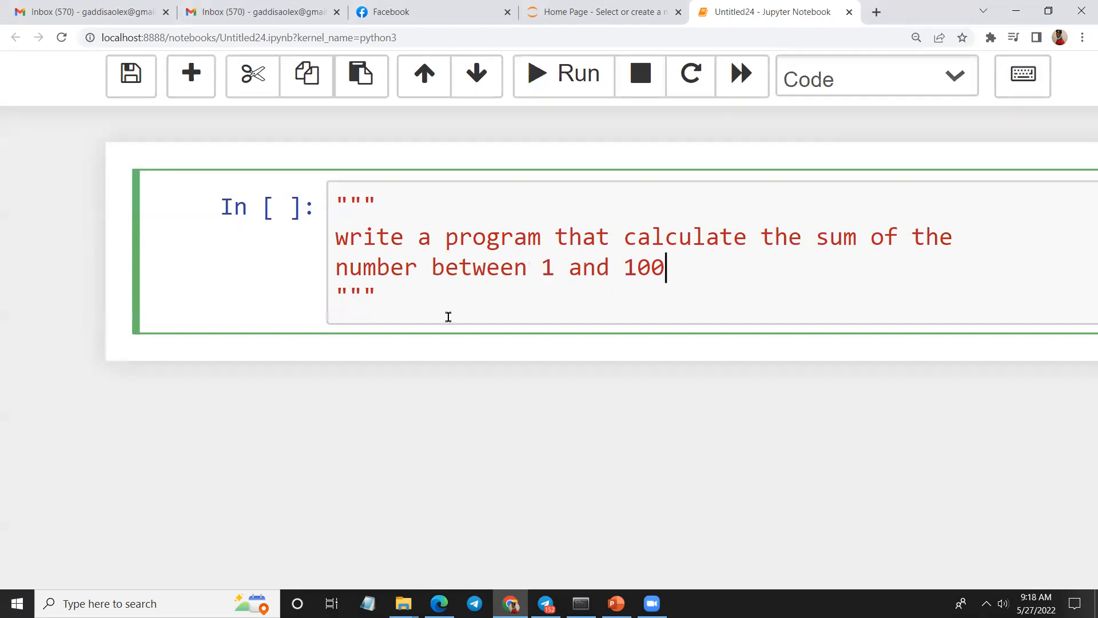
click(562, 74)
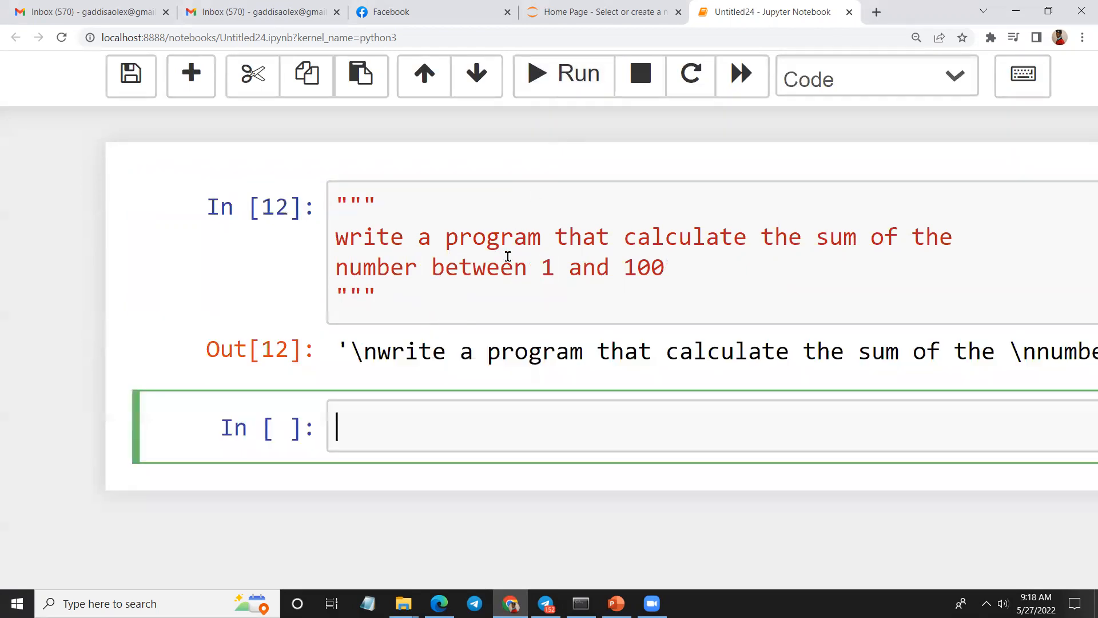
Step: Enter sum=0, a loop over range(1,101) accumulating sum, and print(i)
scroll(up, 3)
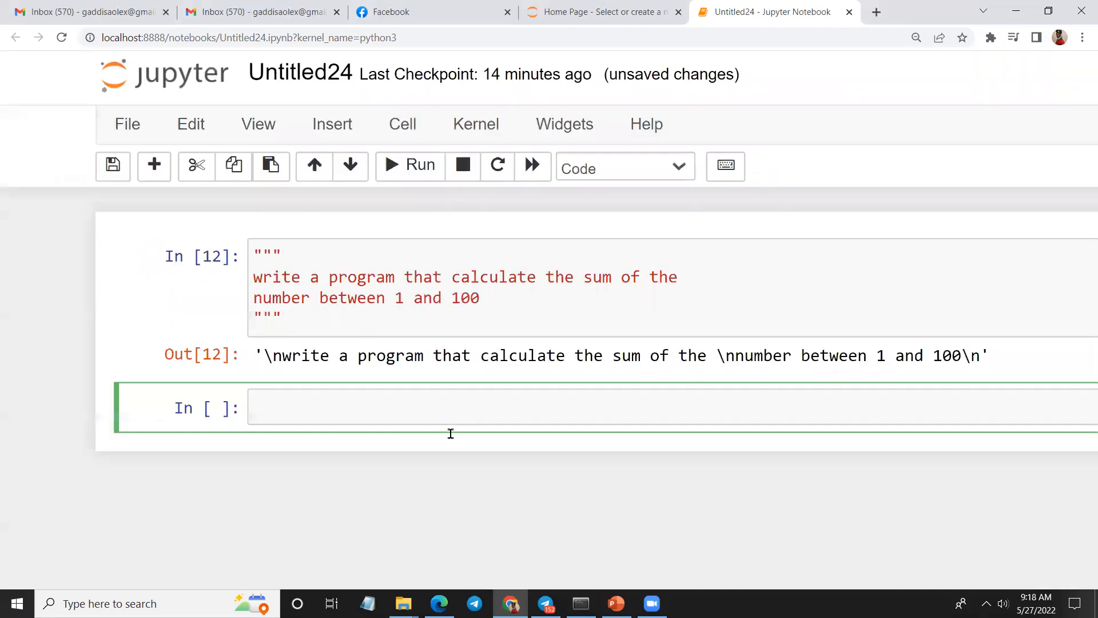
text(sum)
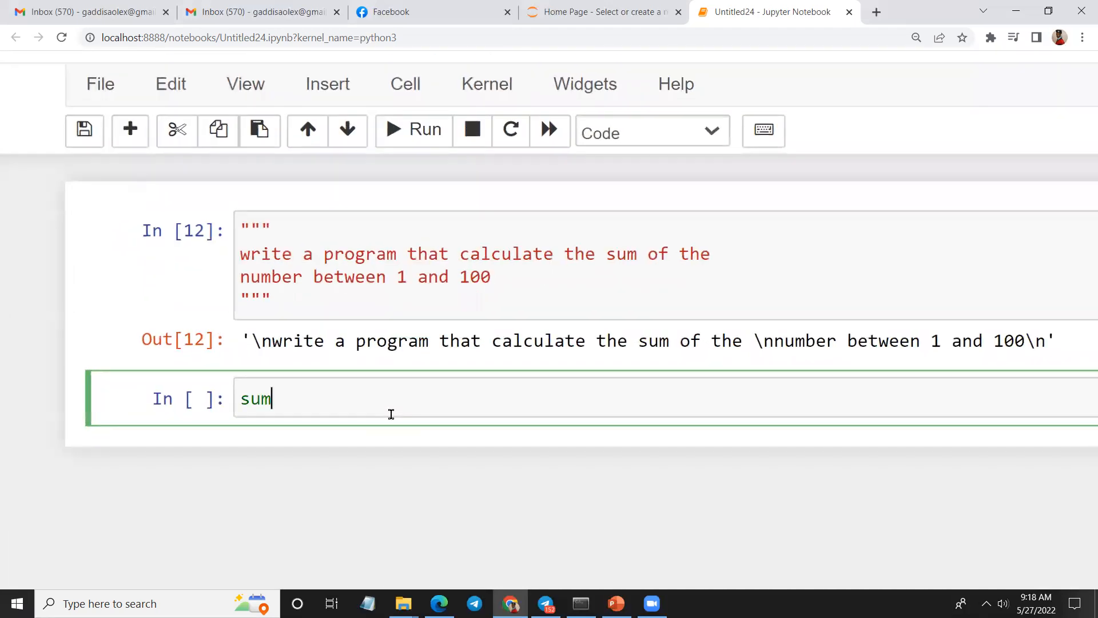
text(=0)
text(for)
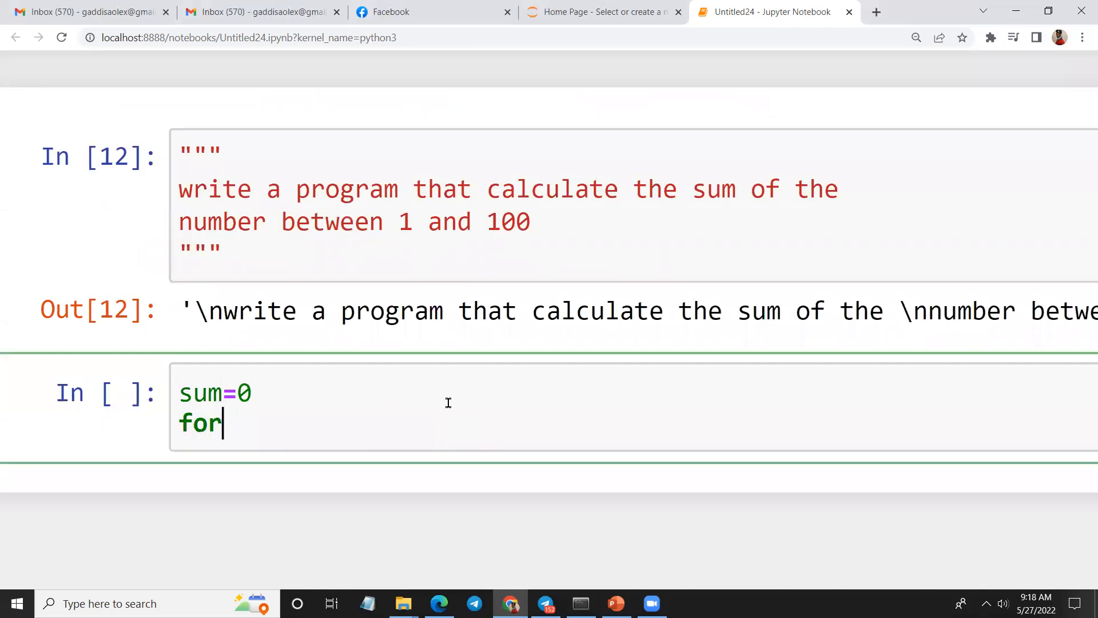
text(i i)
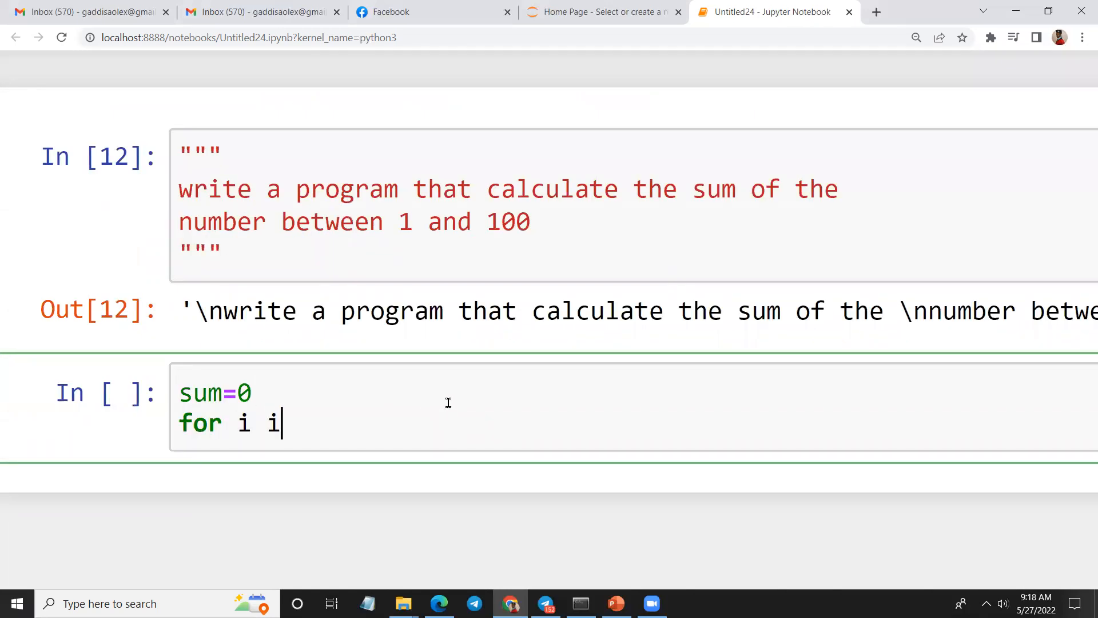
text(n range)
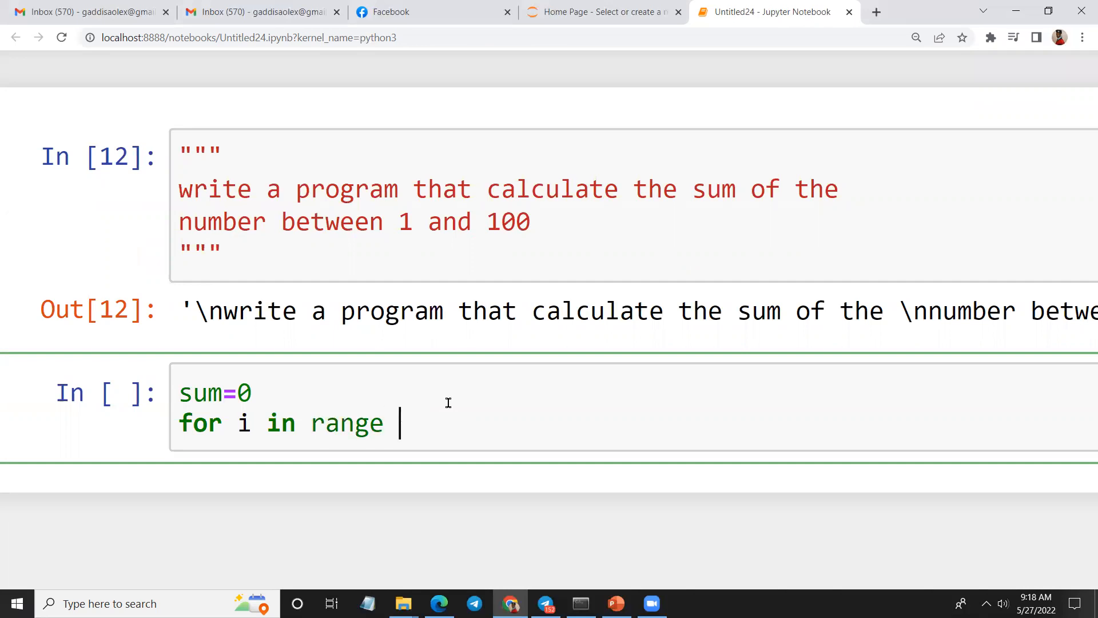
text((1,)
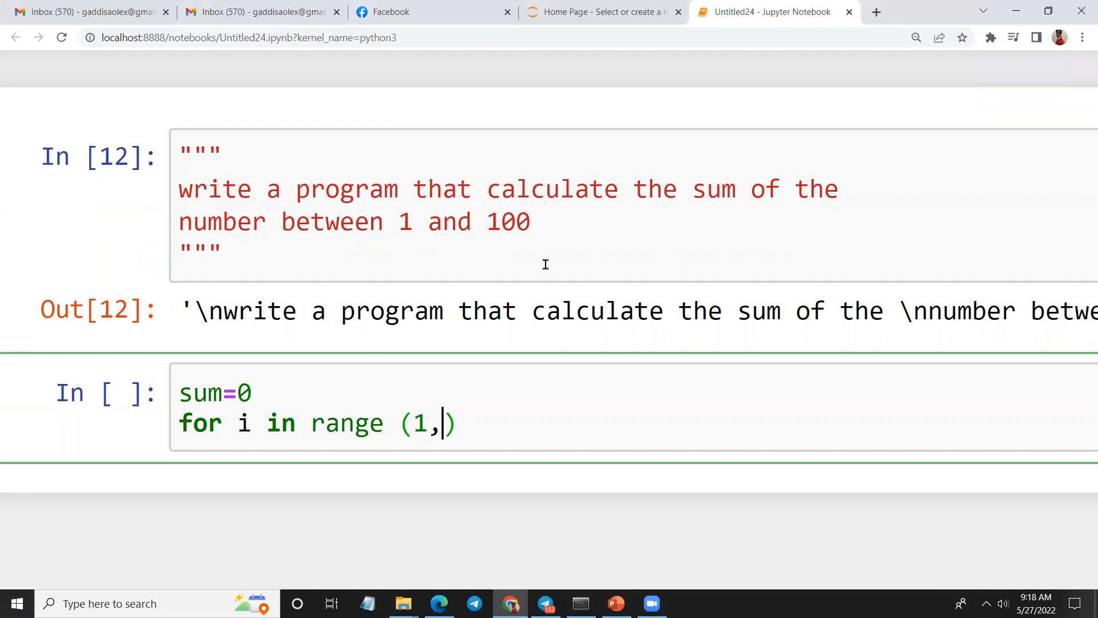
text(101))
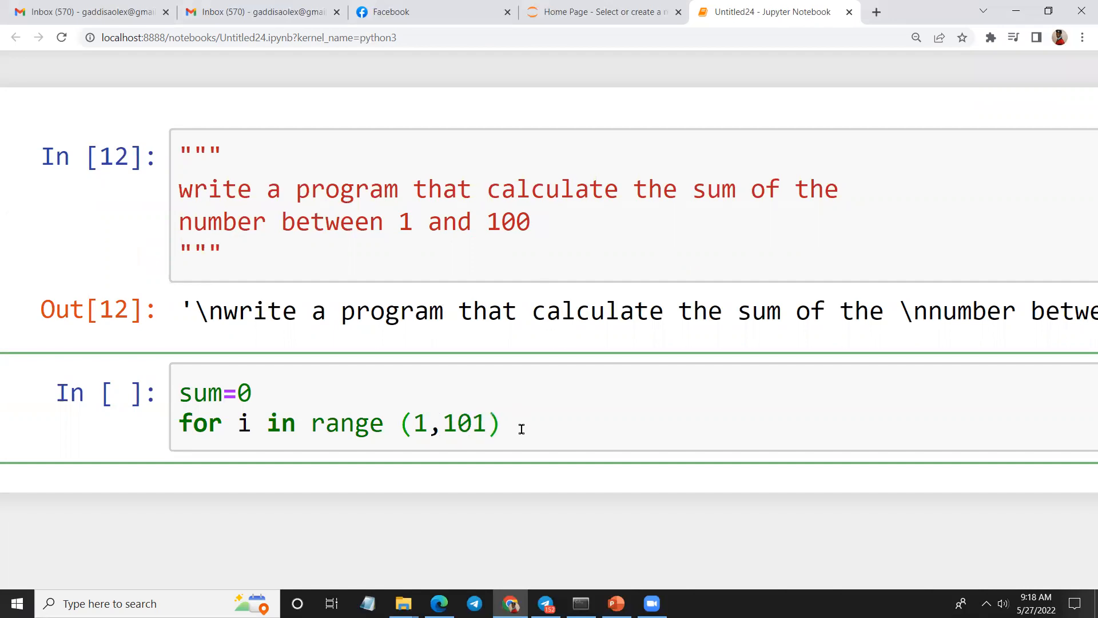
text(:)
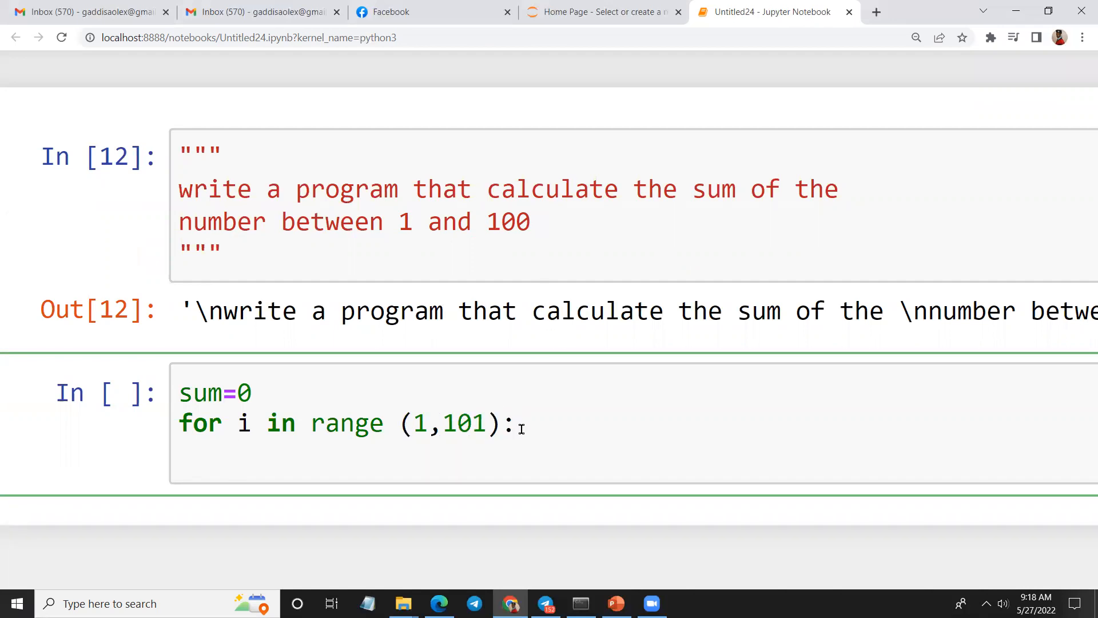
text(sum=s)
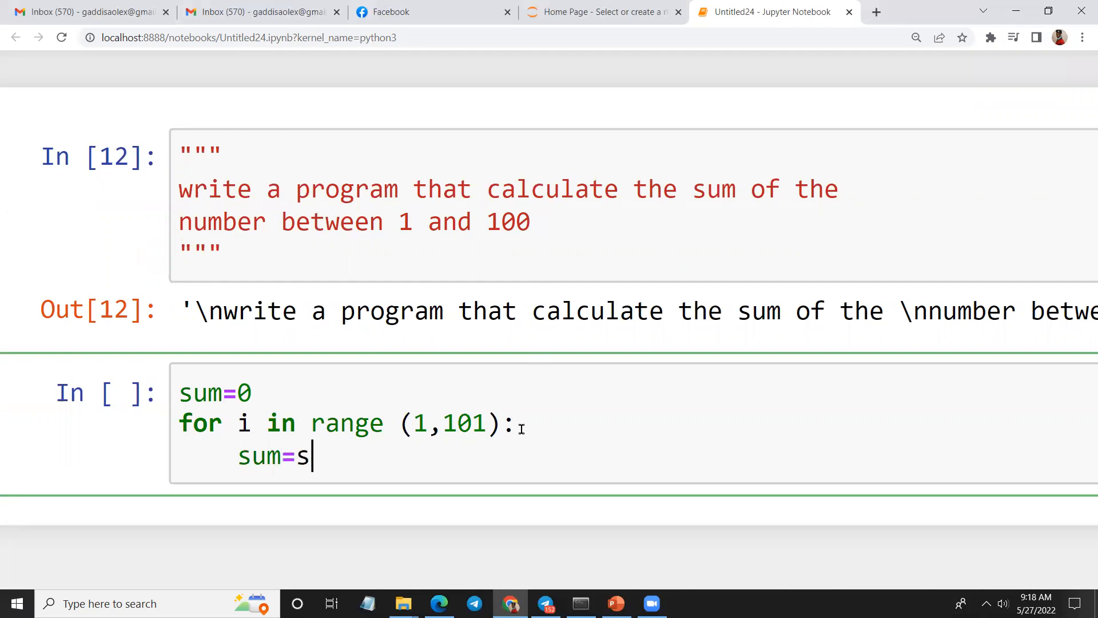
text(um+1)
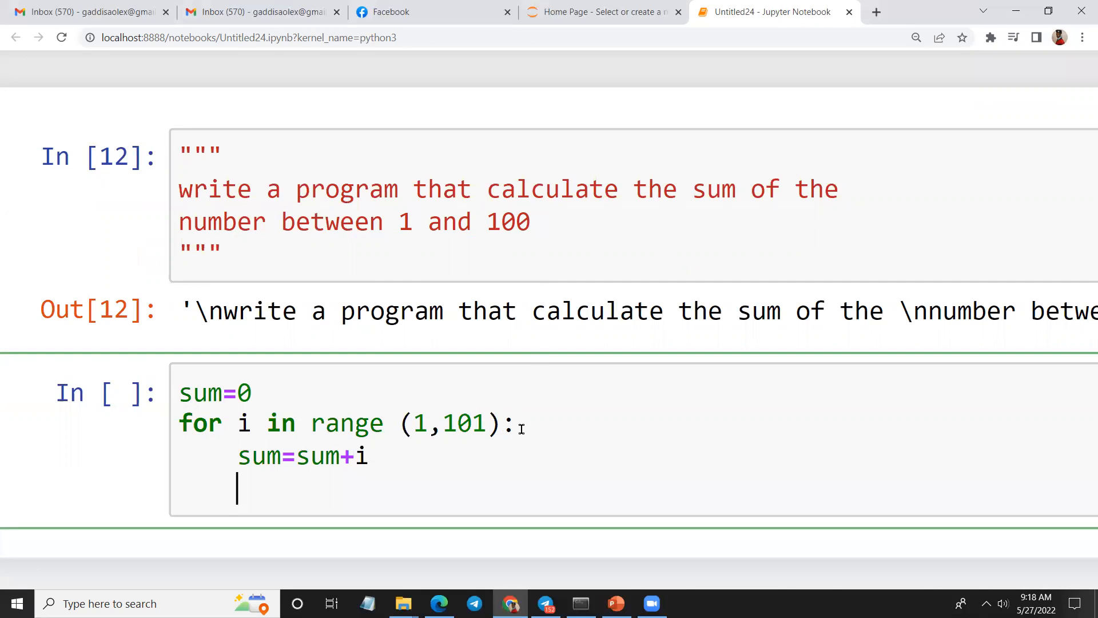
text(prin)
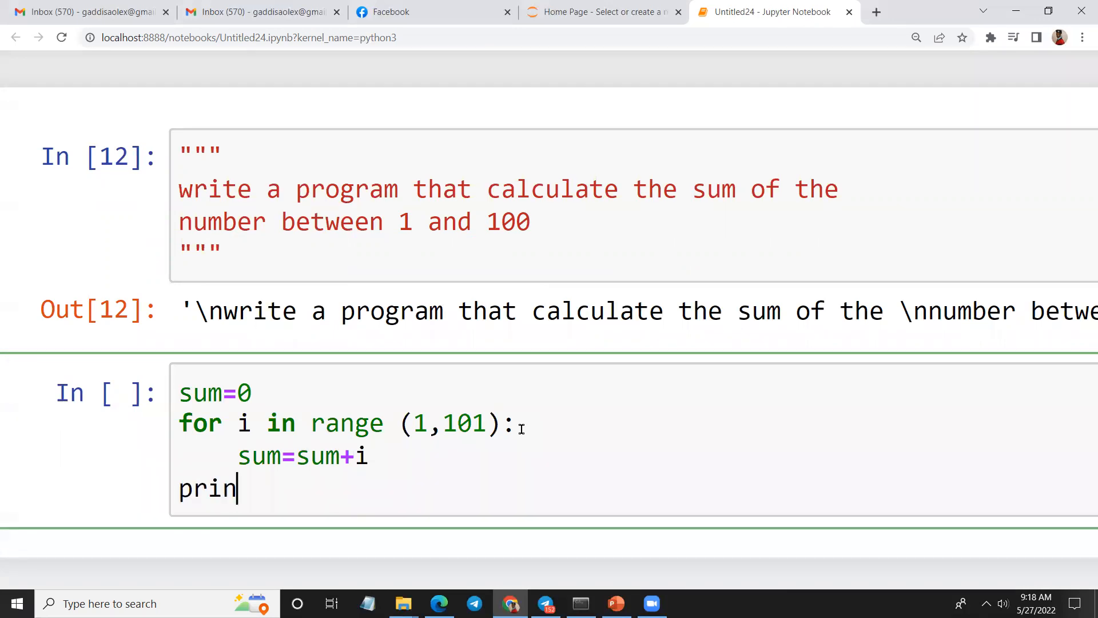
text(t(i))
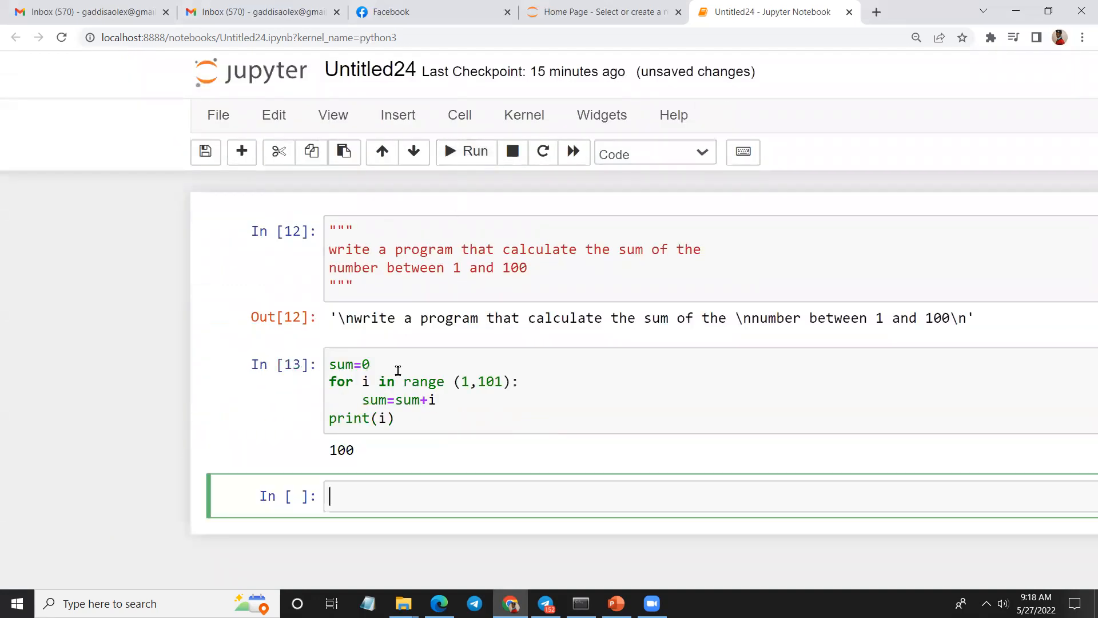
mouse_move(352, 464)
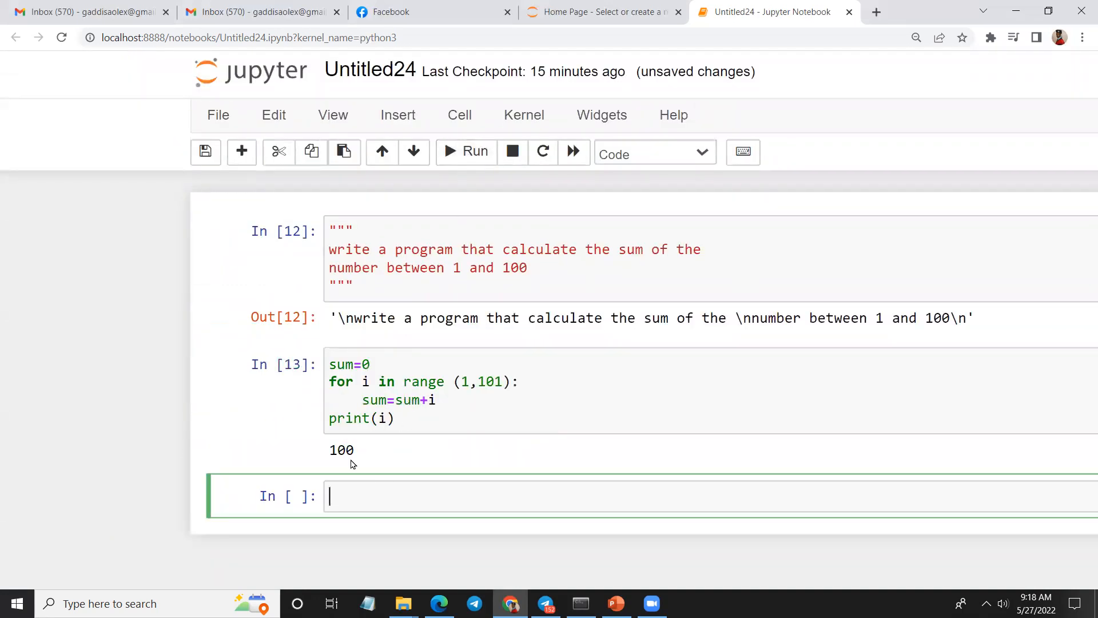
Step: Make the loop print sum, rerun for 5050, then raise the range end to 1001
double_click(342, 450)
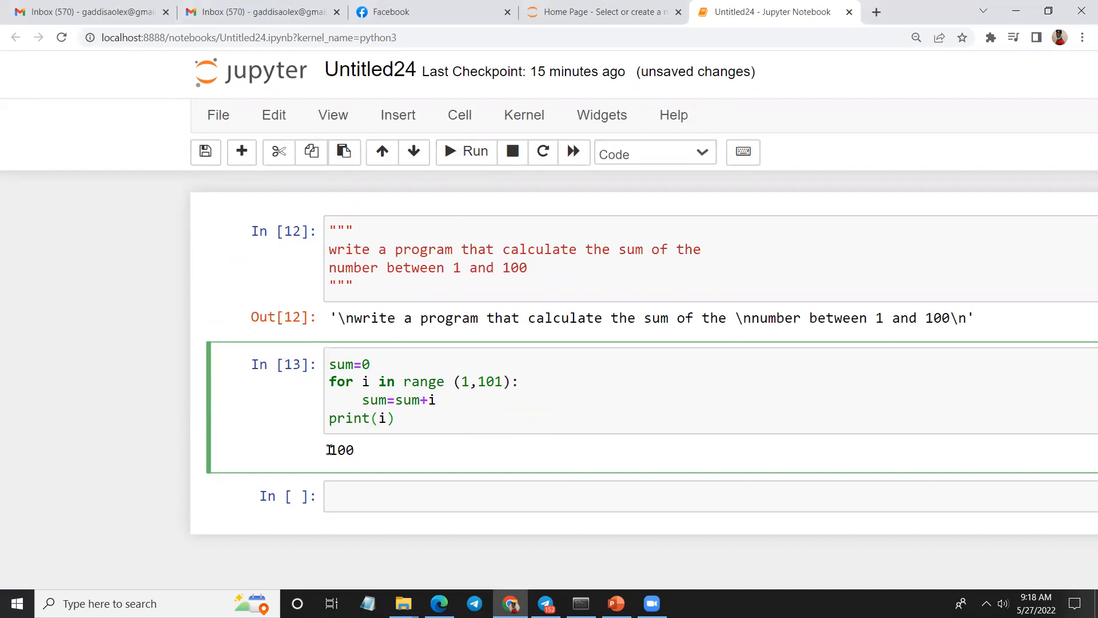
double_click(341, 449)
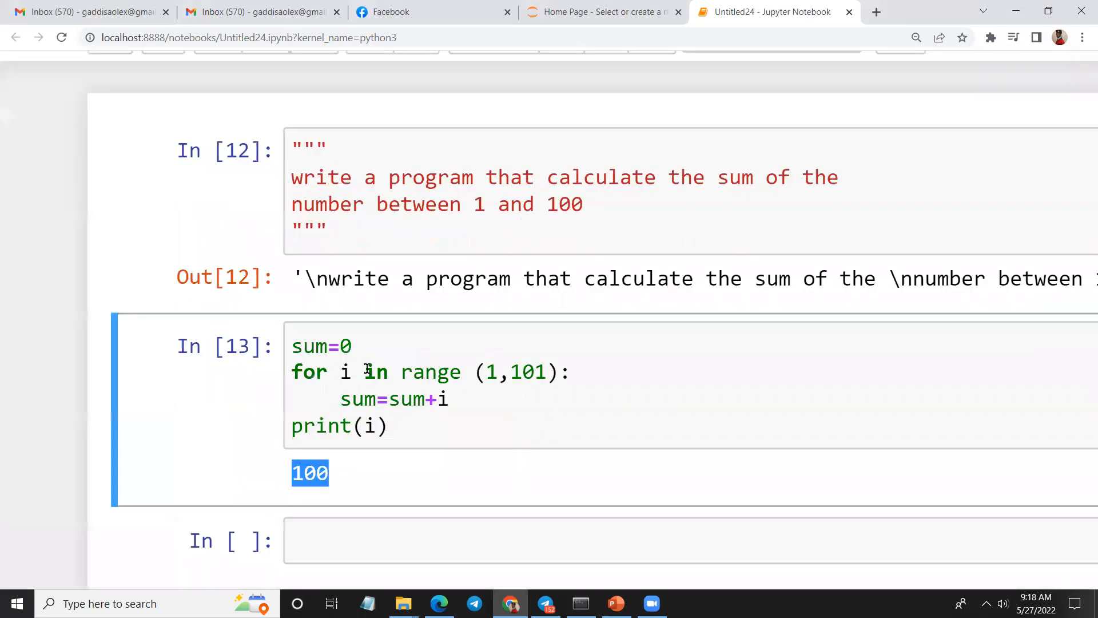
click(344, 347)
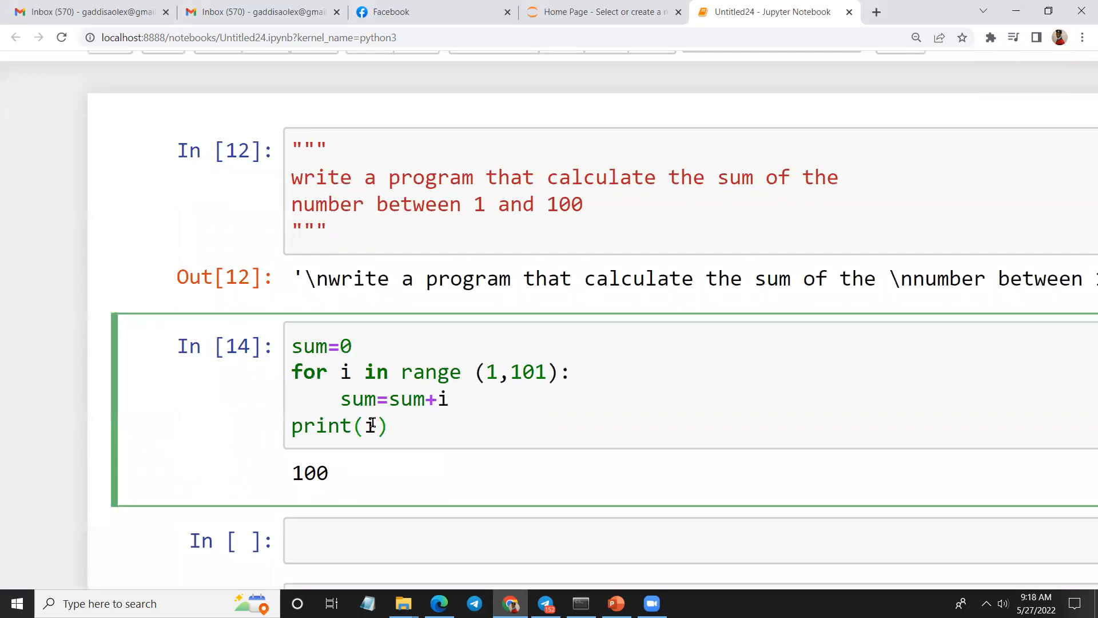
text(sum)
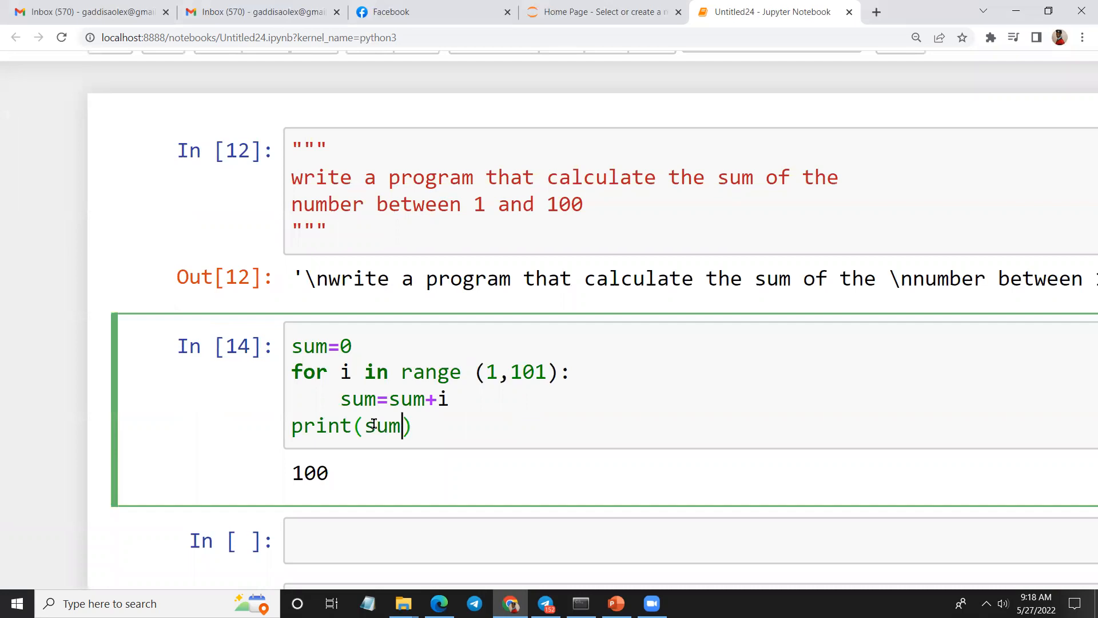
key(shift+enter)
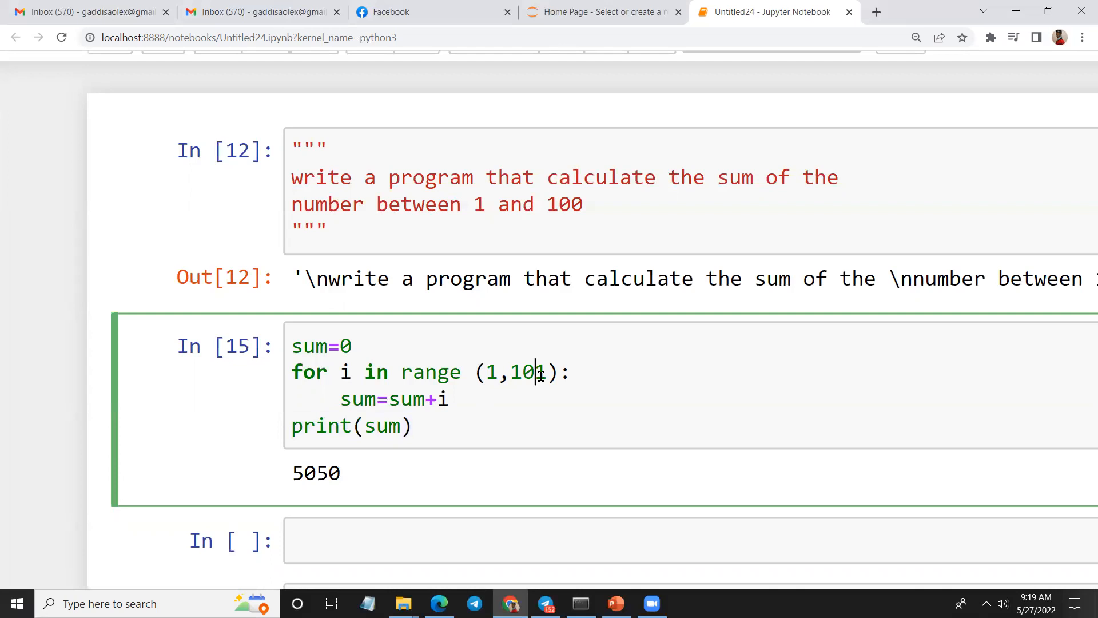
text(1)
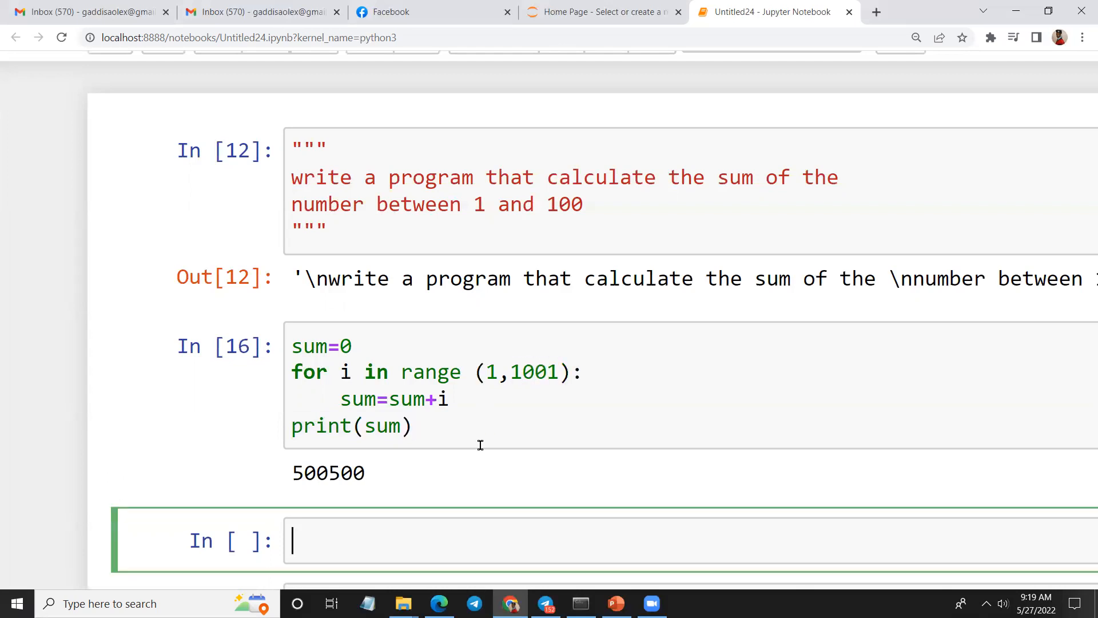
double_click(327, 472)
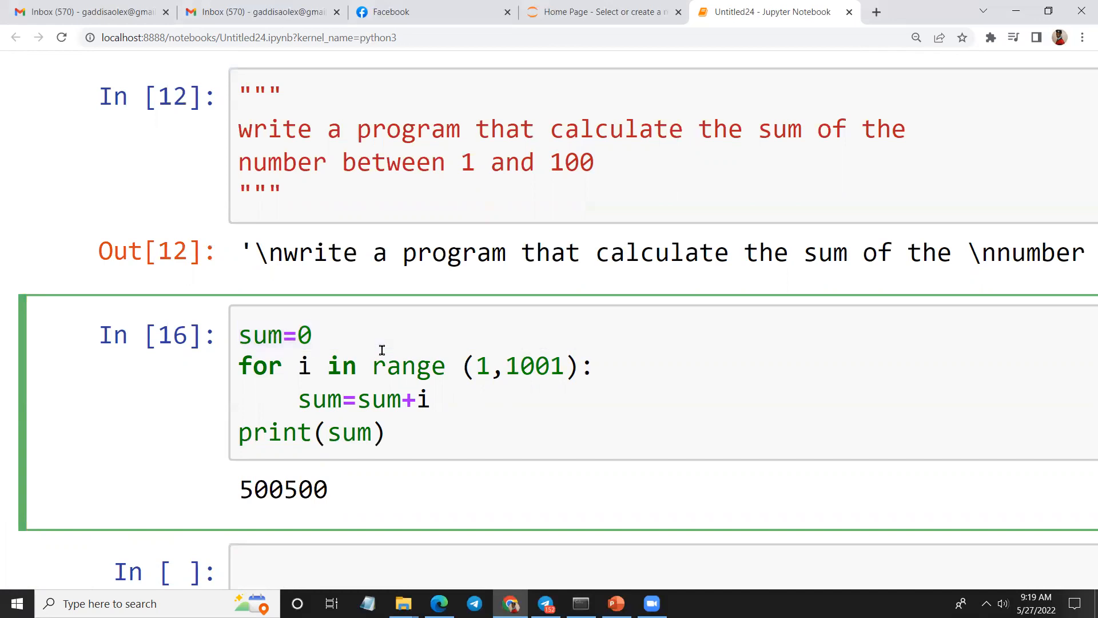
mouse_move(491, 364)
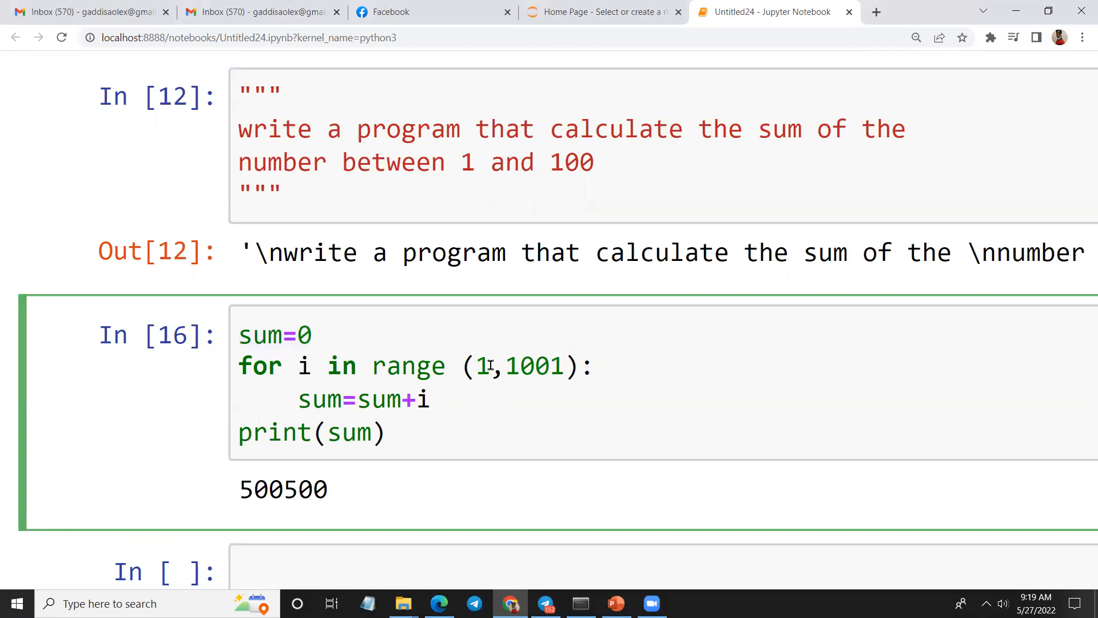
mouse_move(481, 365)
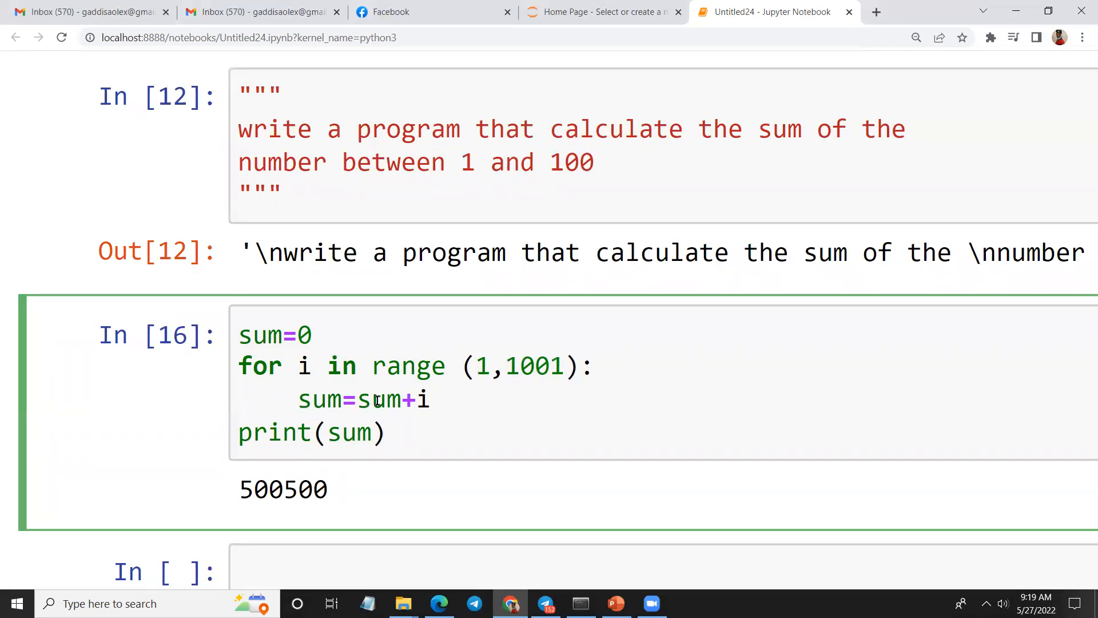
double_click(380, 400)
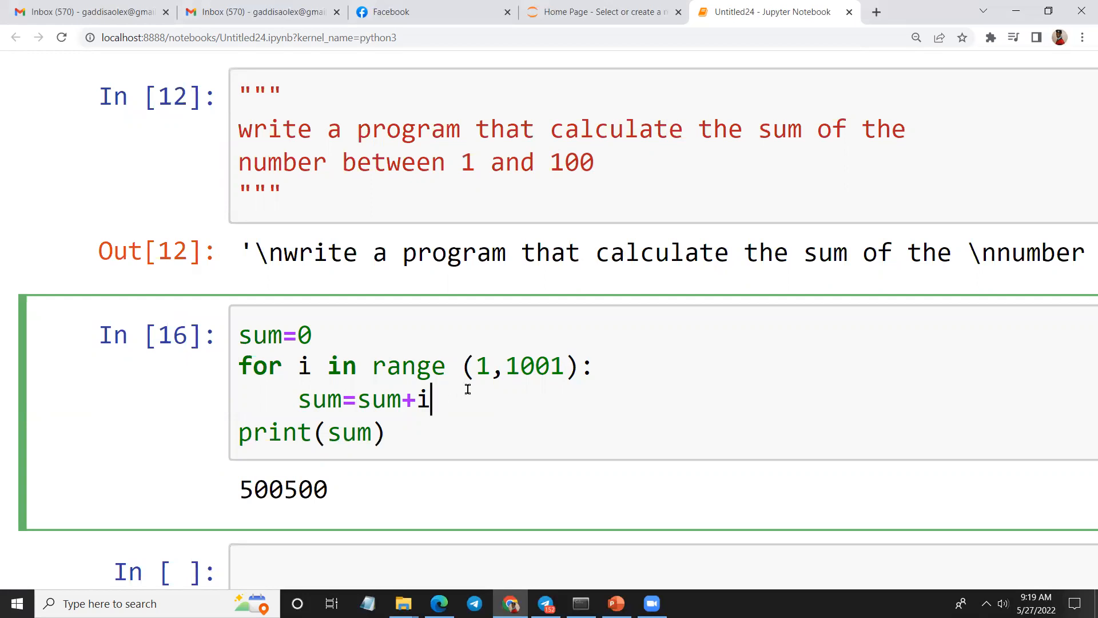
mouse_move(508, 365)
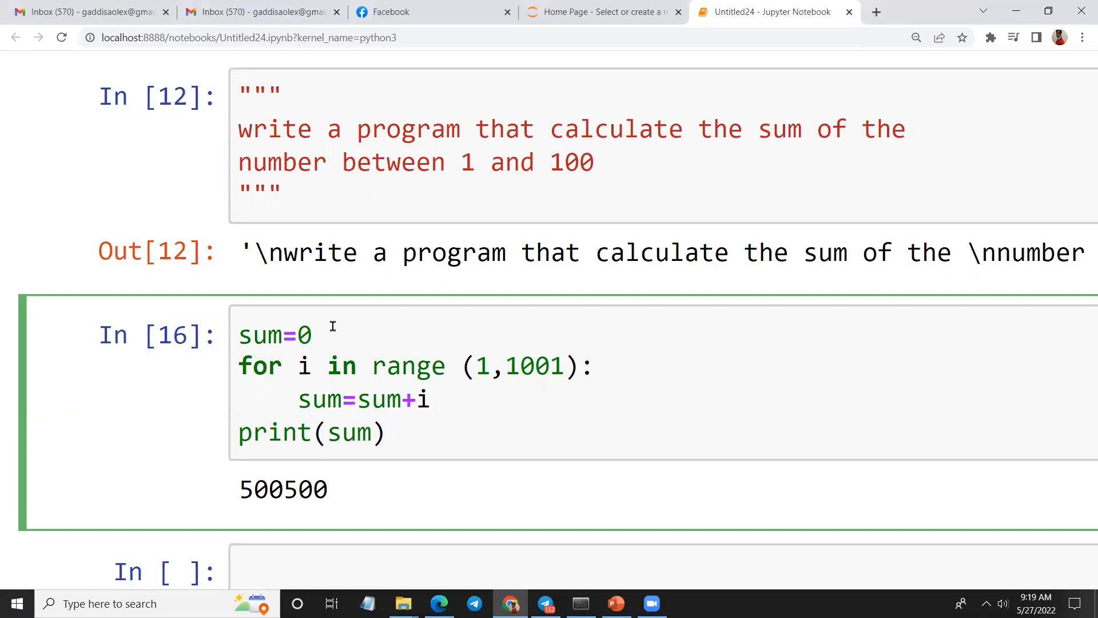
mouse_move(416, 436)
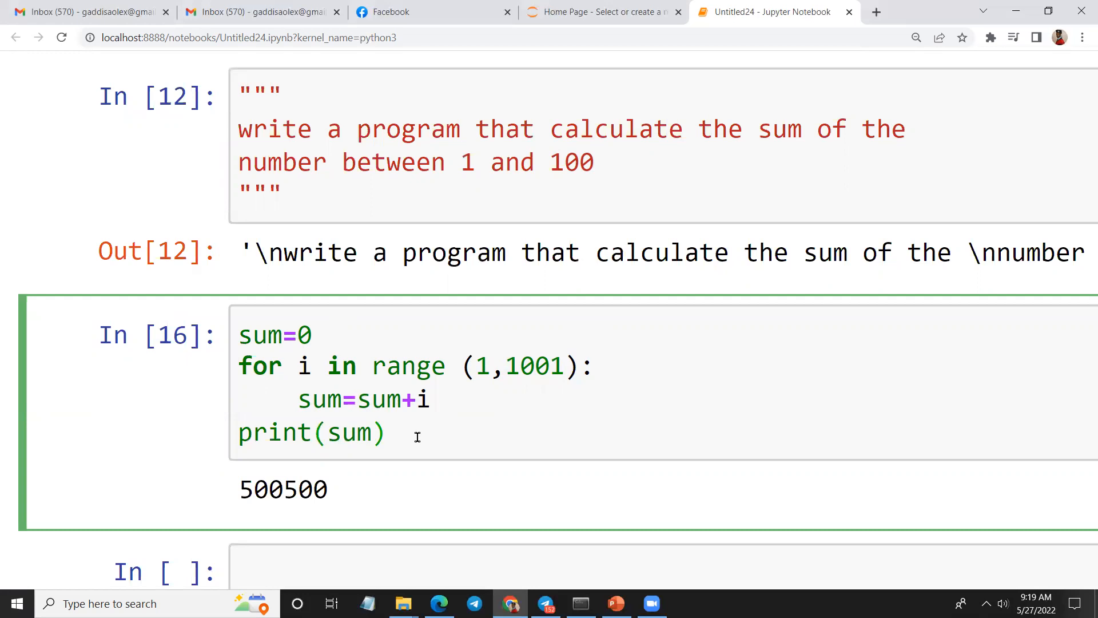
scroll(up, 3)
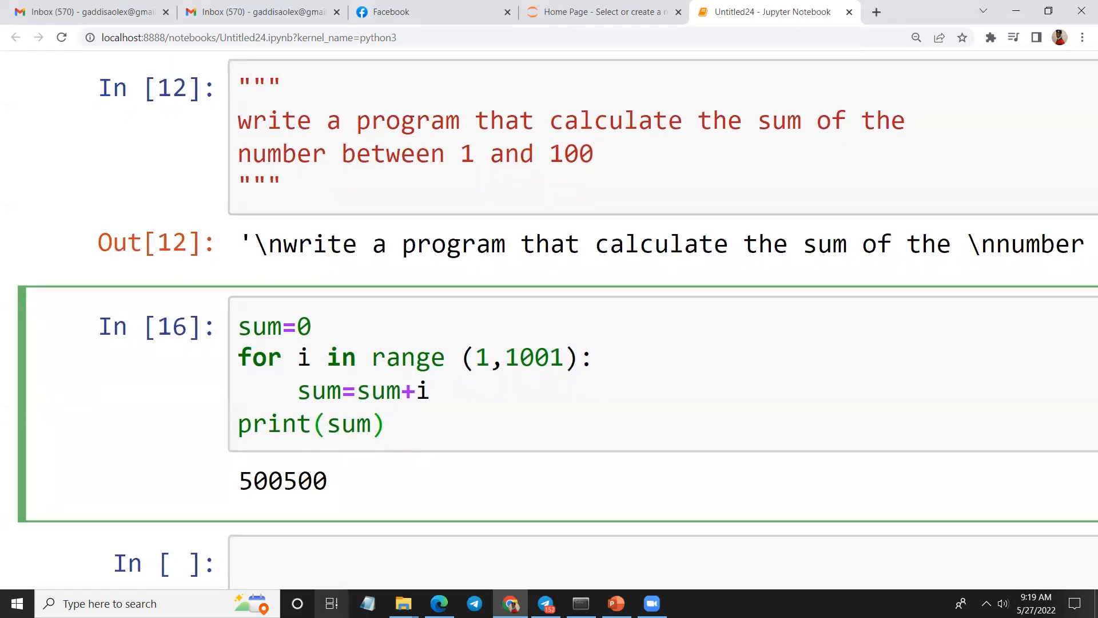
text(pain)
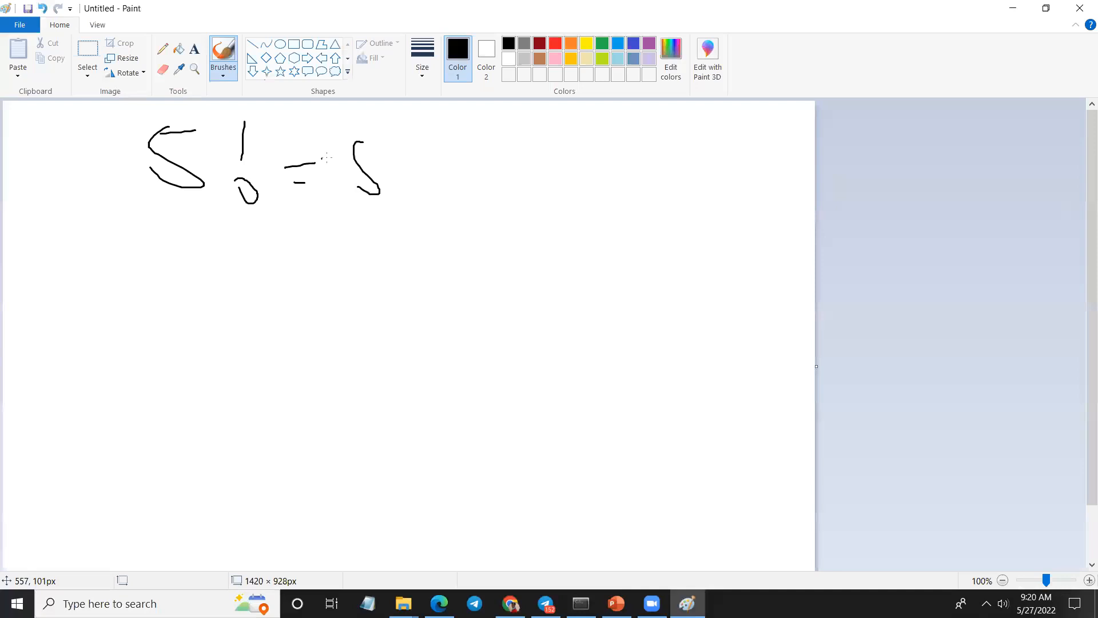
Step: Handwrite 5! = 5x4x3x2x1 and 100! = 100 … 1 on the Paint canvas
drag(398, 147, 438, 181)
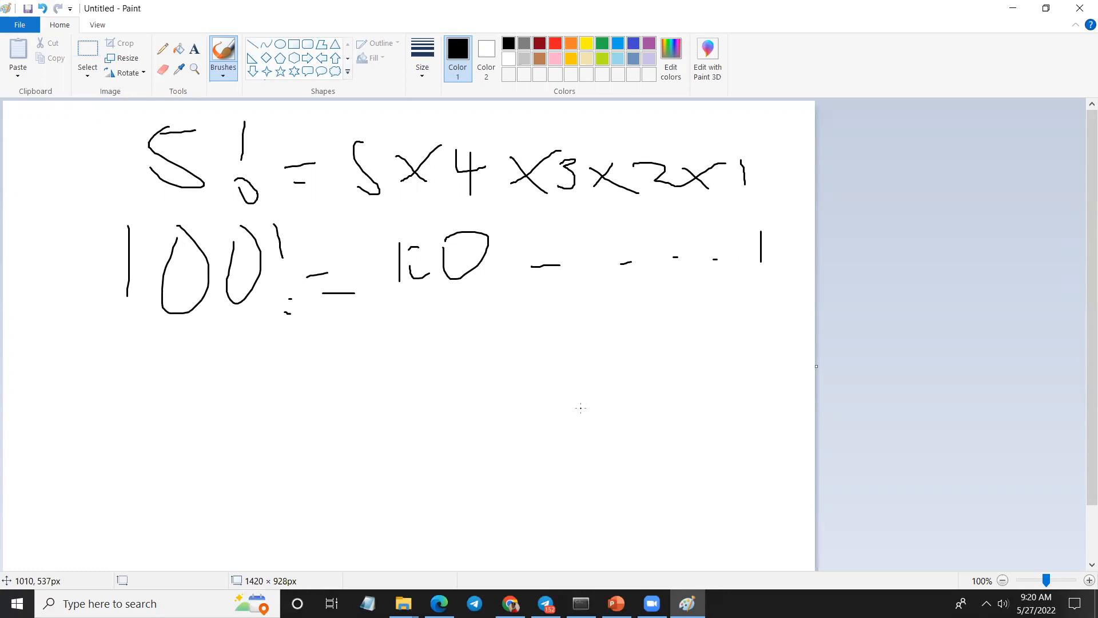
mouse_move(388, 383)
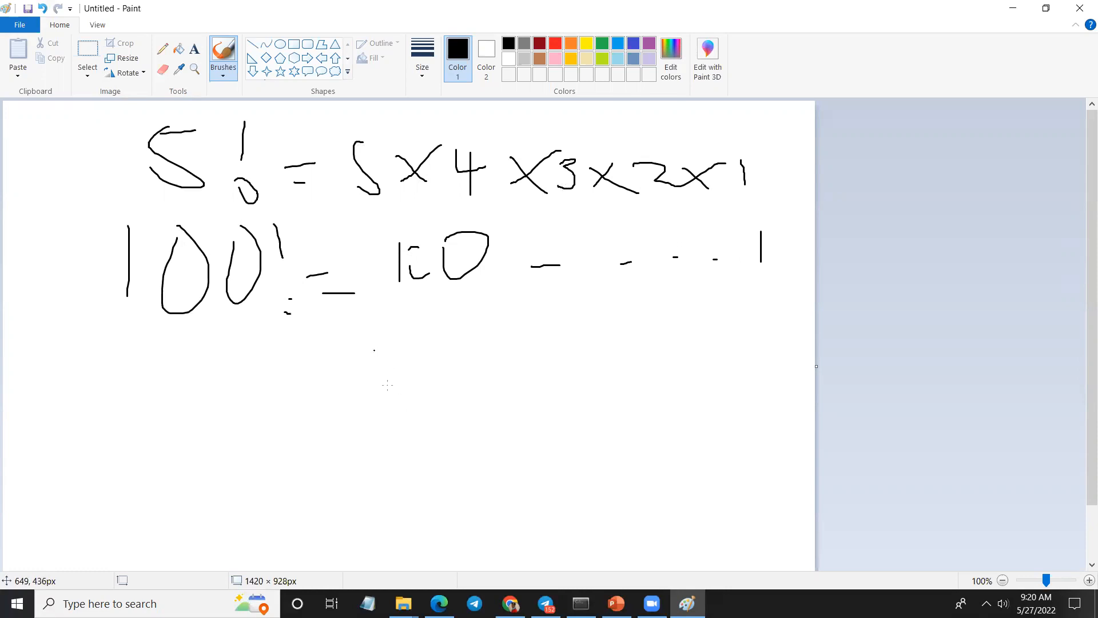
mouse_move(41, 199)
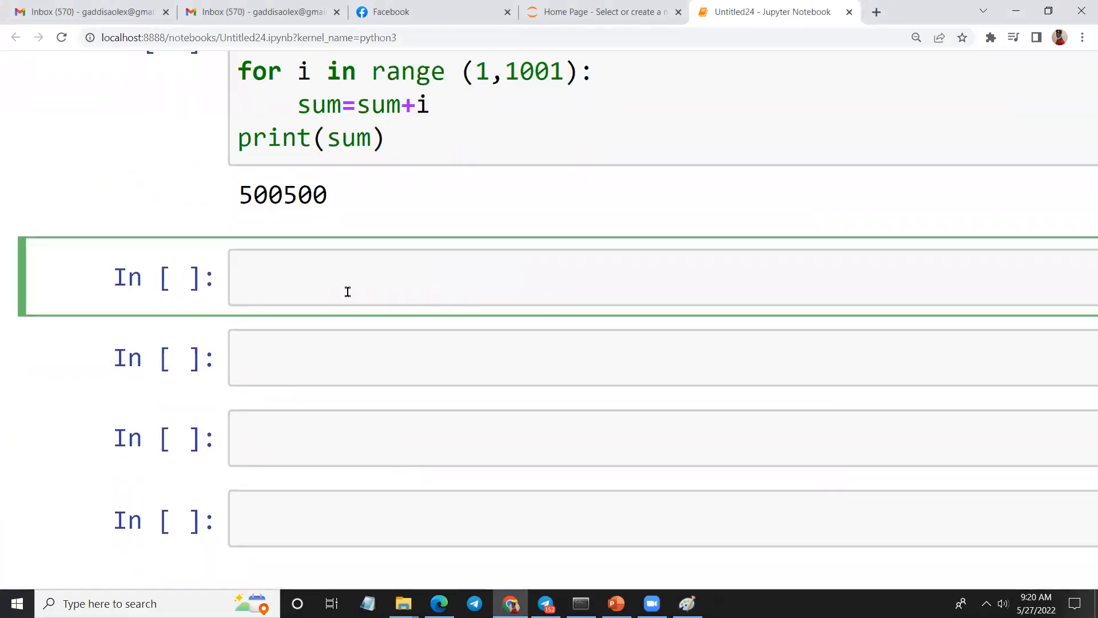
Step: Type fact=1 and a for loop over range(5,1,-1)
text(fact)
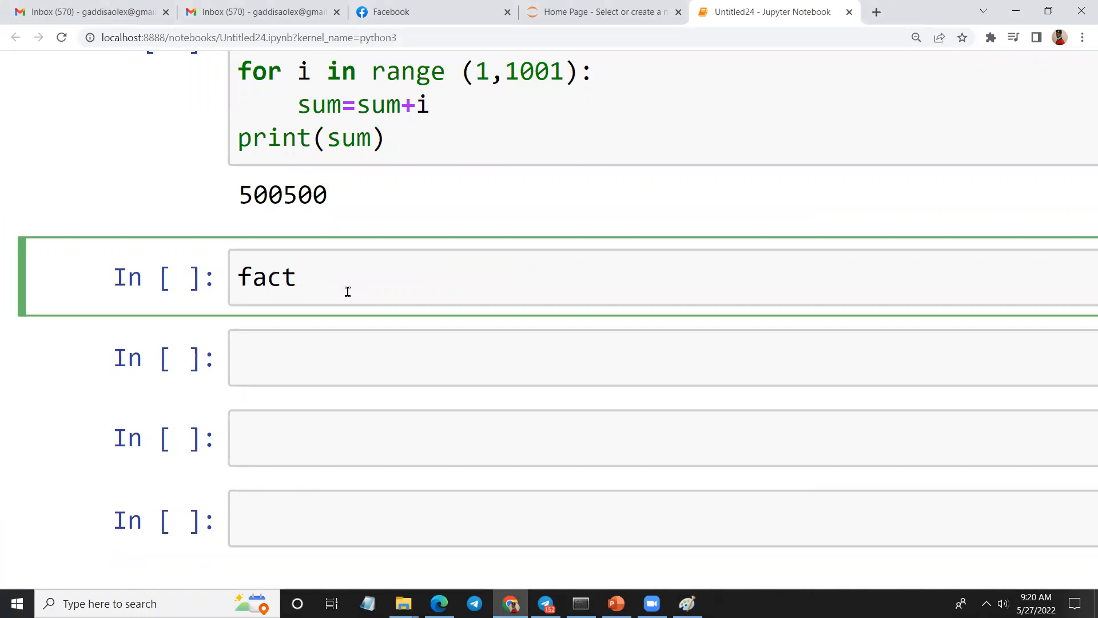
text(=1)
text(for)
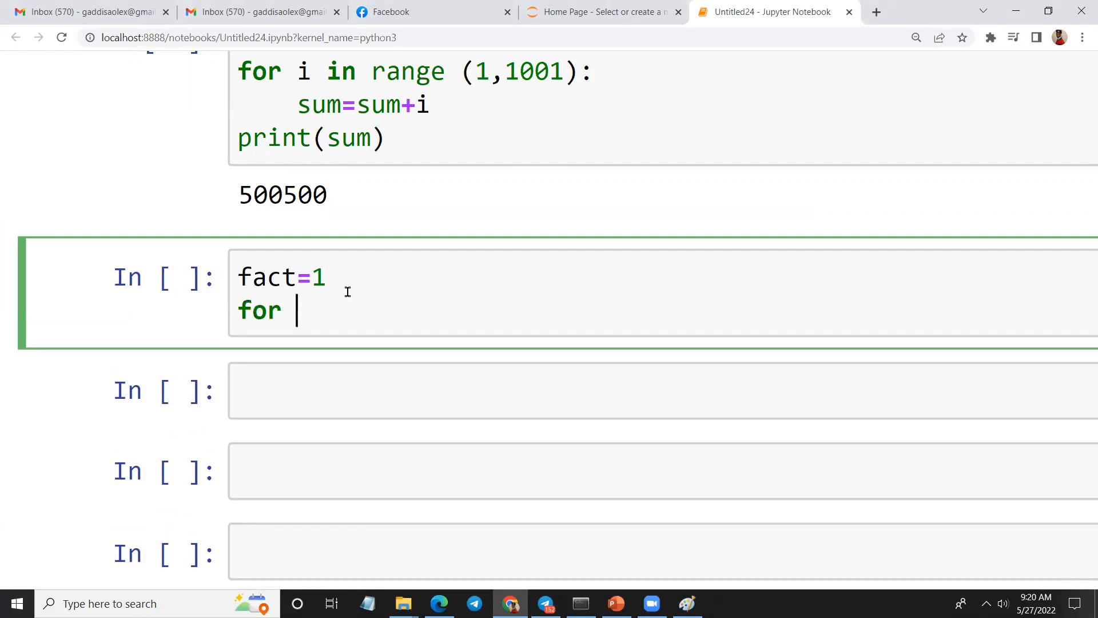
text(i in r)
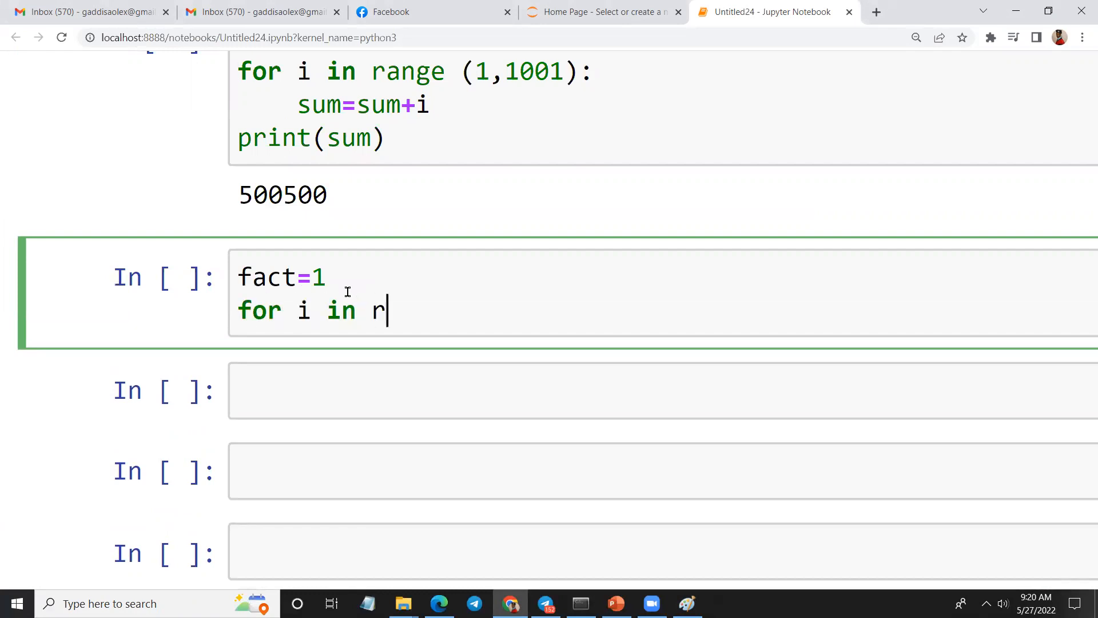
text(ange())
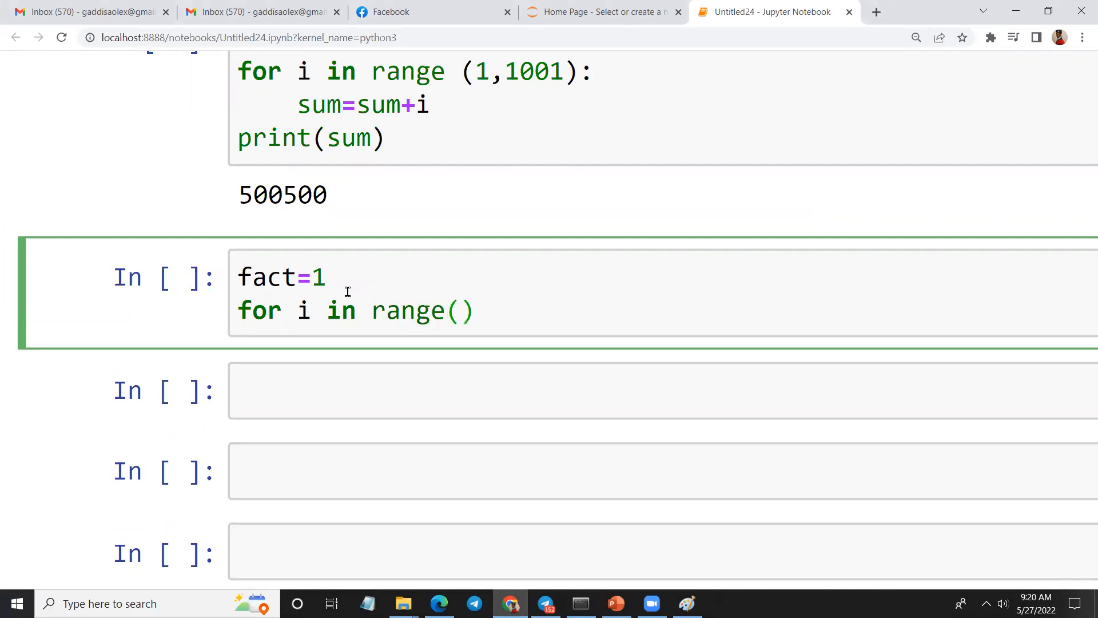
click(463, 310)
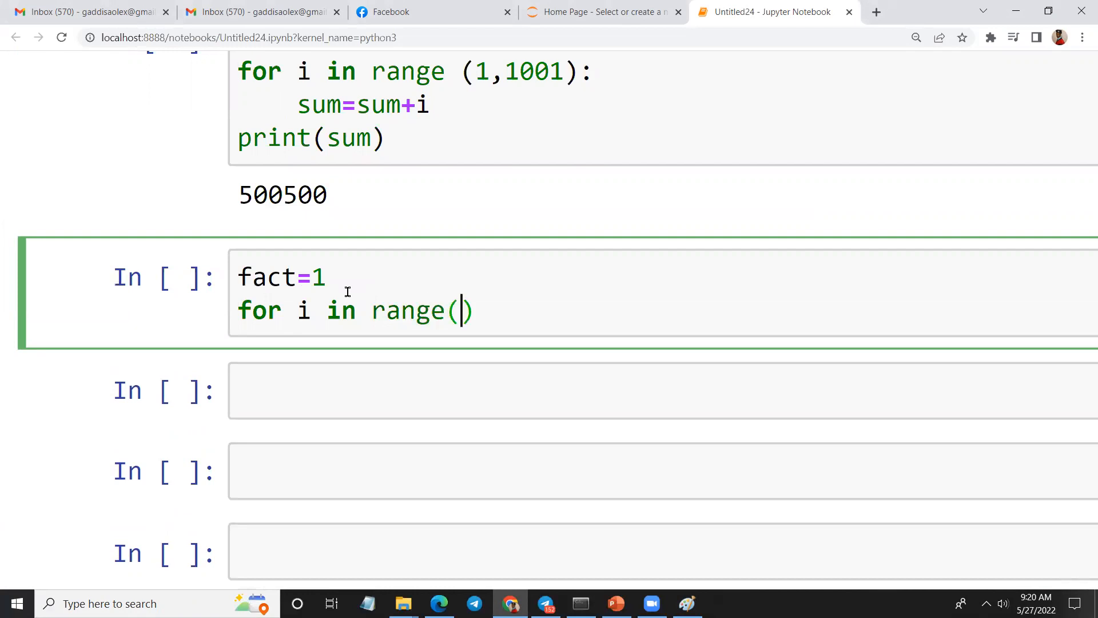
text(5,1)
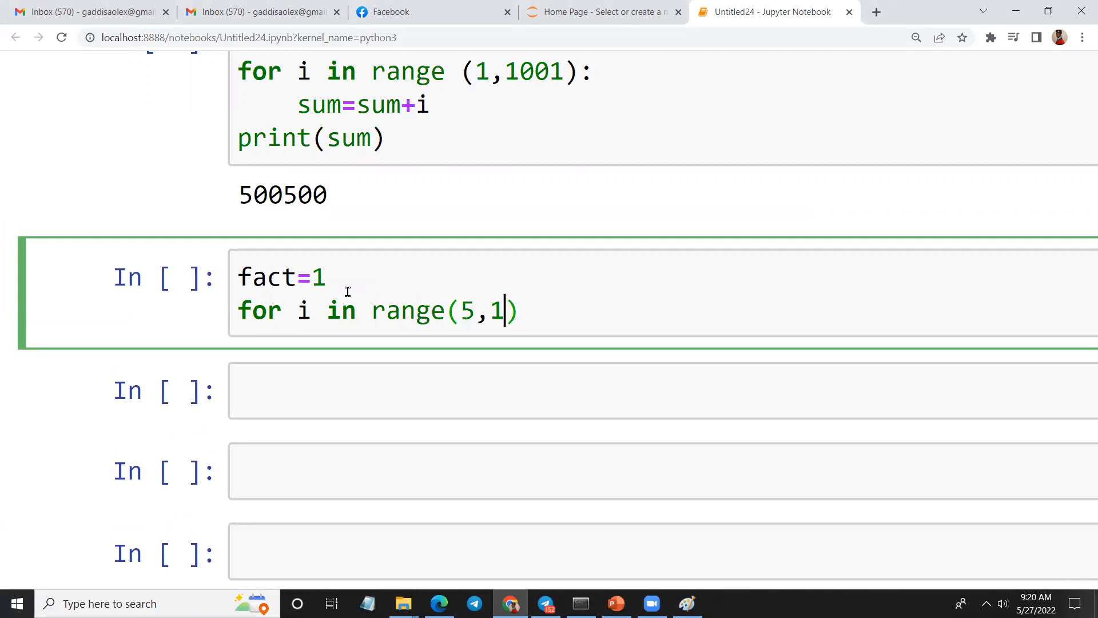
text(-)
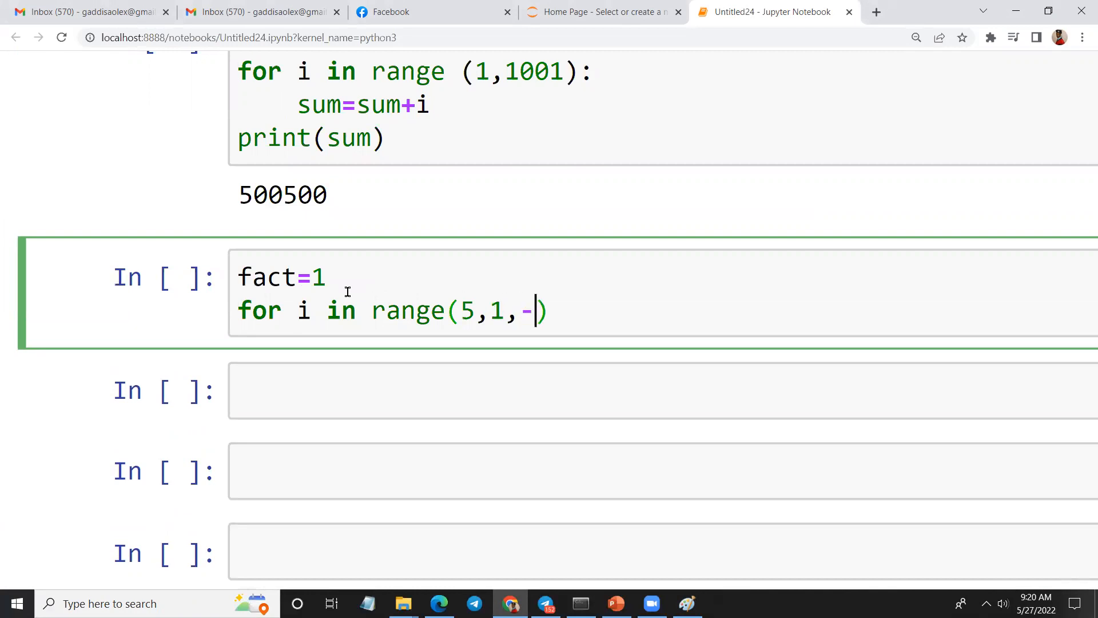
text(1)
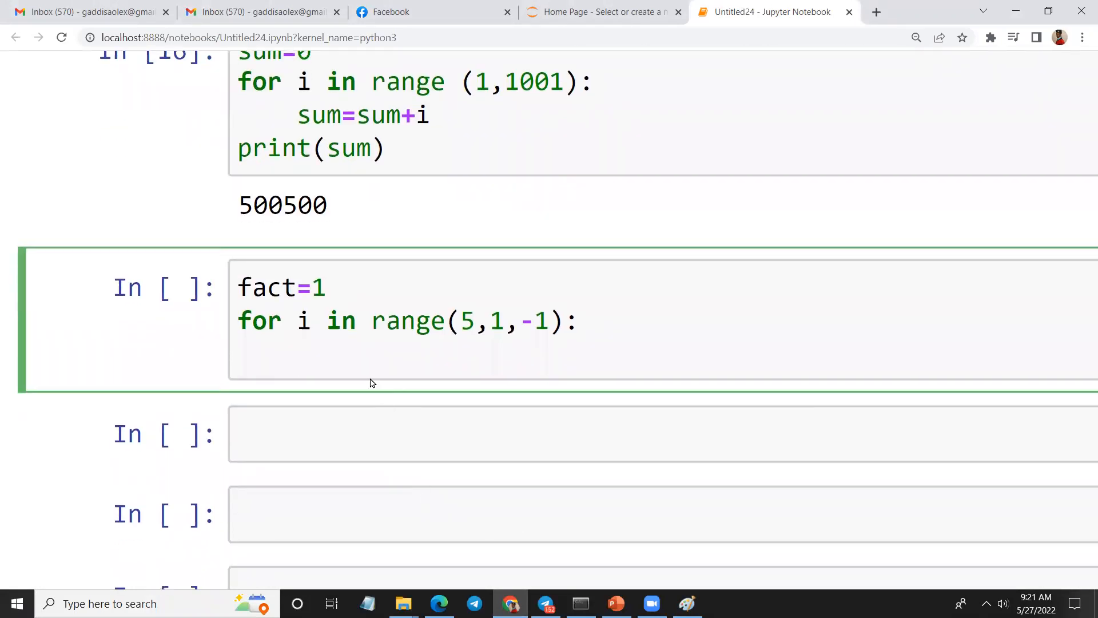
Step: Add the loop body fact=fact*i and a print(fact) line
text(fact)
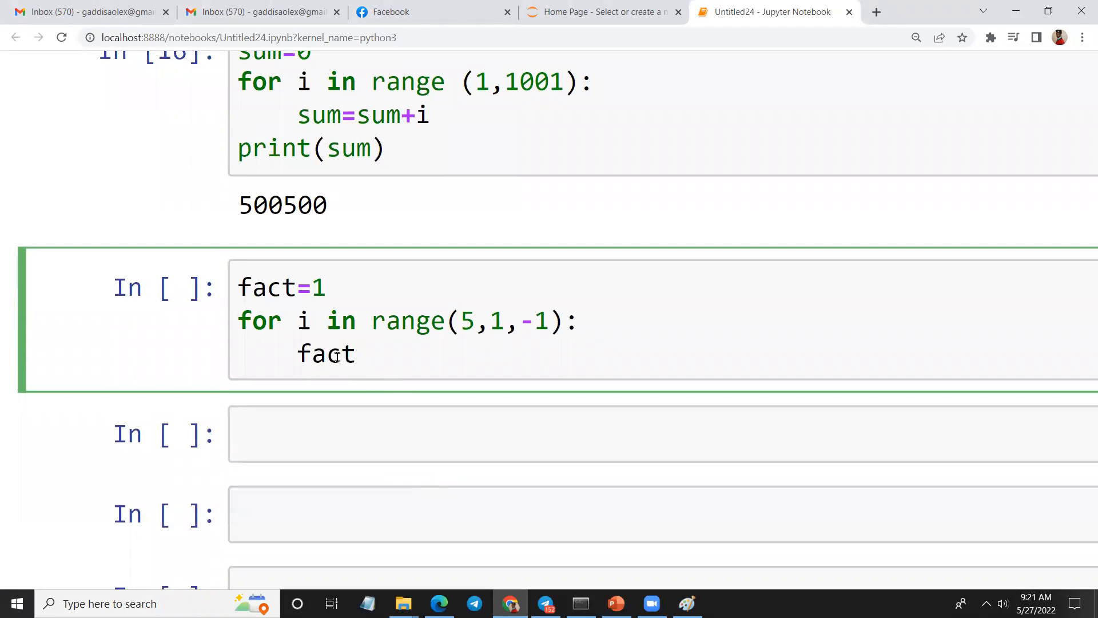
text(=fact)
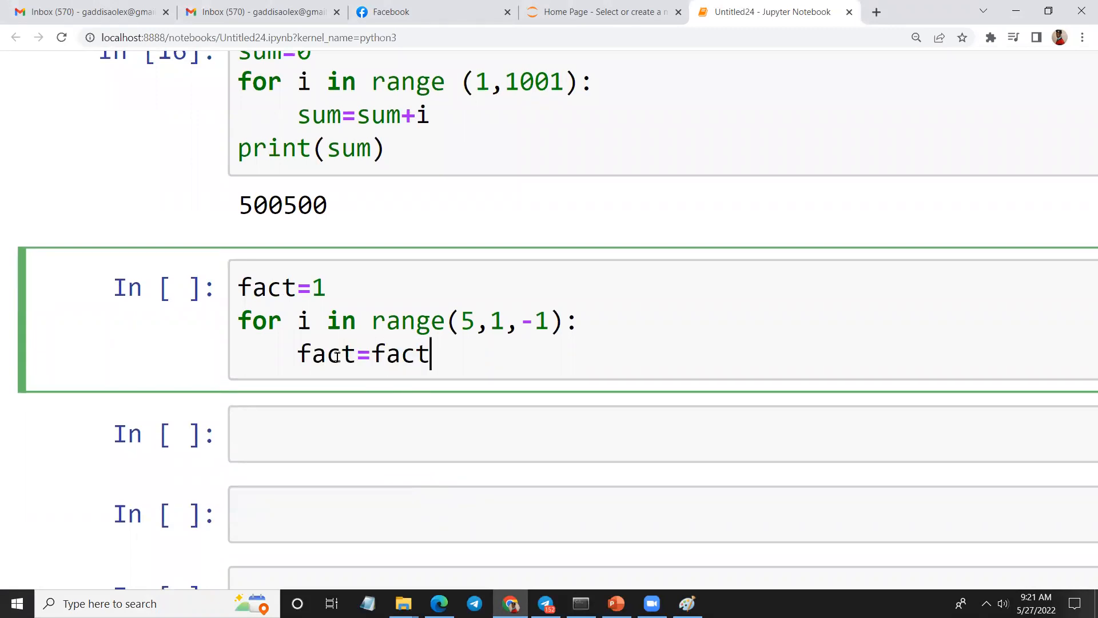
text(*i)
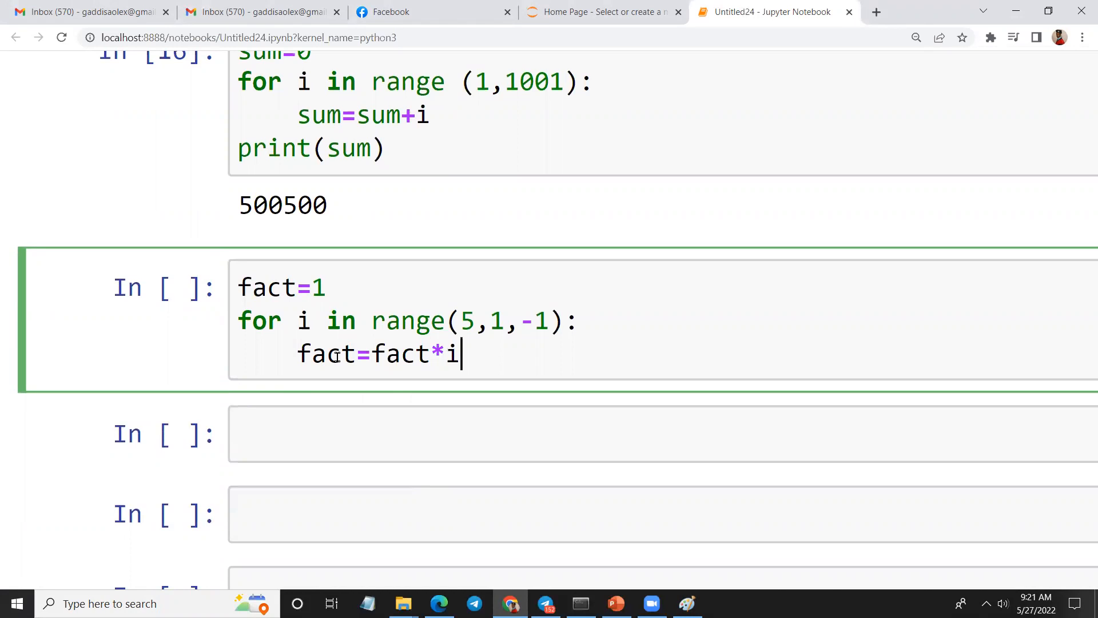
mouse_move(524, 365)
text(pri)
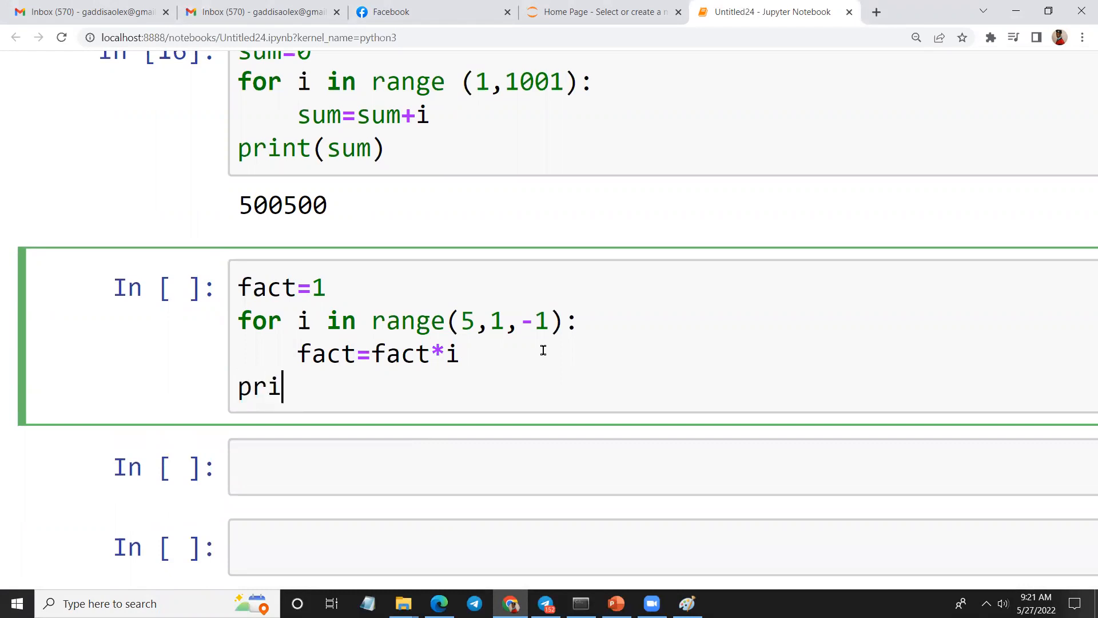
text(nt()
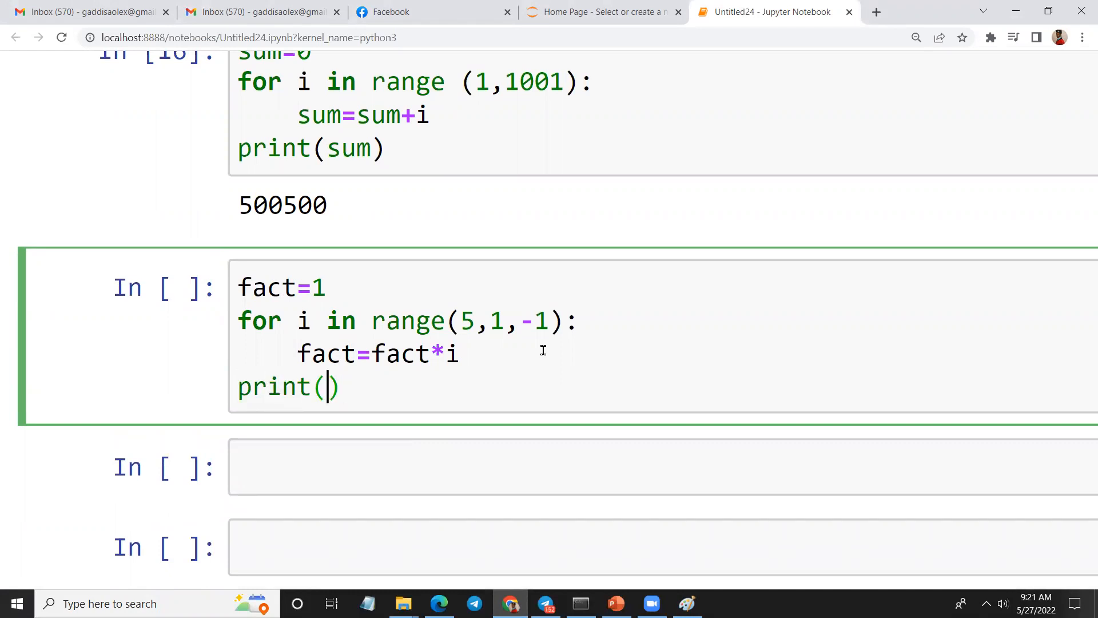
text(fact)
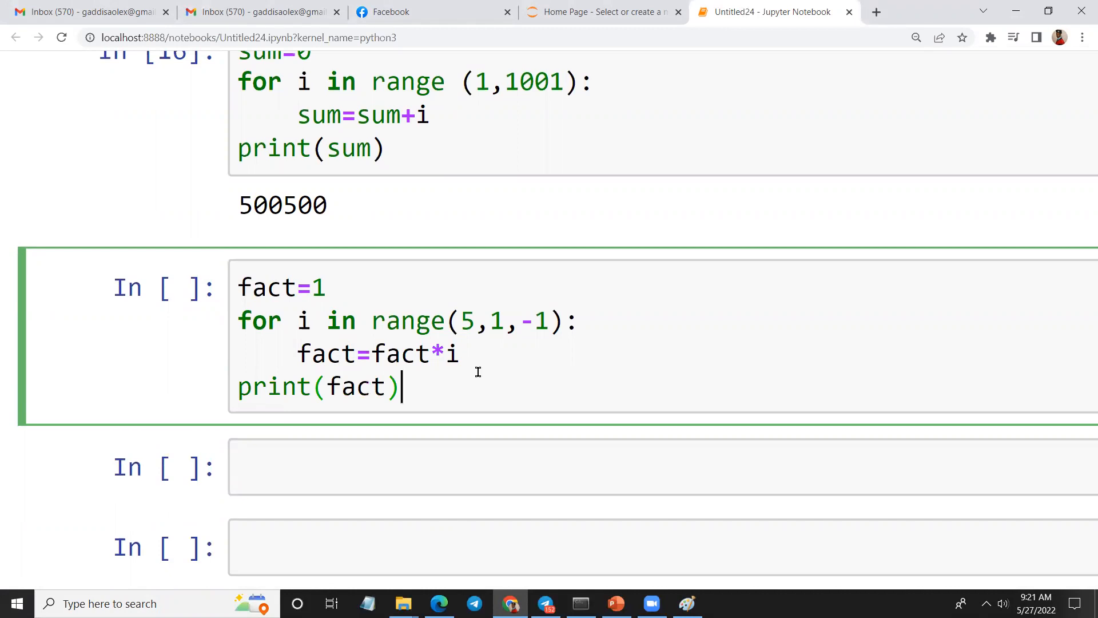
mouse_move(634, 519)
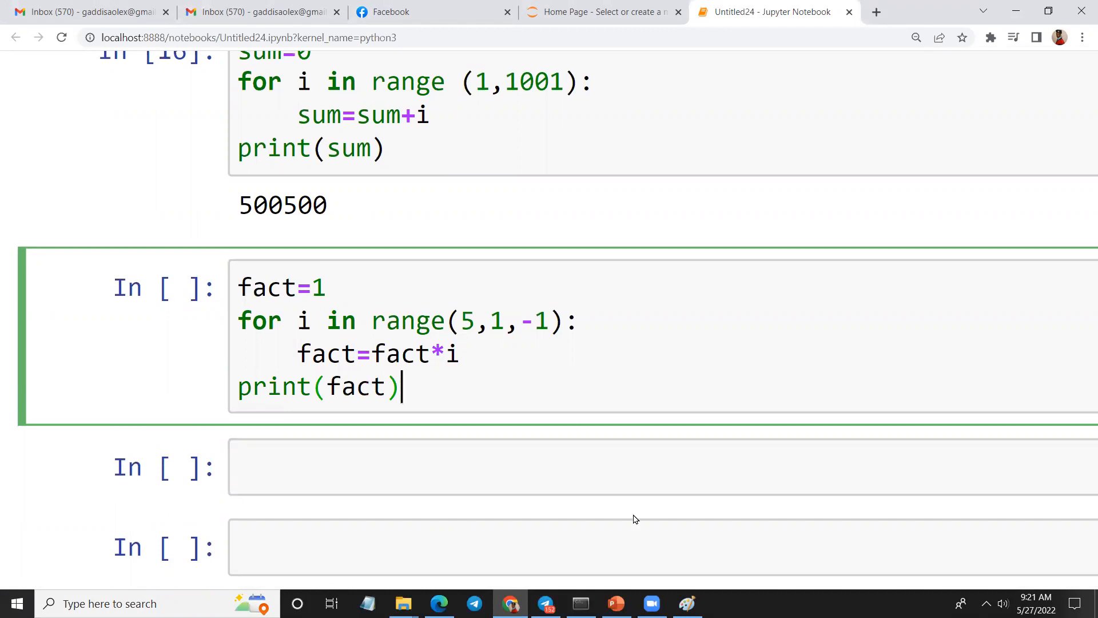
click(686, 603)
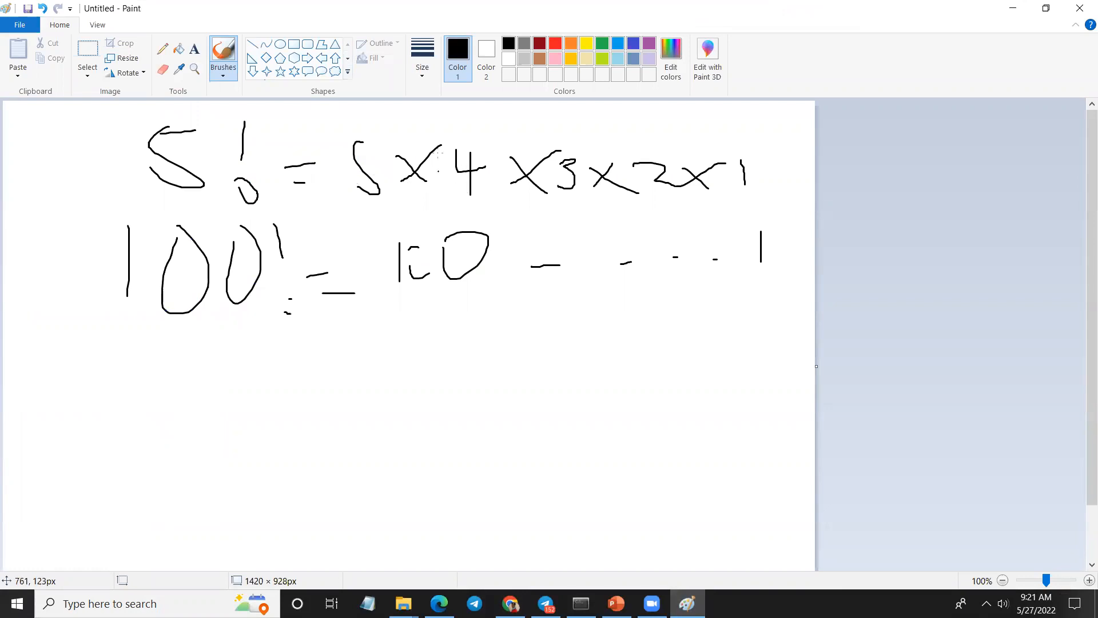
mouse_move(652, 185)
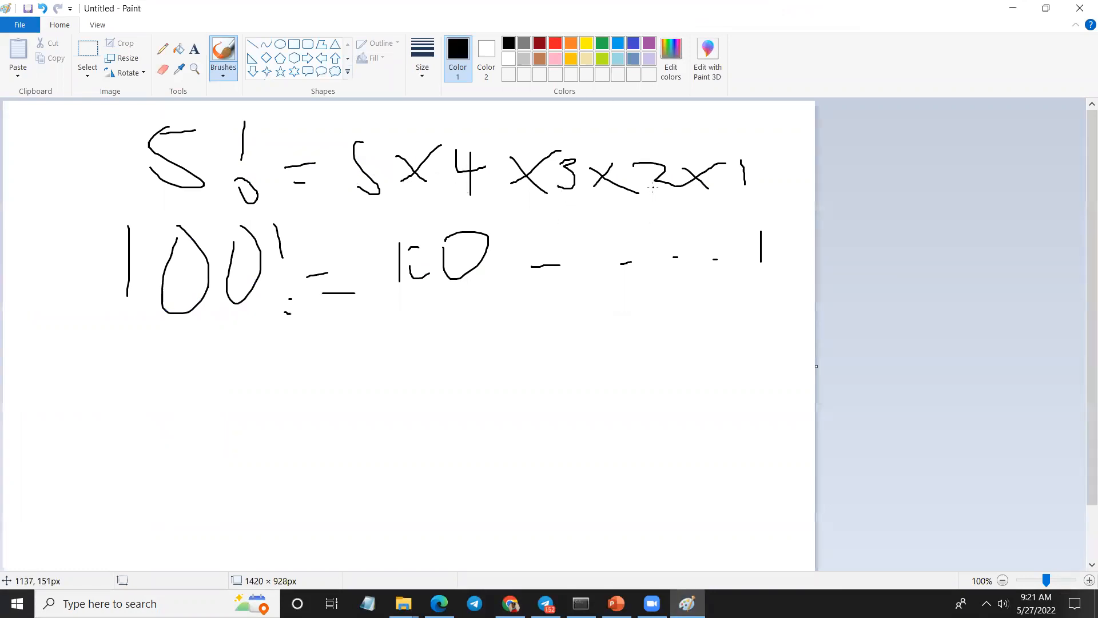
mouse_move(334, 401)
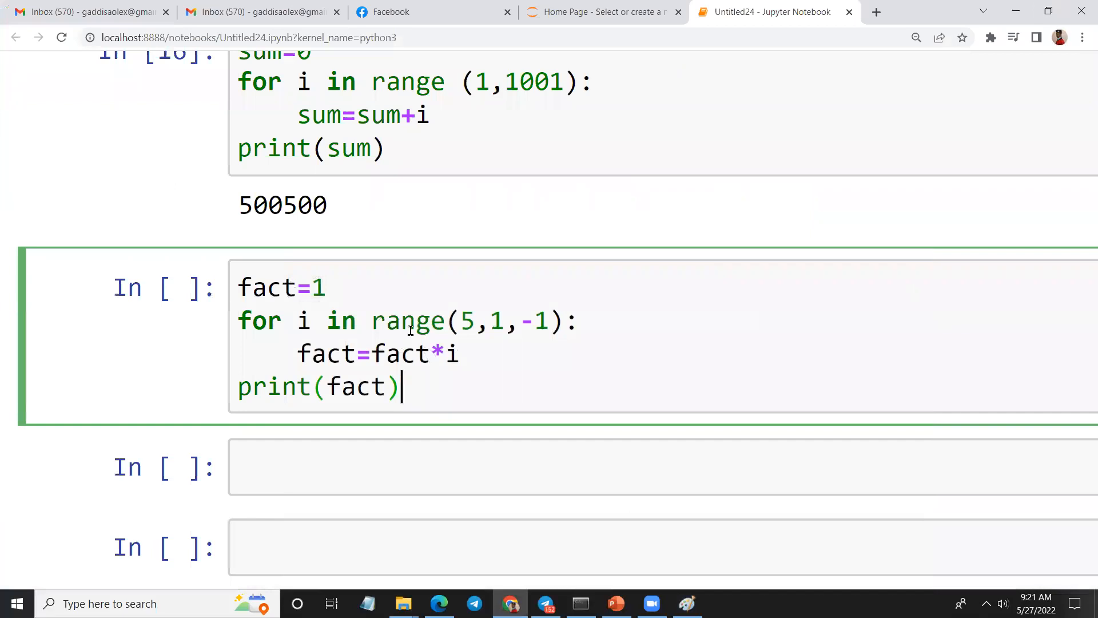
Step: Run the factorial loop for 120, then change the range start from 5 to 6
key(shift+enter)
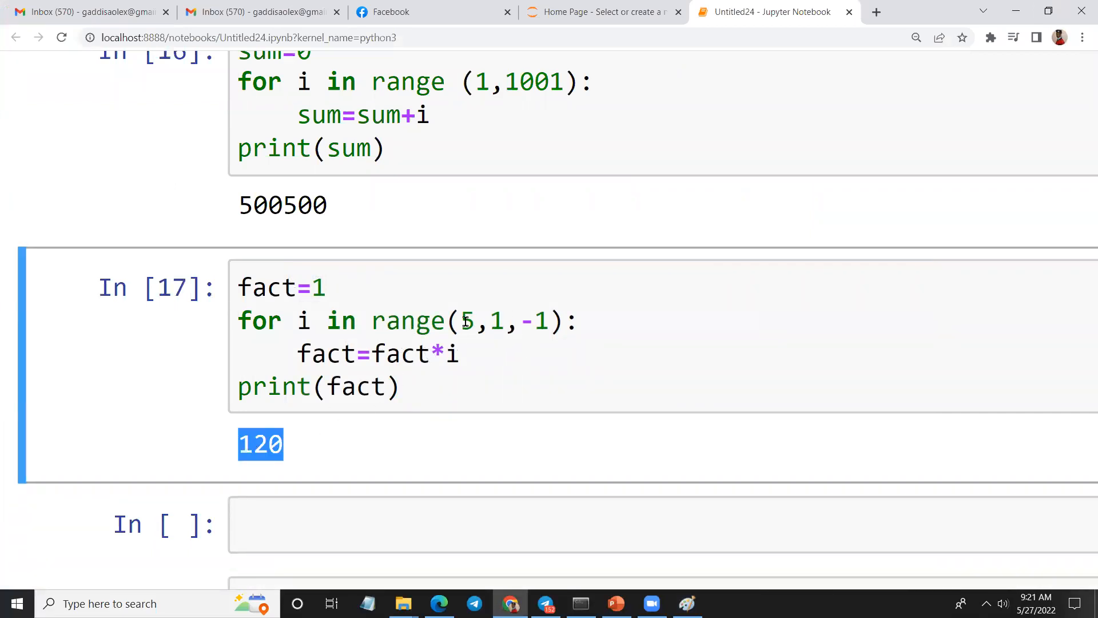
click(449, 354)
text(6)
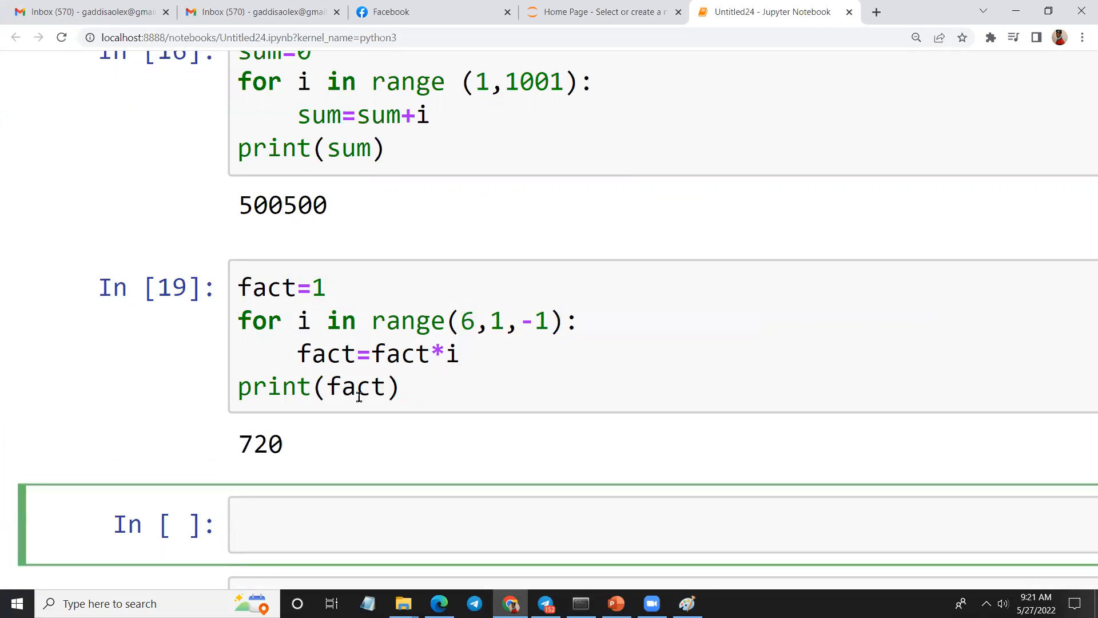
click(403, 386)
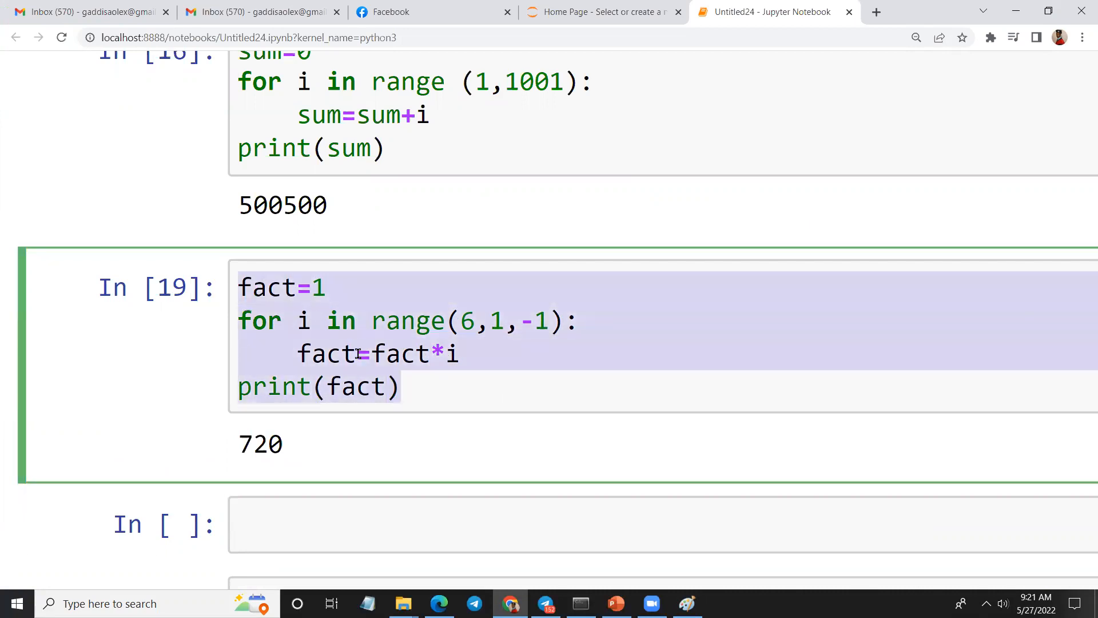
Step: Cut the docstring, sum and factorial cells, then click into the remaining empty cell
scroll(up, 3)
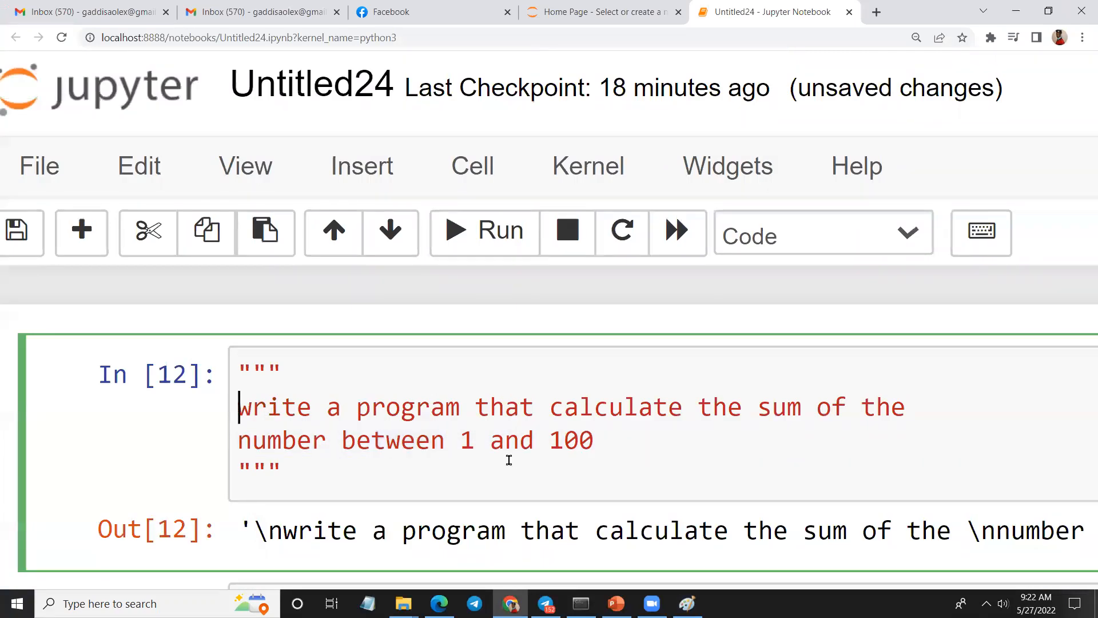
scroll(down, 3)
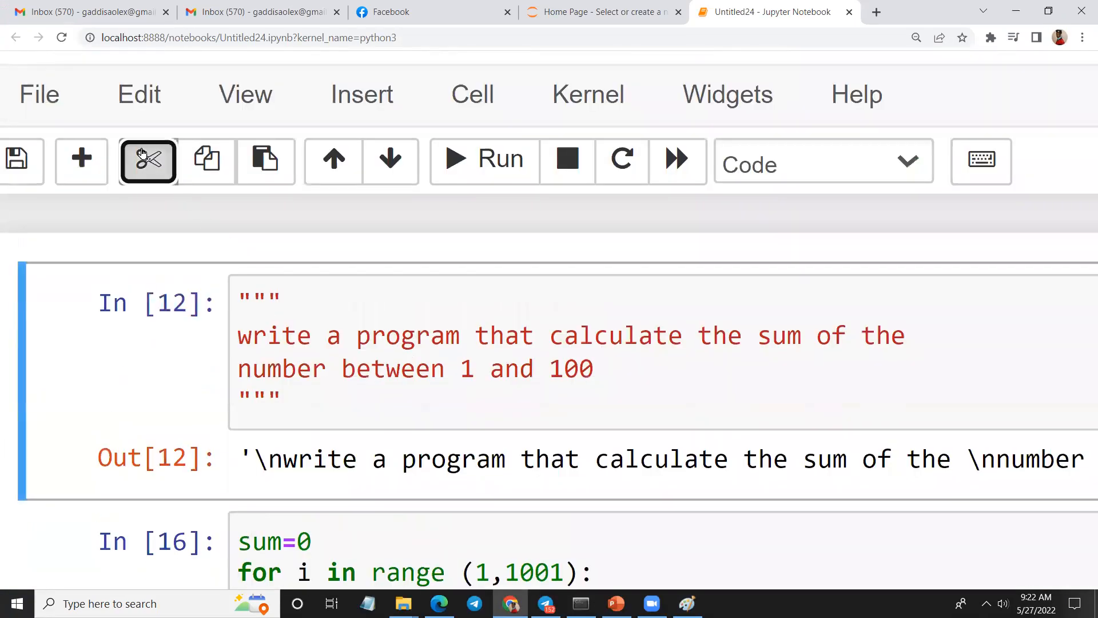
click(147, 160)
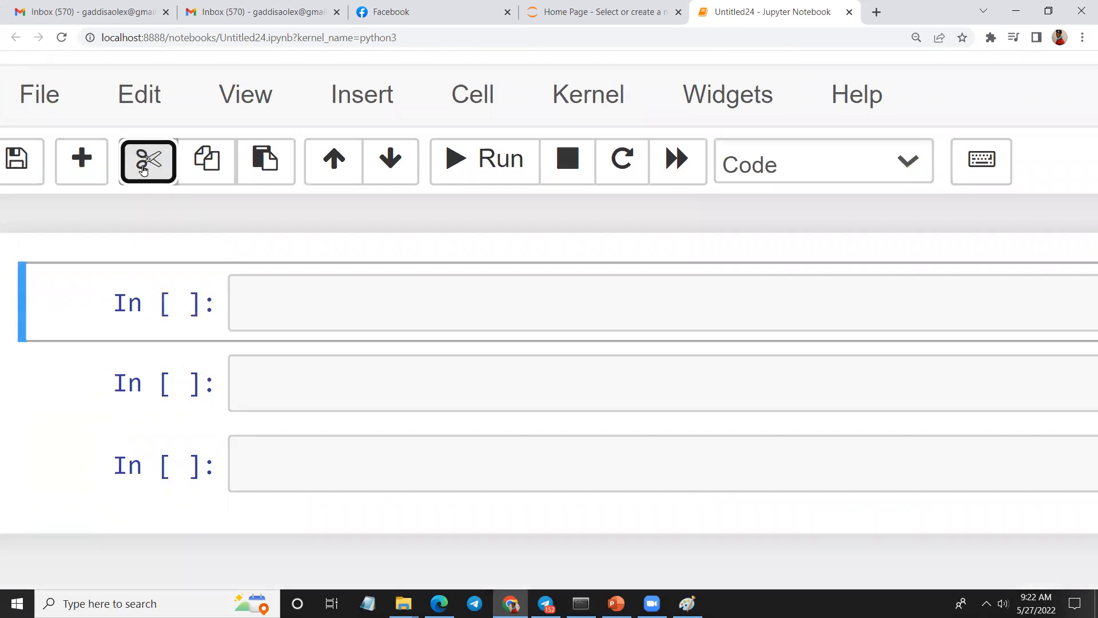
click(148, 159)
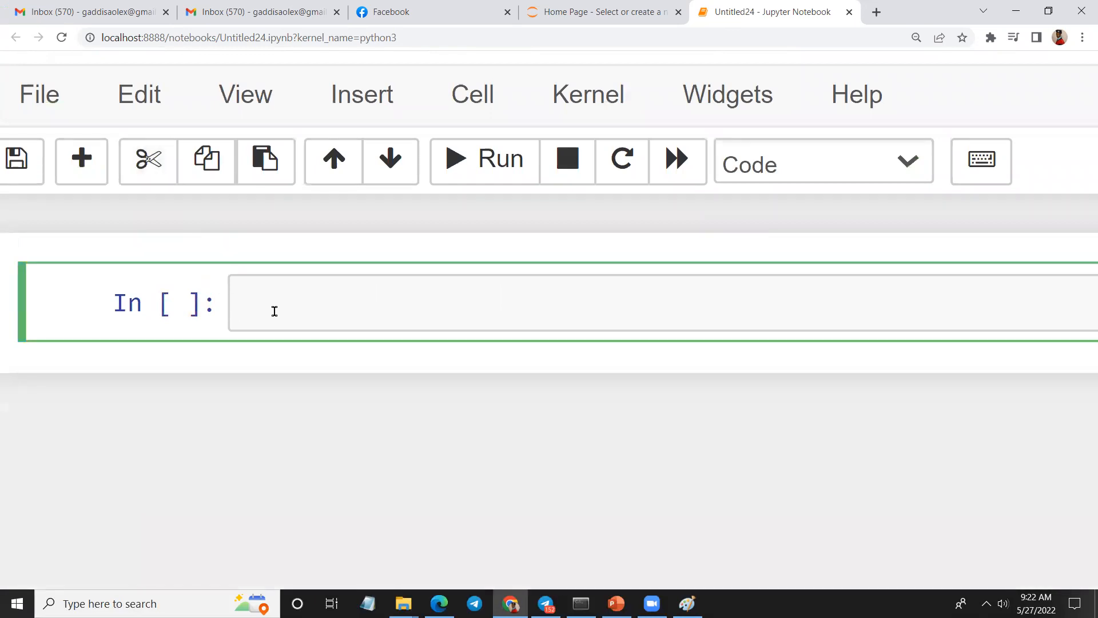
Step: Type student_list=[] and a for loop header over range(1,6)
text(student)
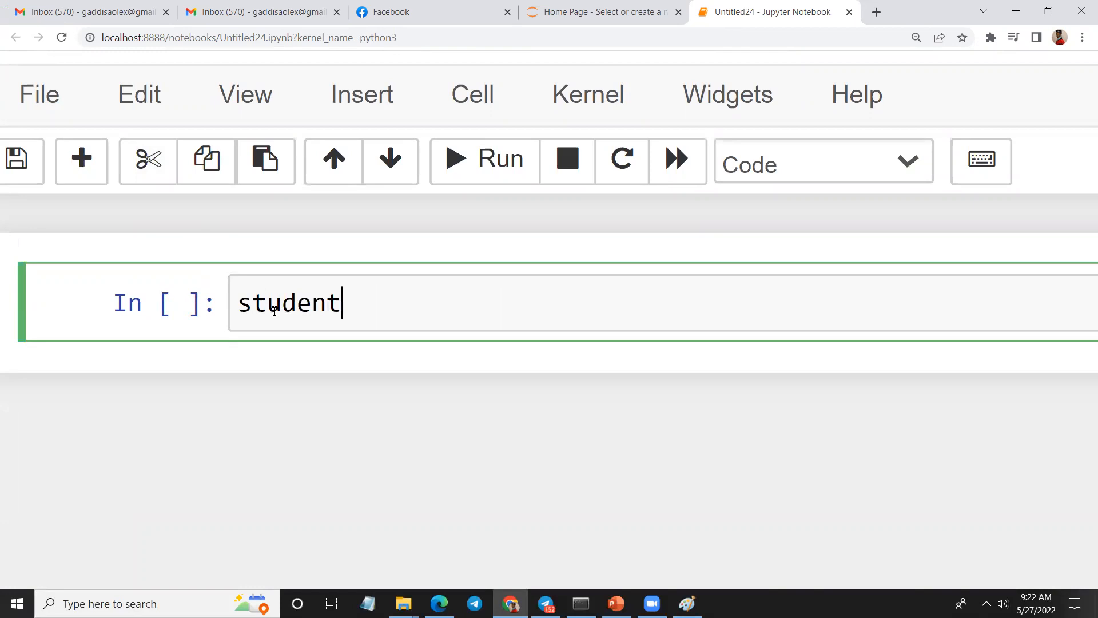
text(_)
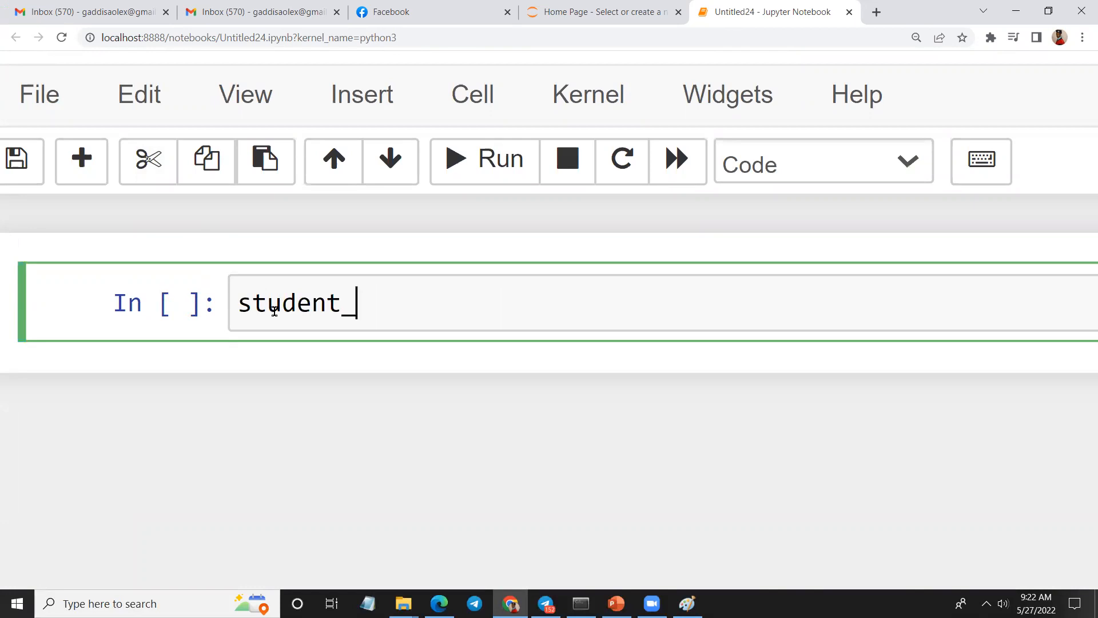
text(list=())
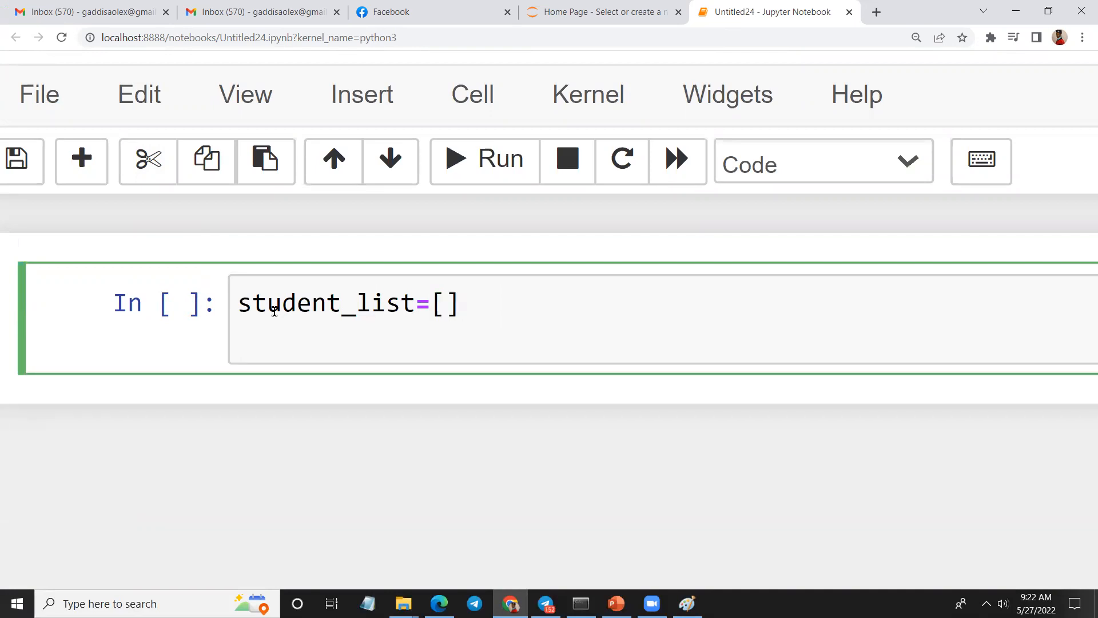
text(for i i)
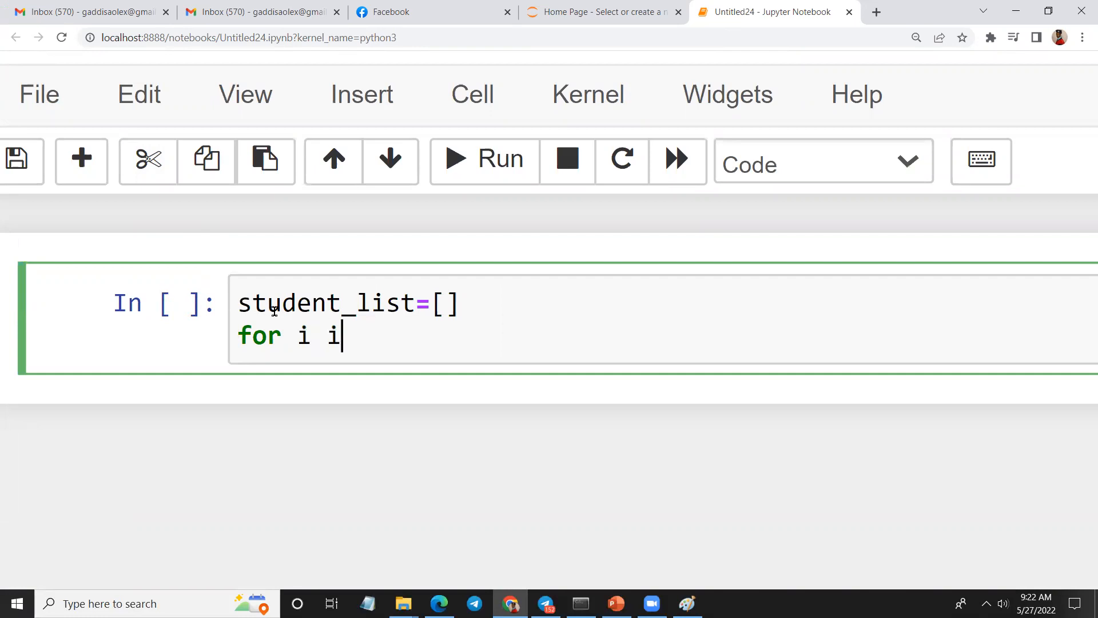
text(n range)
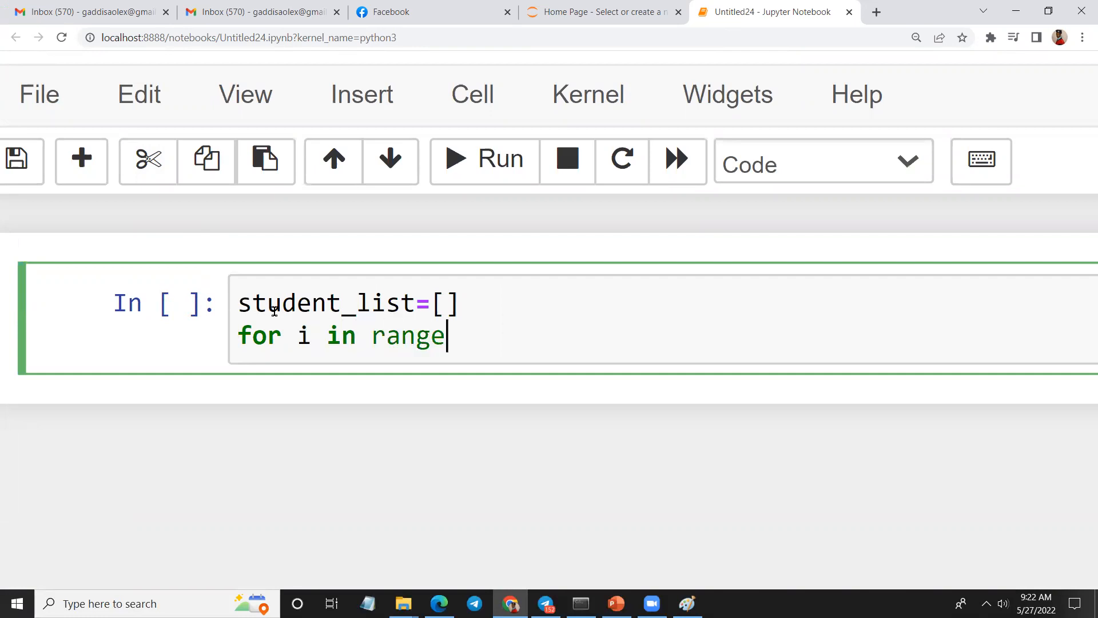
text((0)
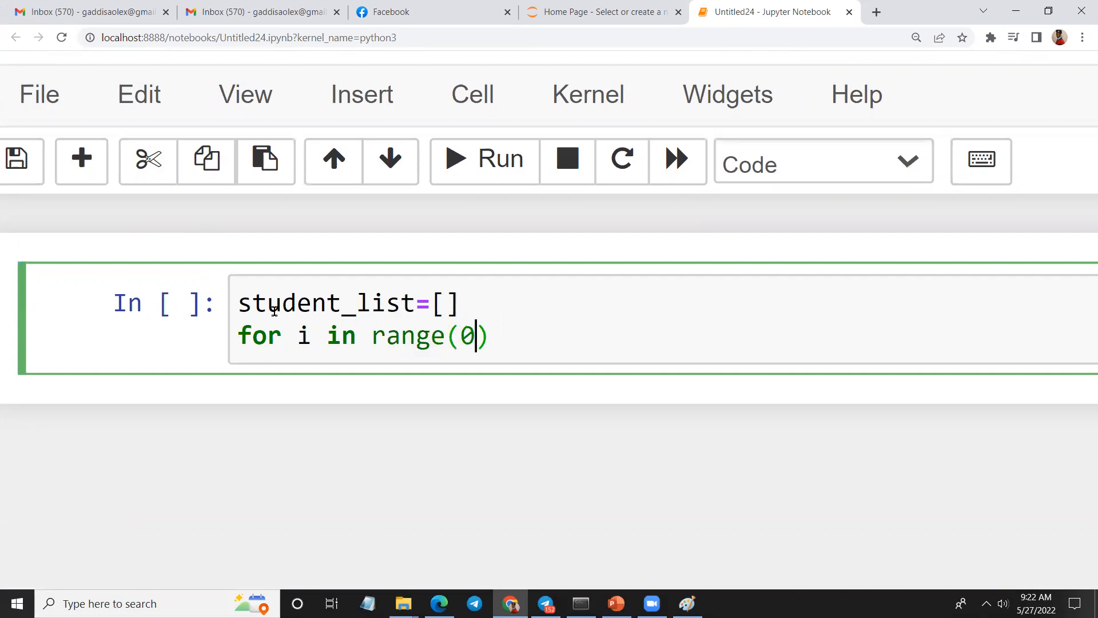
text(1)
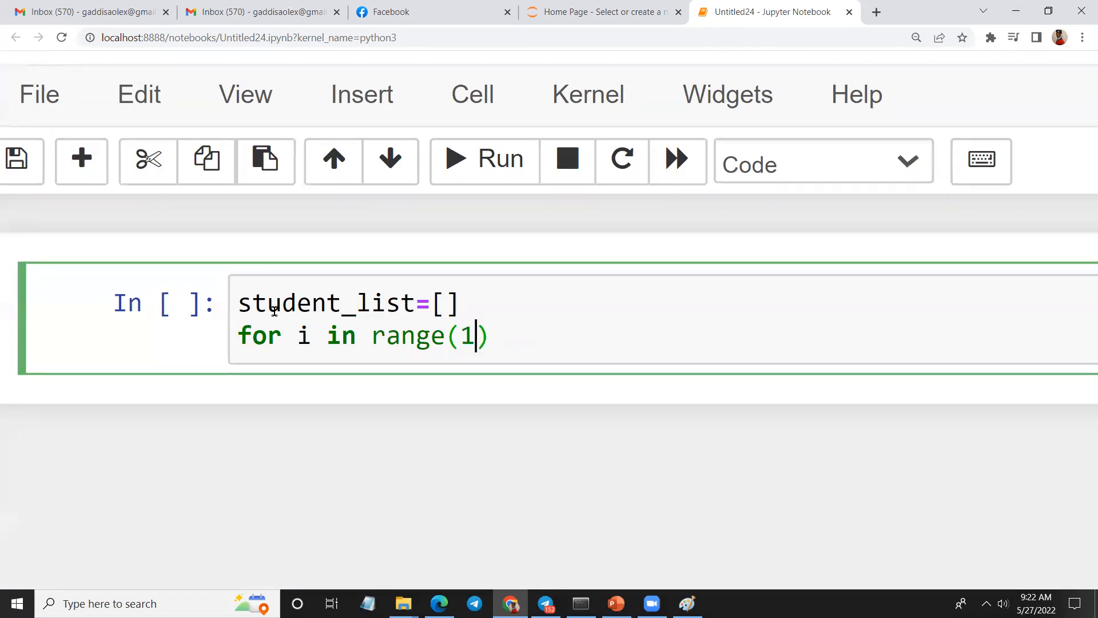
text(,6)
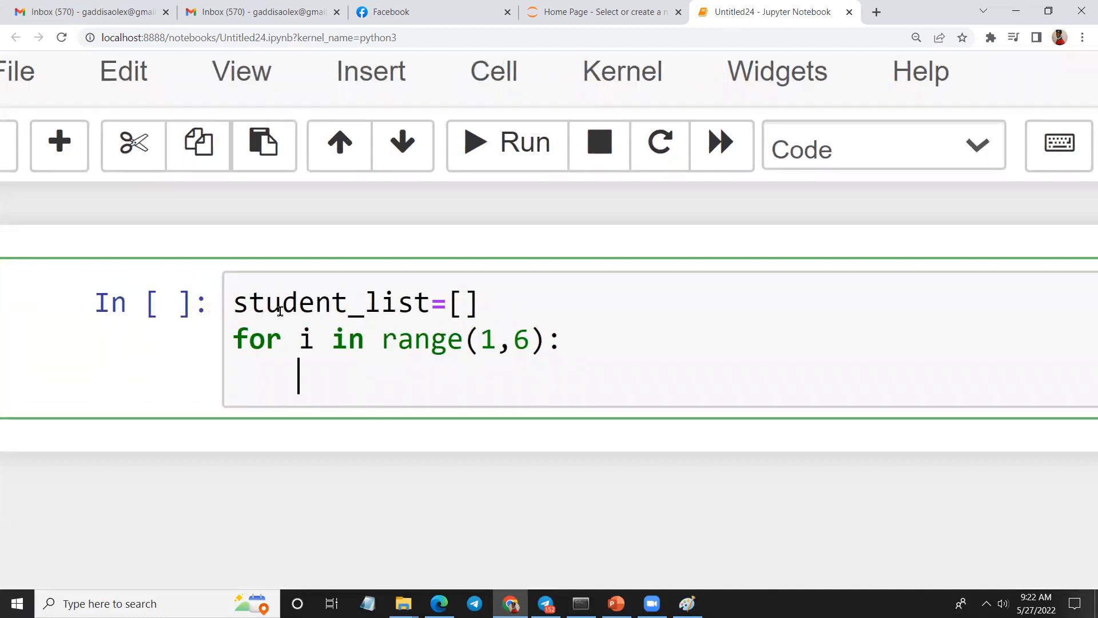
mouse_move(334, 386)
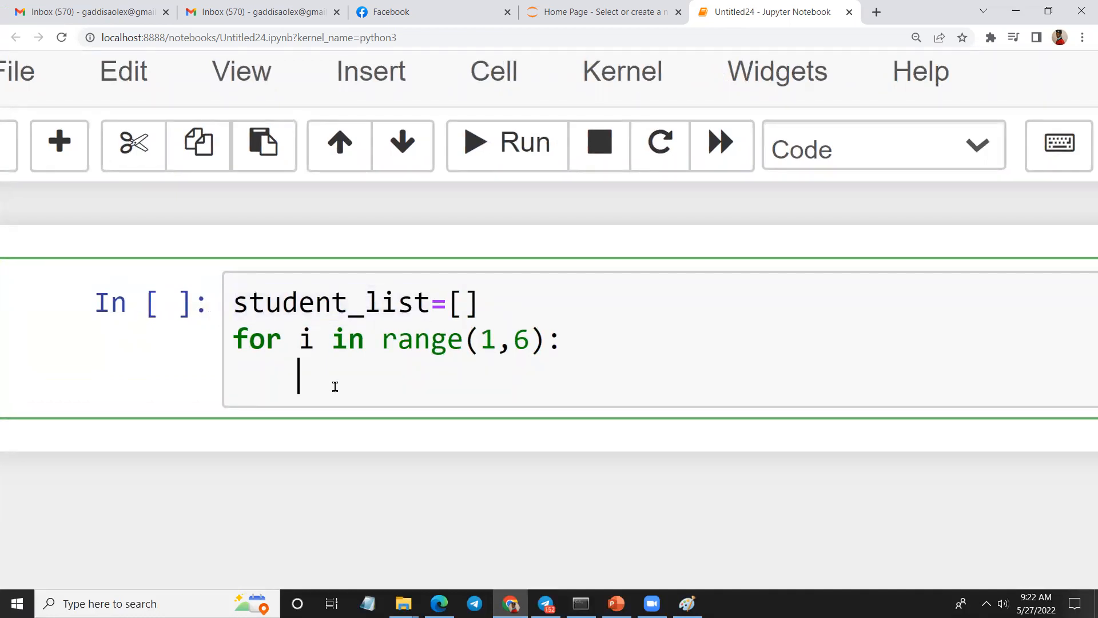
Step: Write the loop body x=input("enter student: ",i)
text(x=)
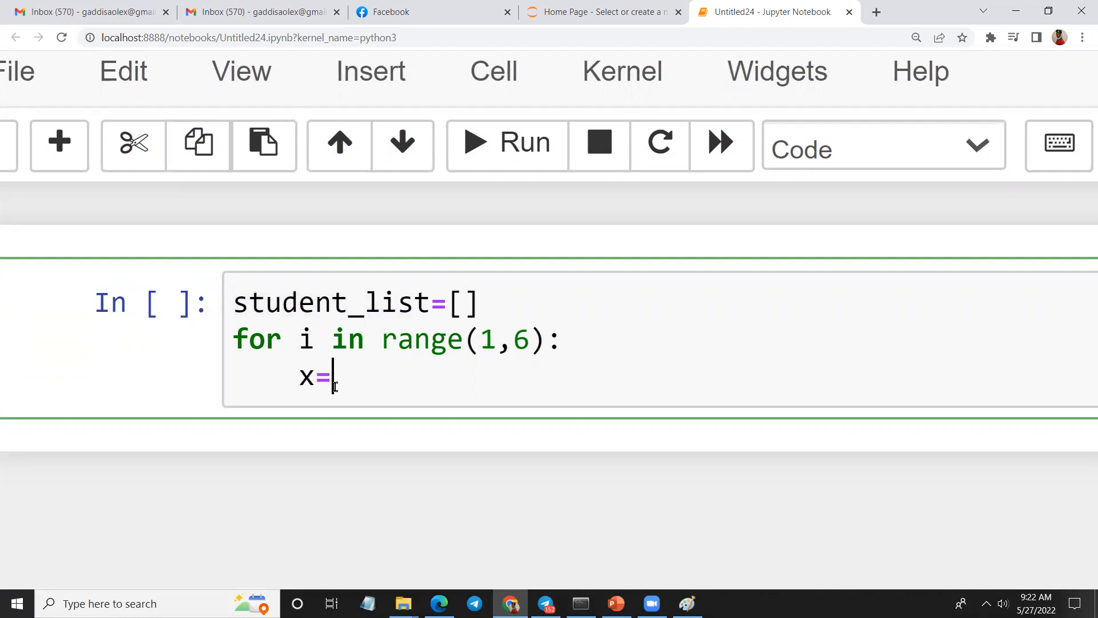
text(input())
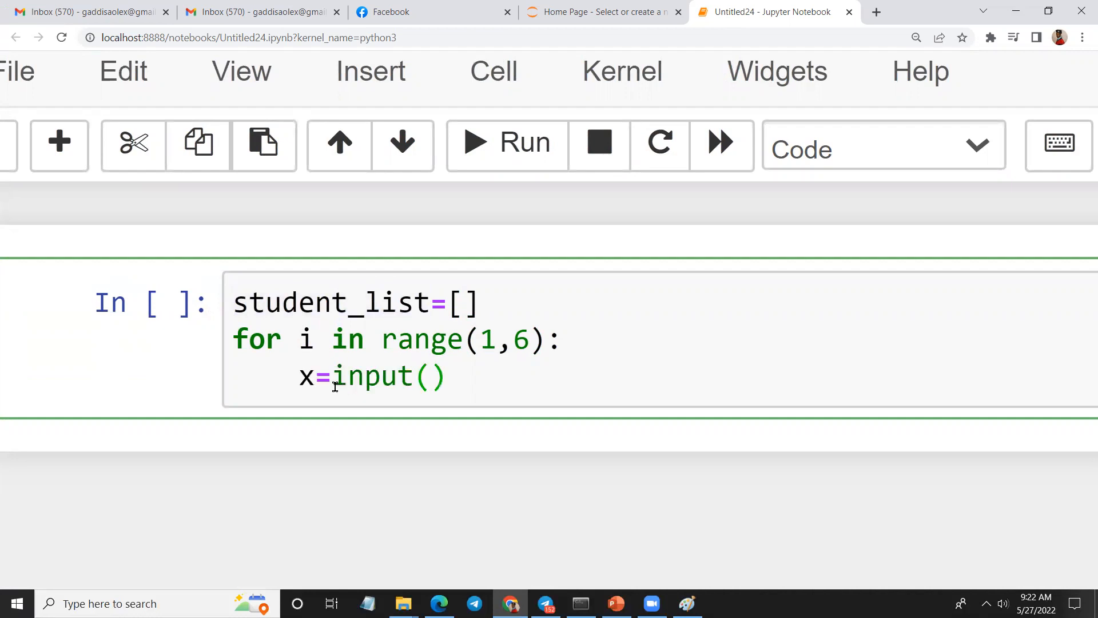
text("enter st")
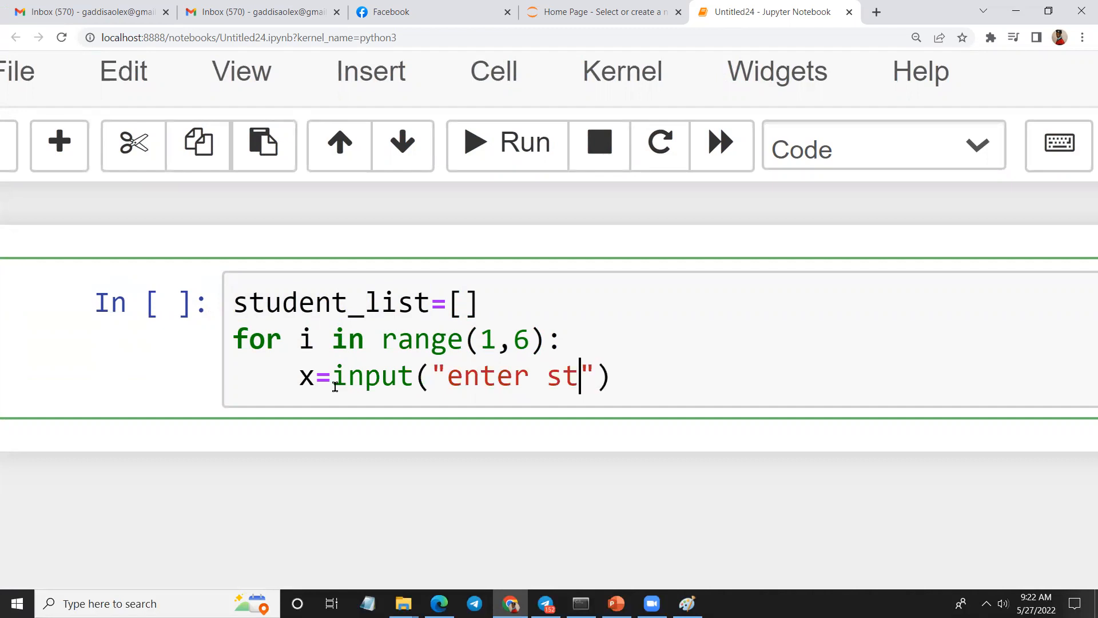
text(udent)
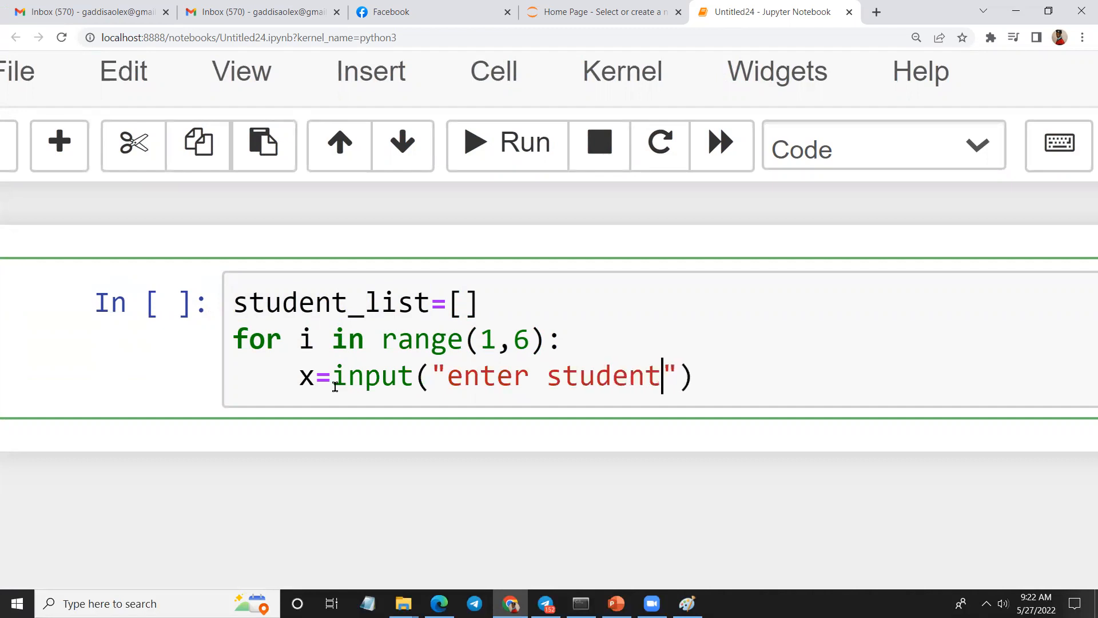
text(:,)
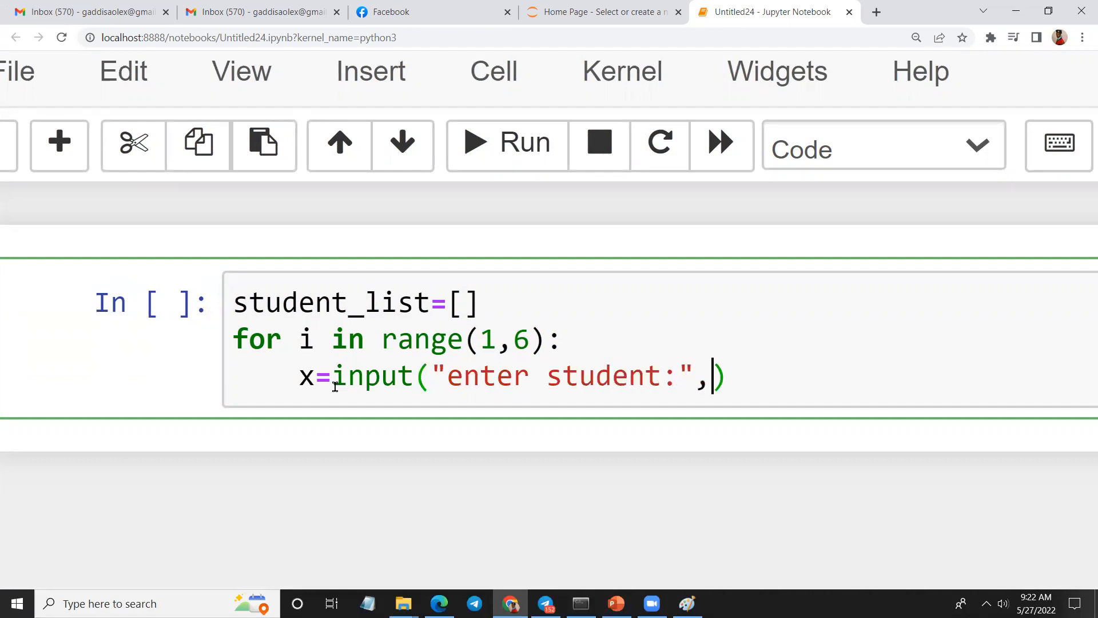
text(i)
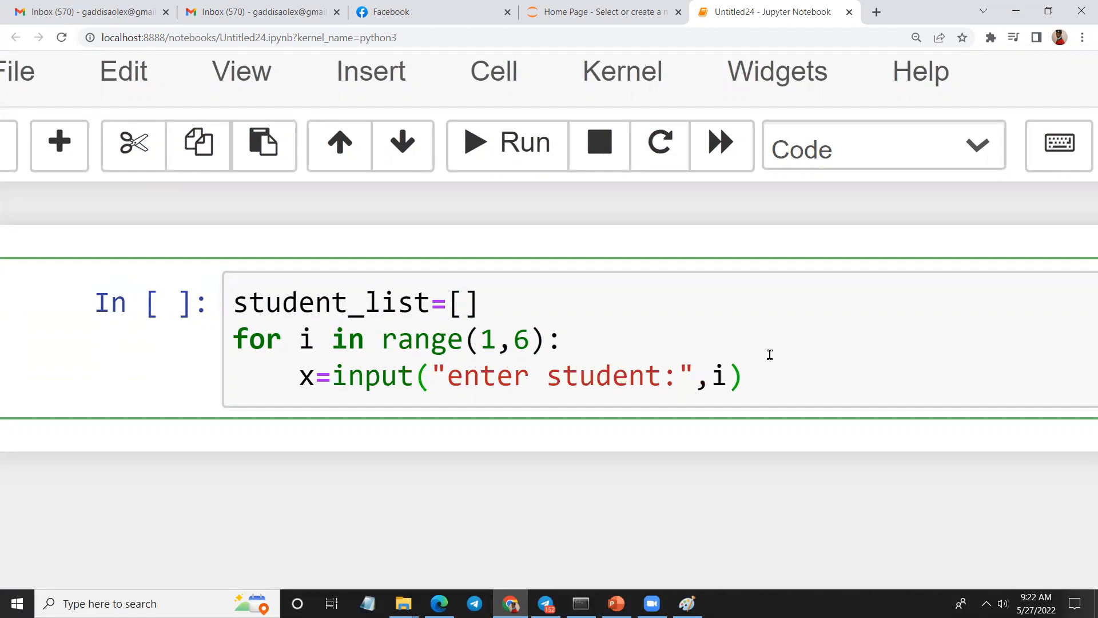
click(679, 375)
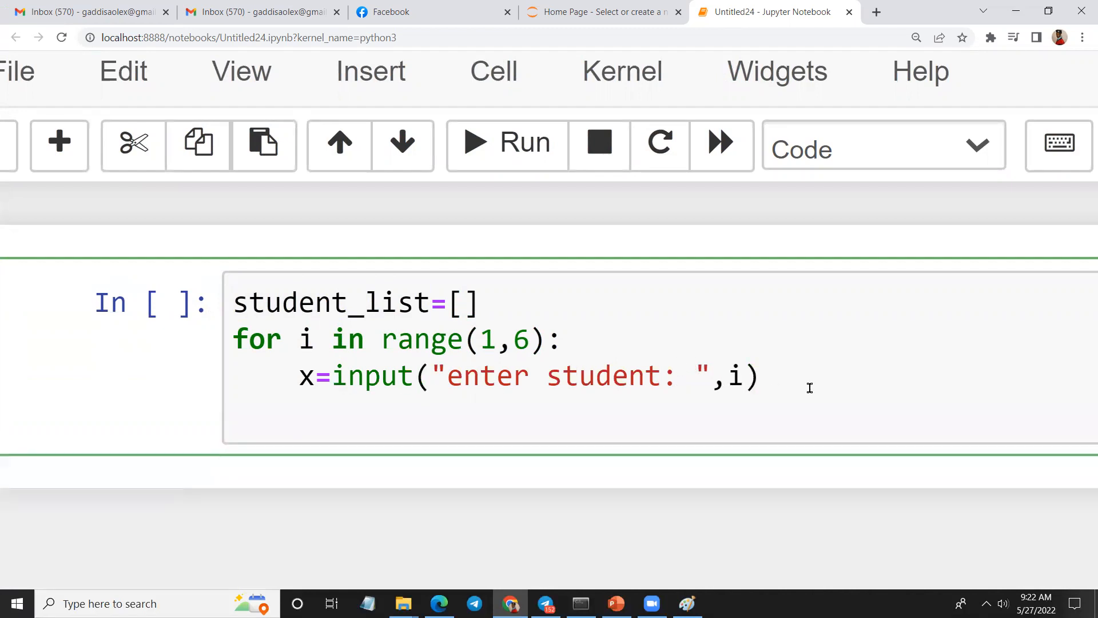
Step: Add student_list.append(x) on a new indented line inside the loop
key(Return)
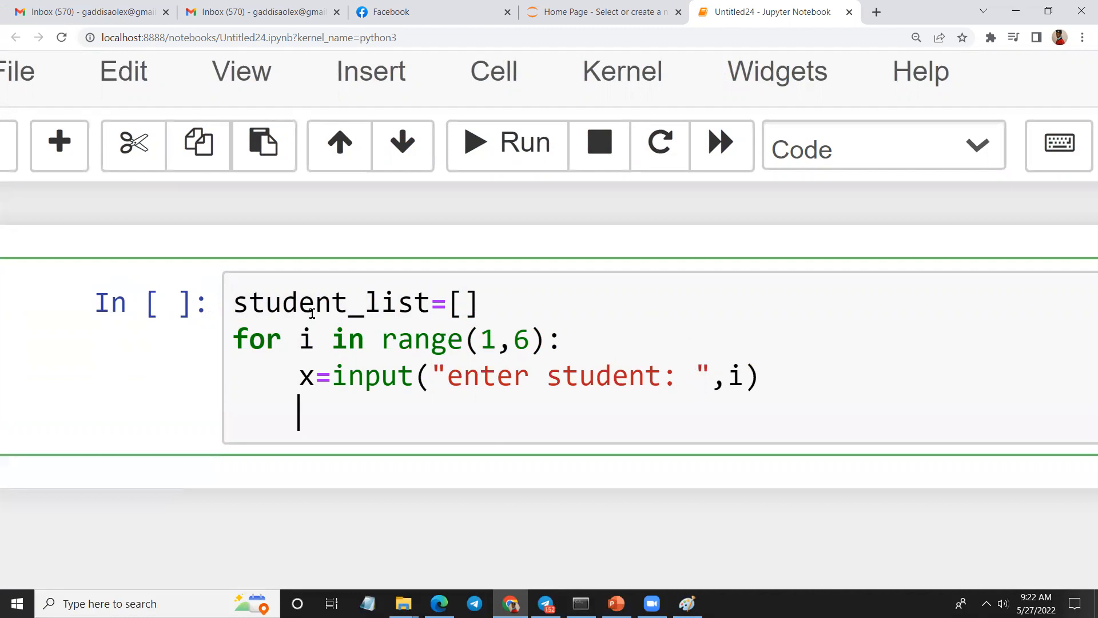
text(student_l)
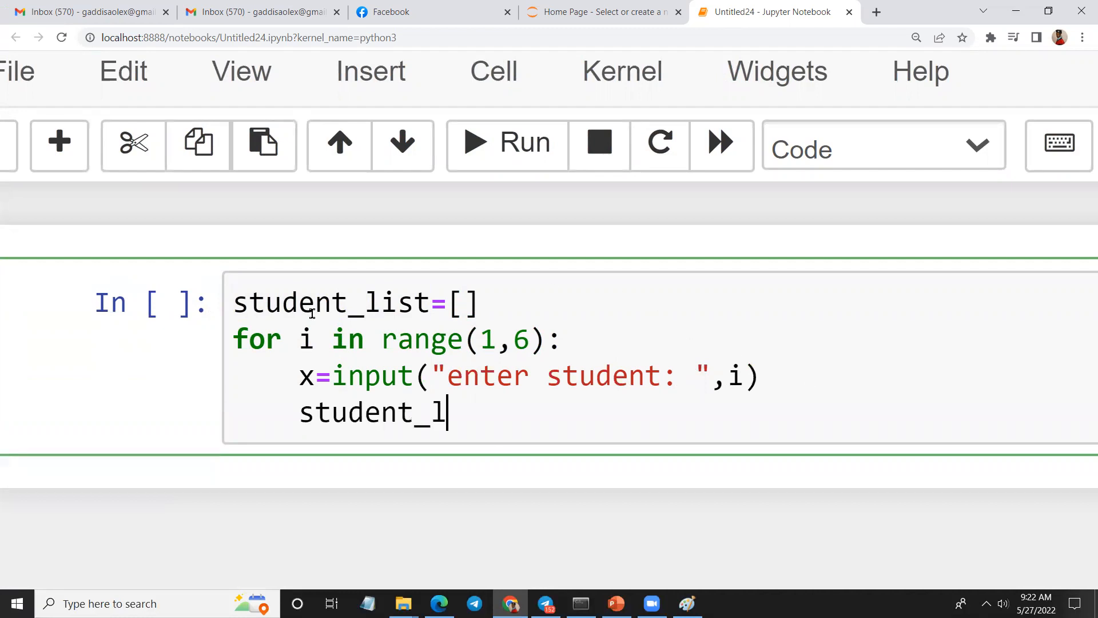
text(ist.append)
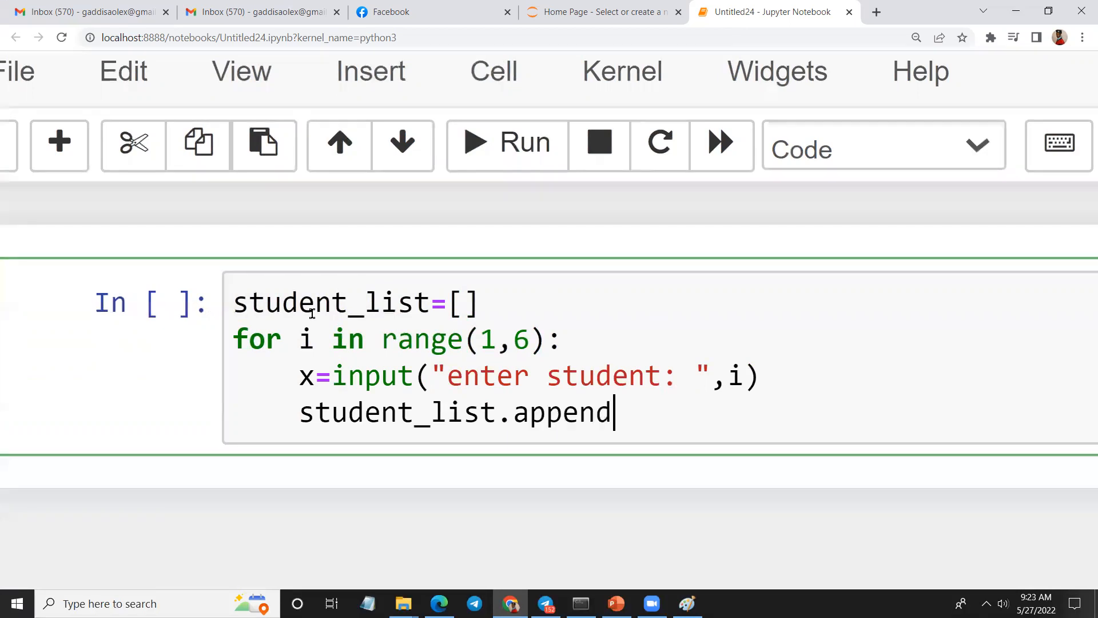
text(())
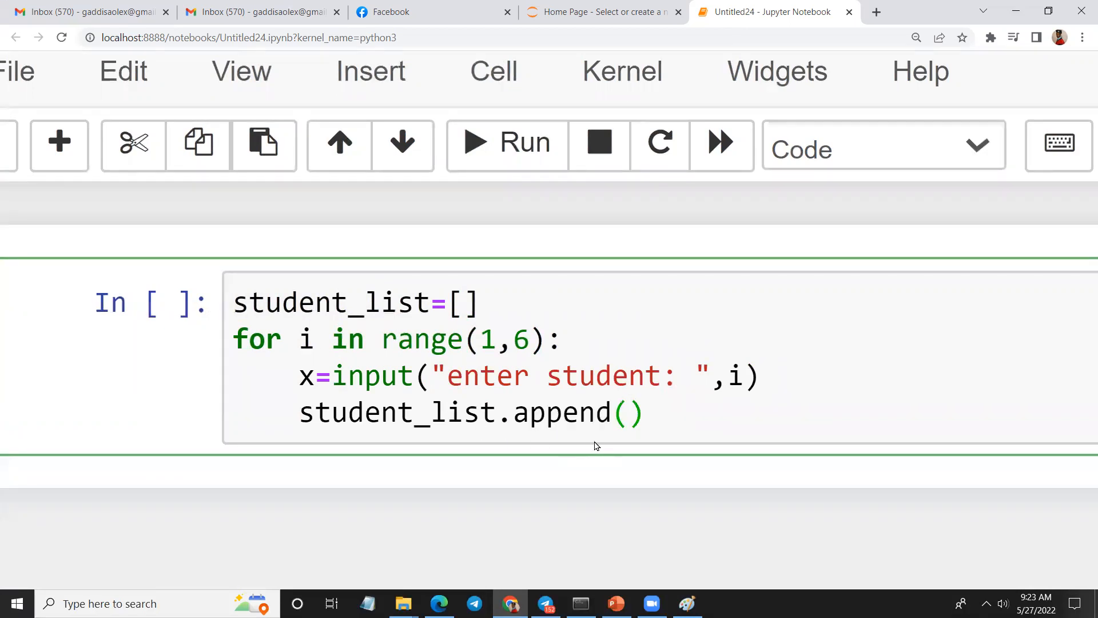
text(x)
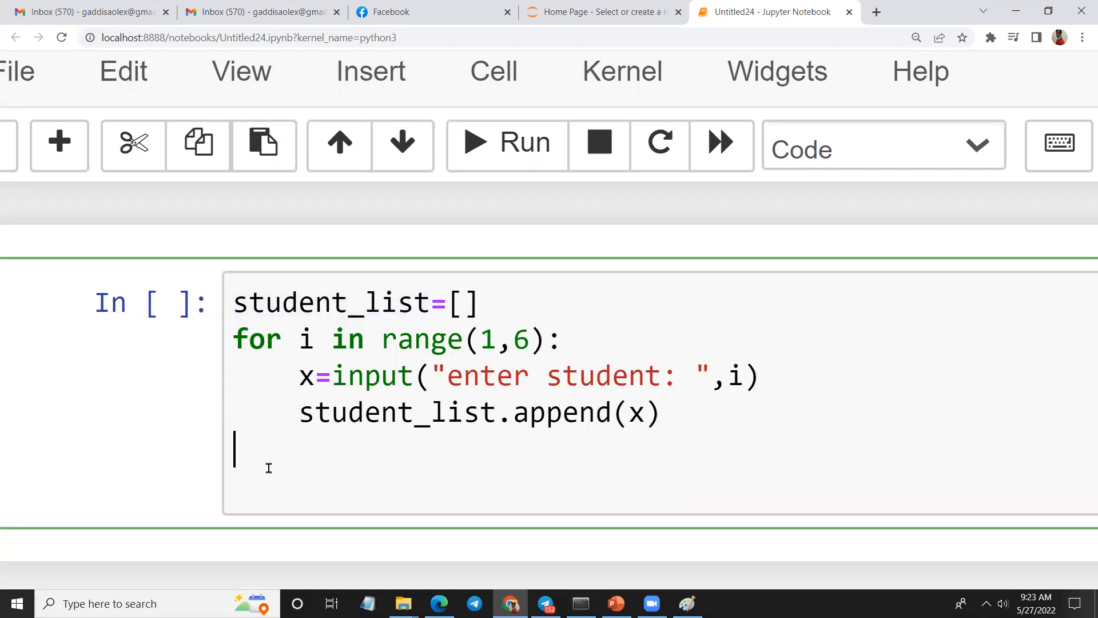
Step: Type print("List of registered students") after the loop
text(prin)
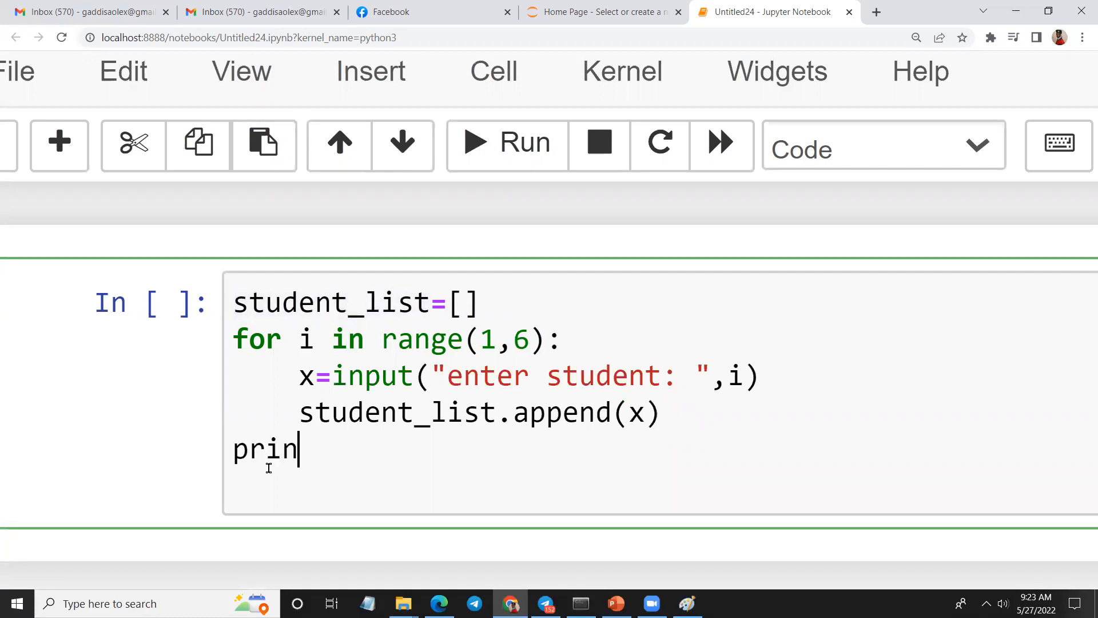
text(t(""))
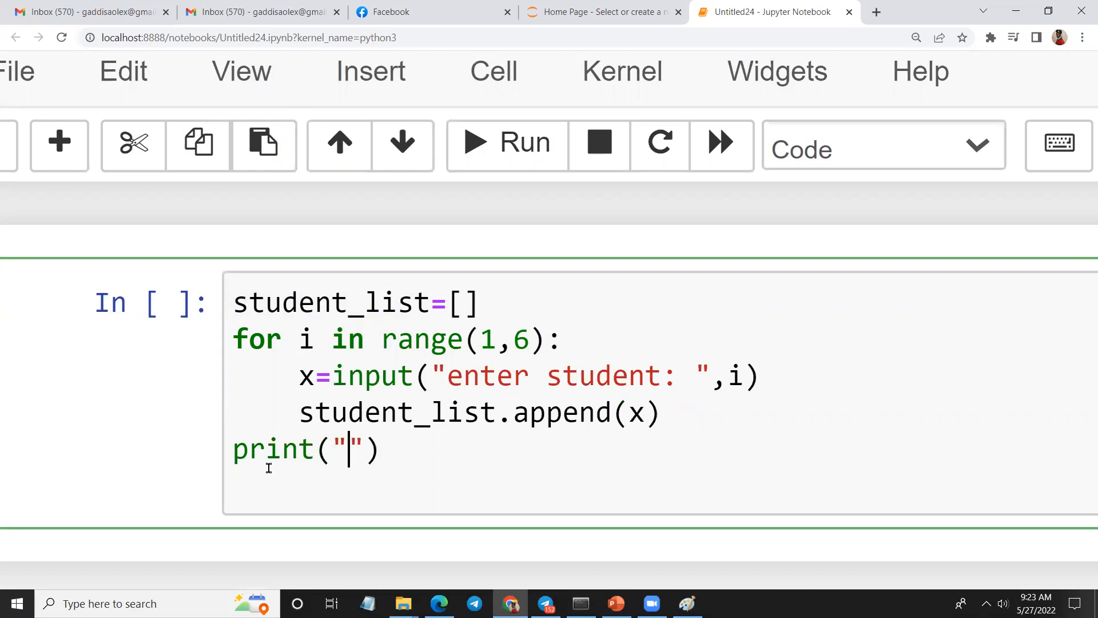
text(List of regis)
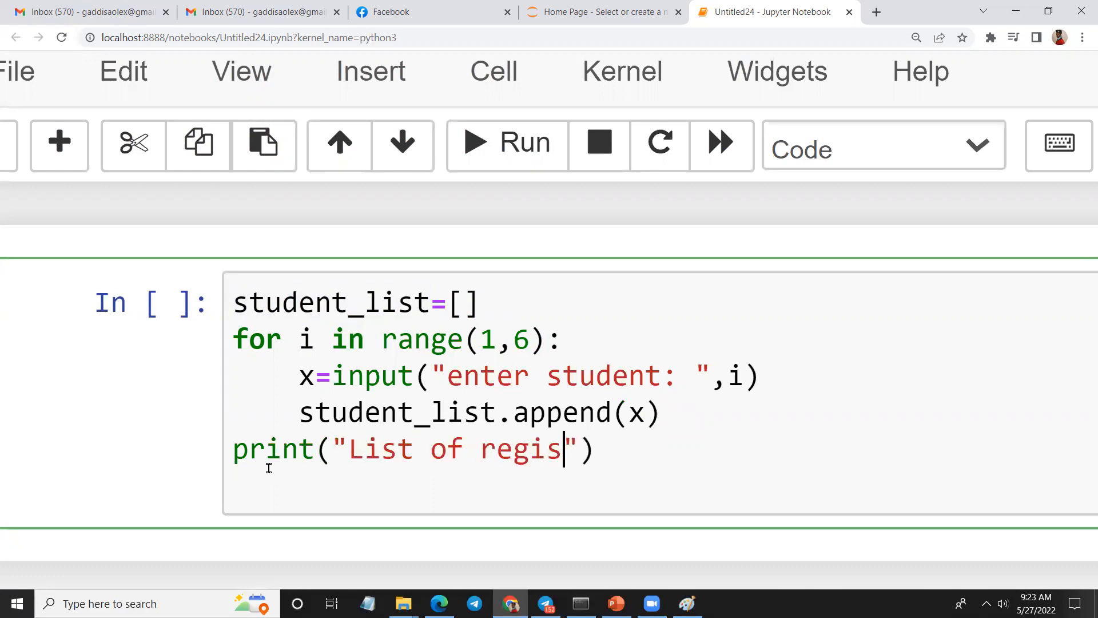
text(tered student)
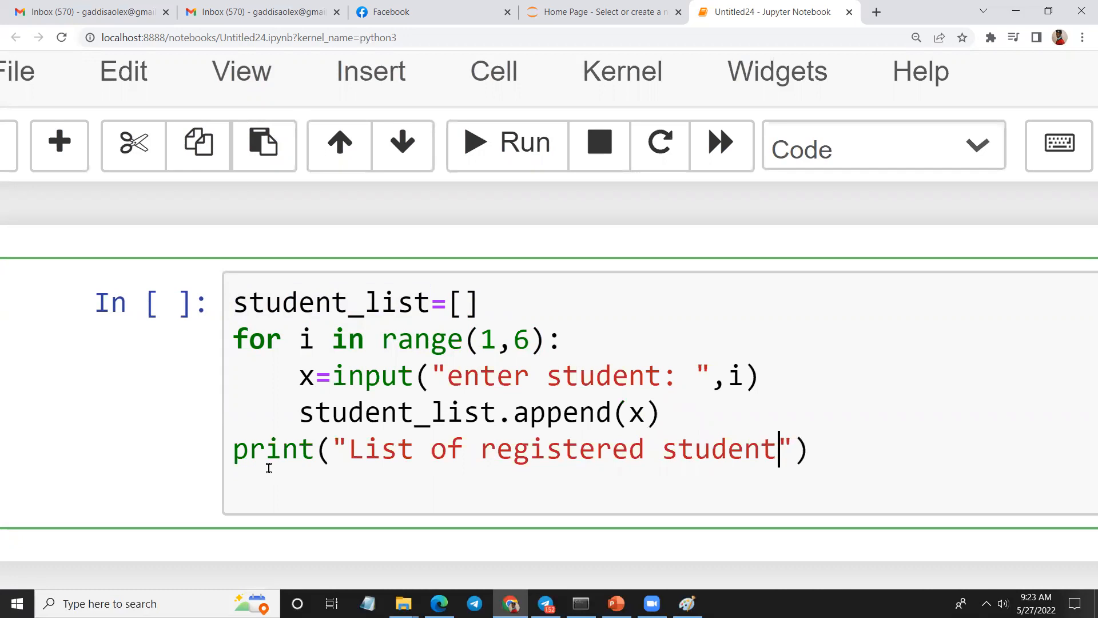
text(s)
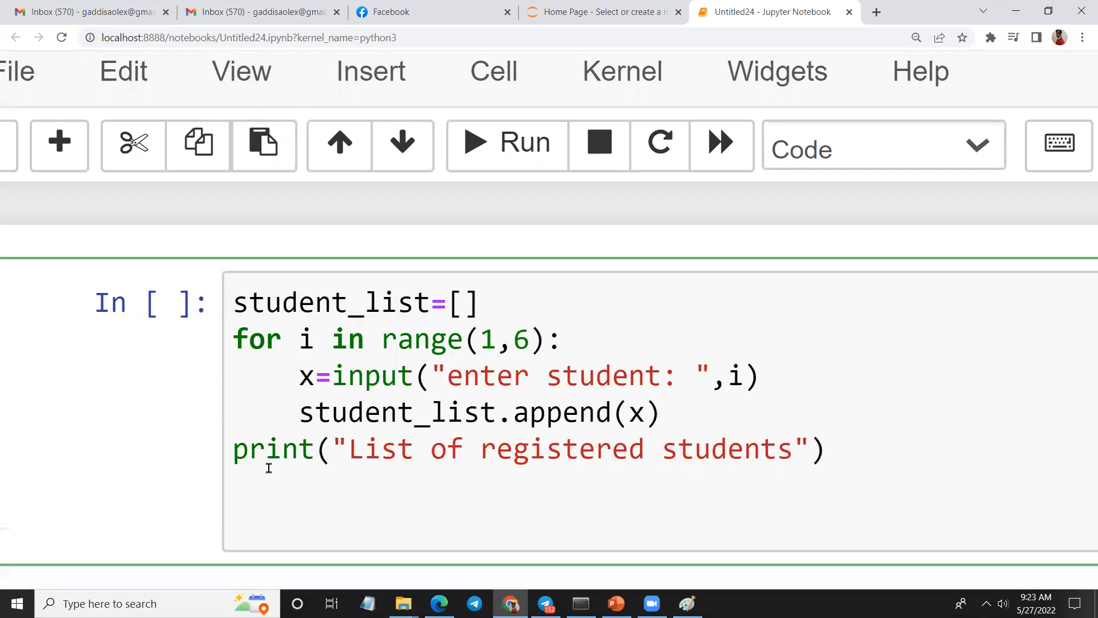
Step: Delete the stray 'for', type student_list on the last line and select it
text(for)
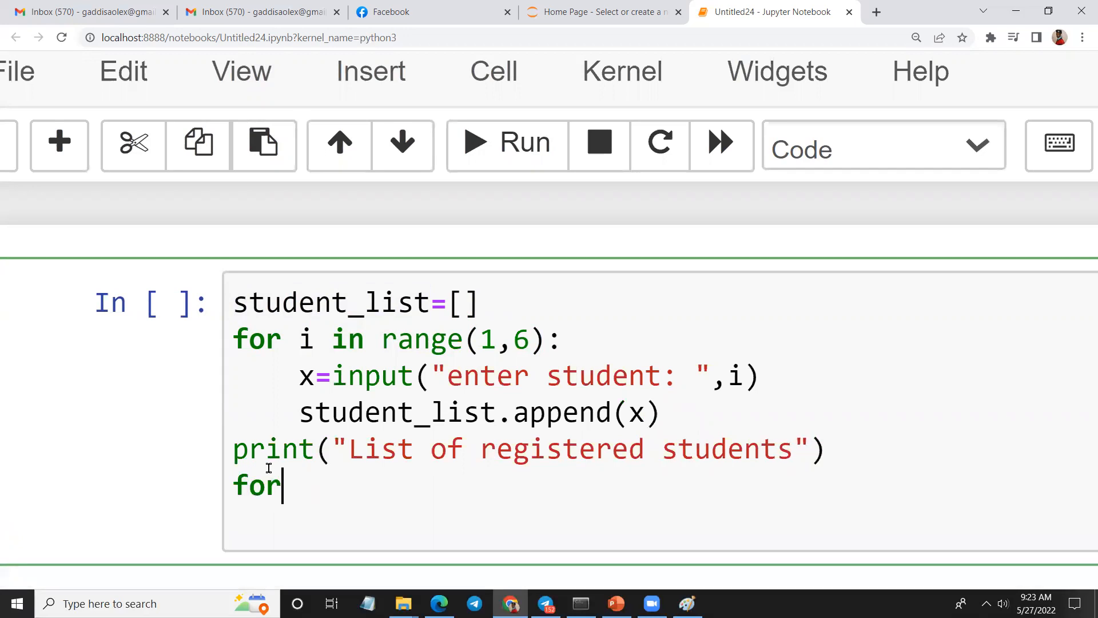
key(Backspace)
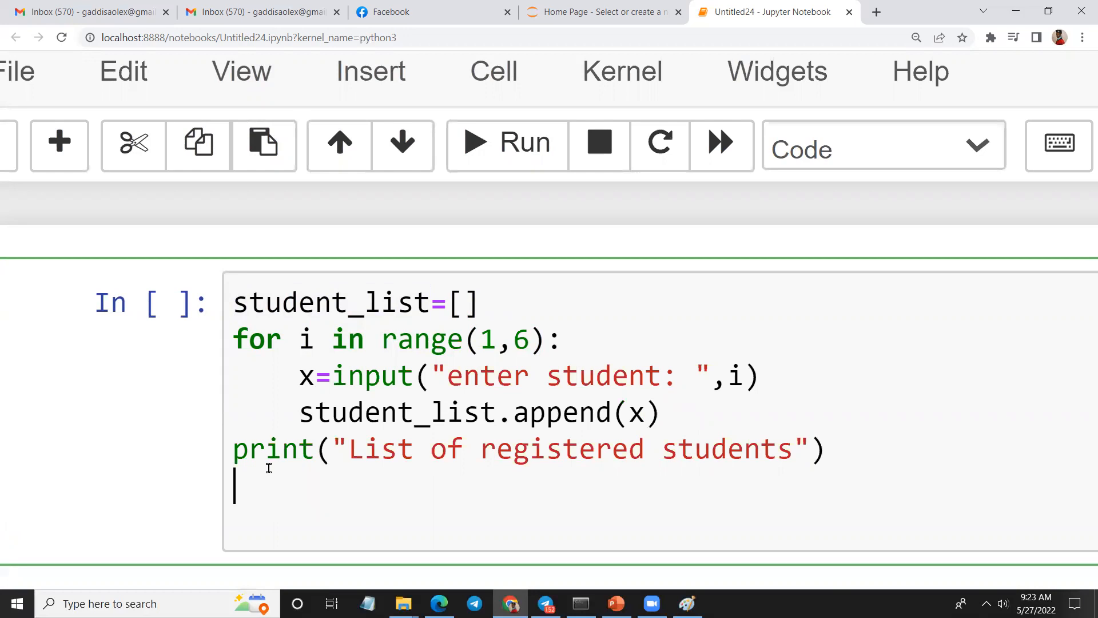
text(student)
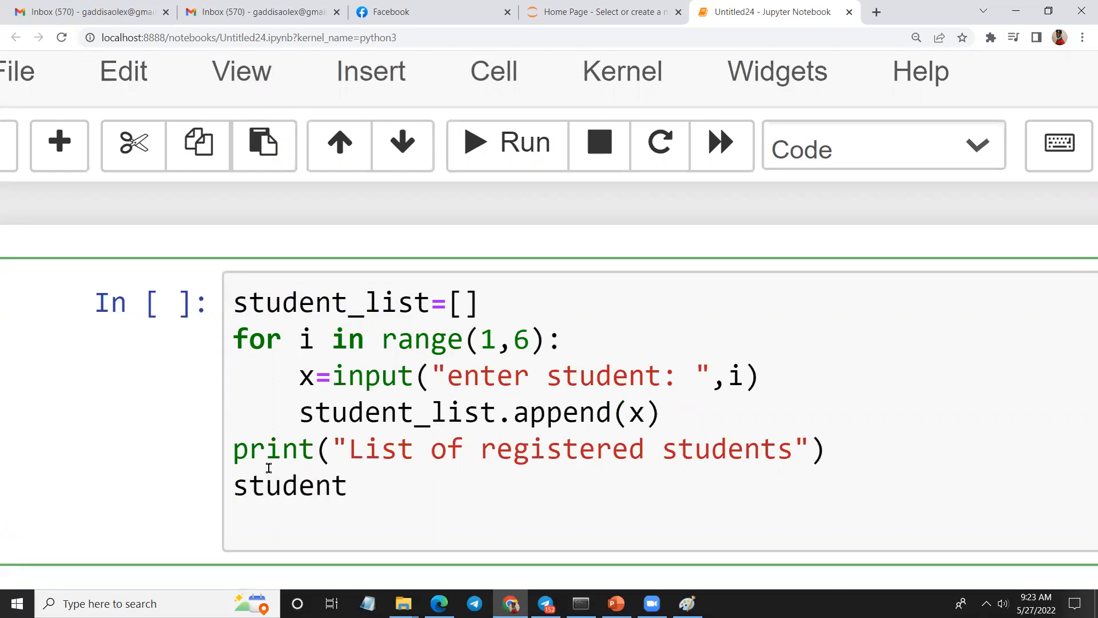
text(_list)
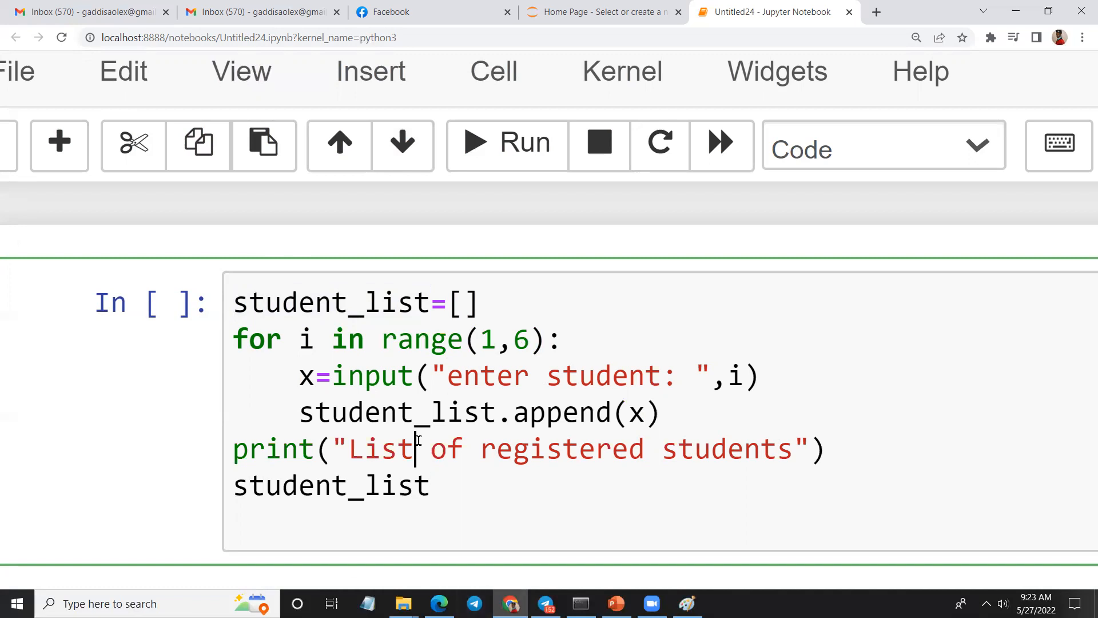
double_click(331, 484)
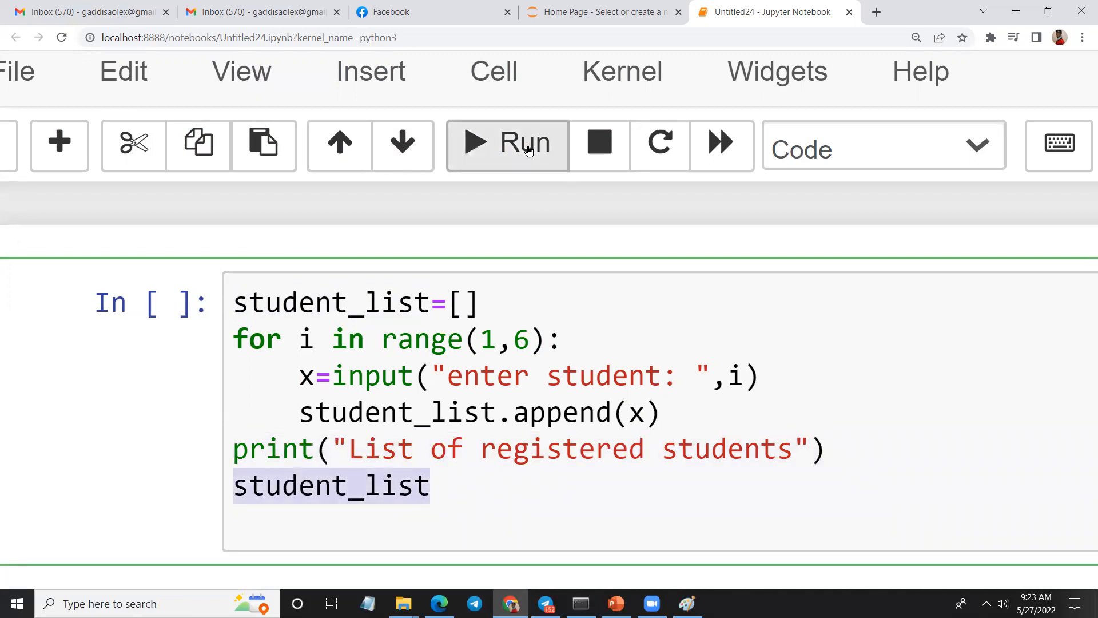
Step: Run the cell, then change the prompt's ',i' to '+str(i)' after the TypeError
click(506, 145)
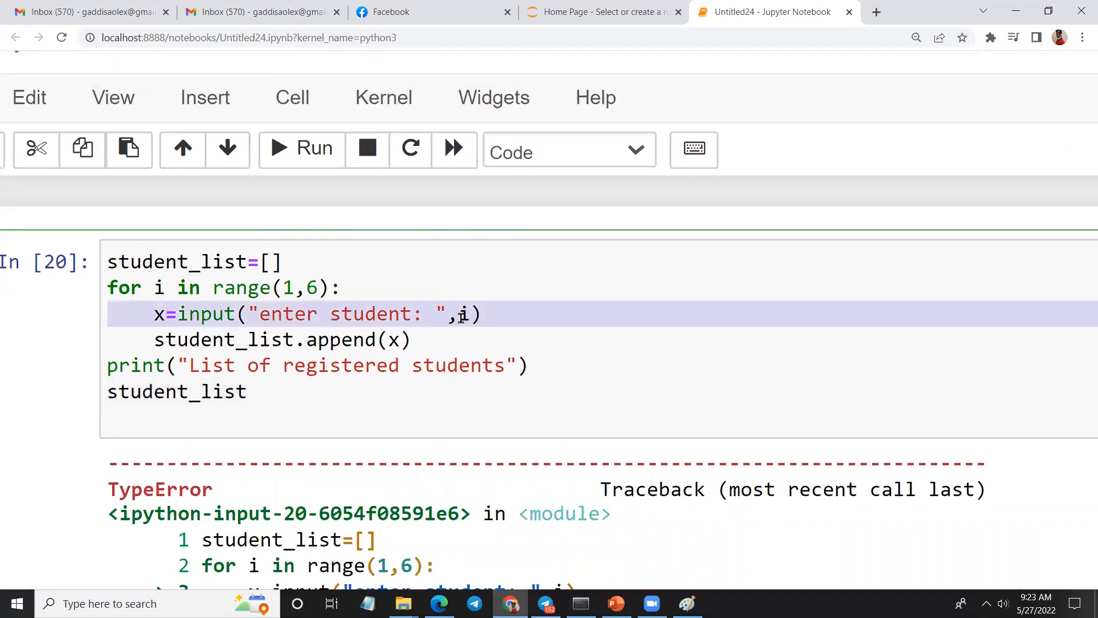
click(459, 340)
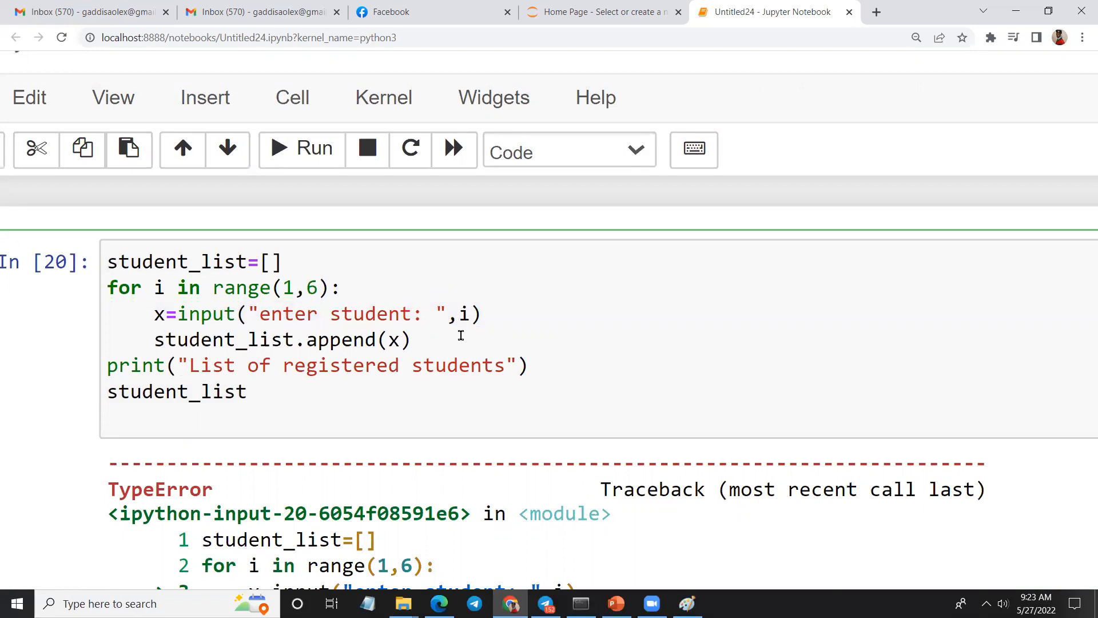
text(+)
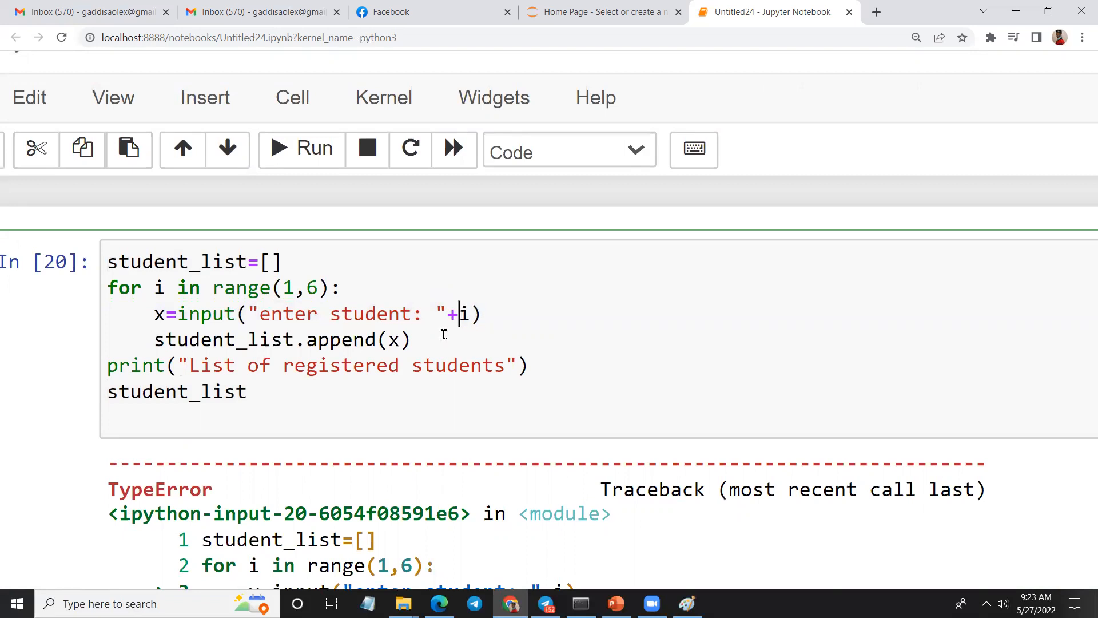
scroll(down, 3)
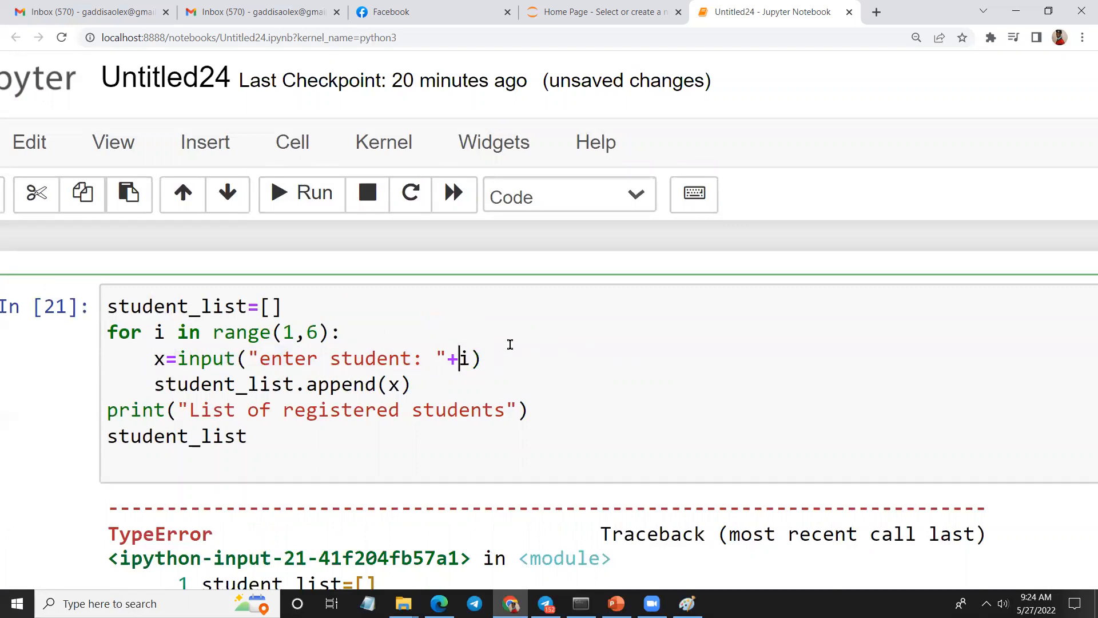
text(str()
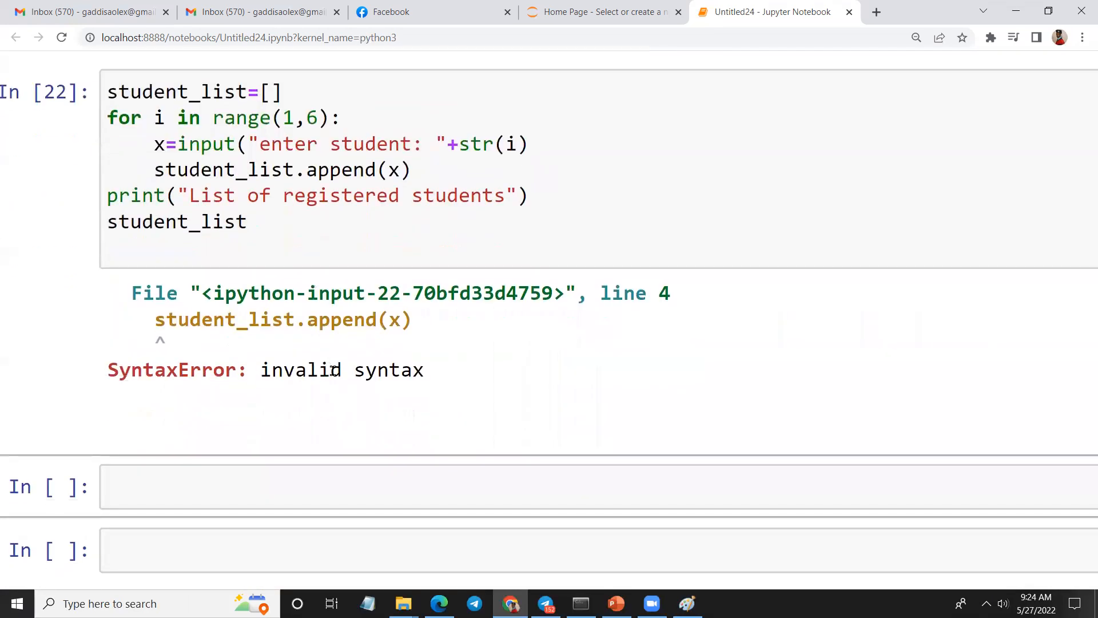
Step: Add the missing closing parenthesis to the prompt line and rerun the cell
scroll(up, 3)
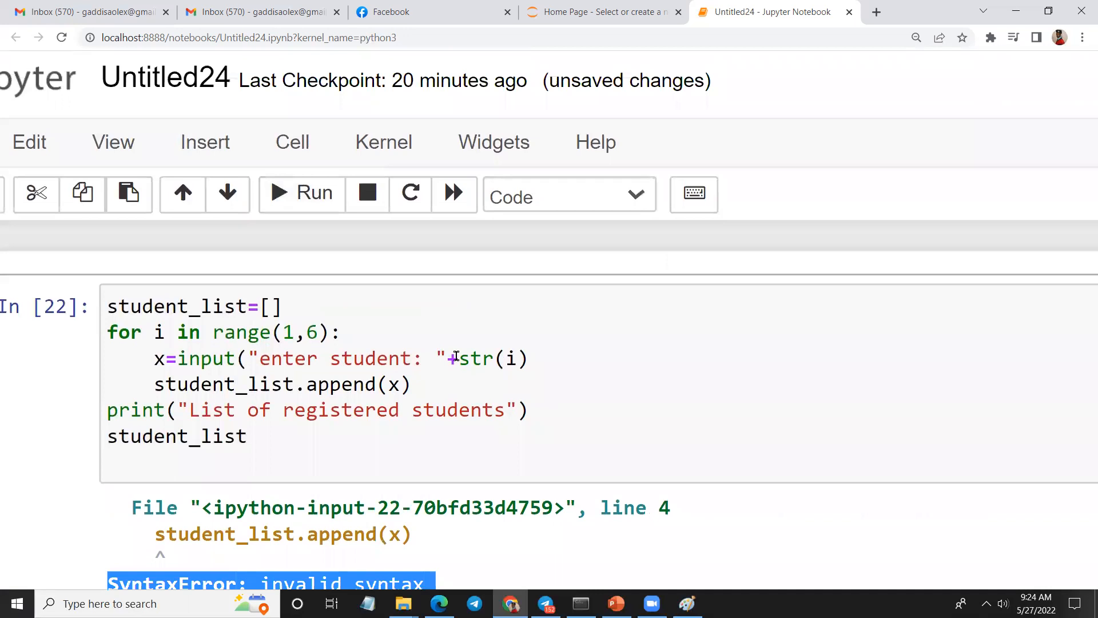
scroll(down, 3)
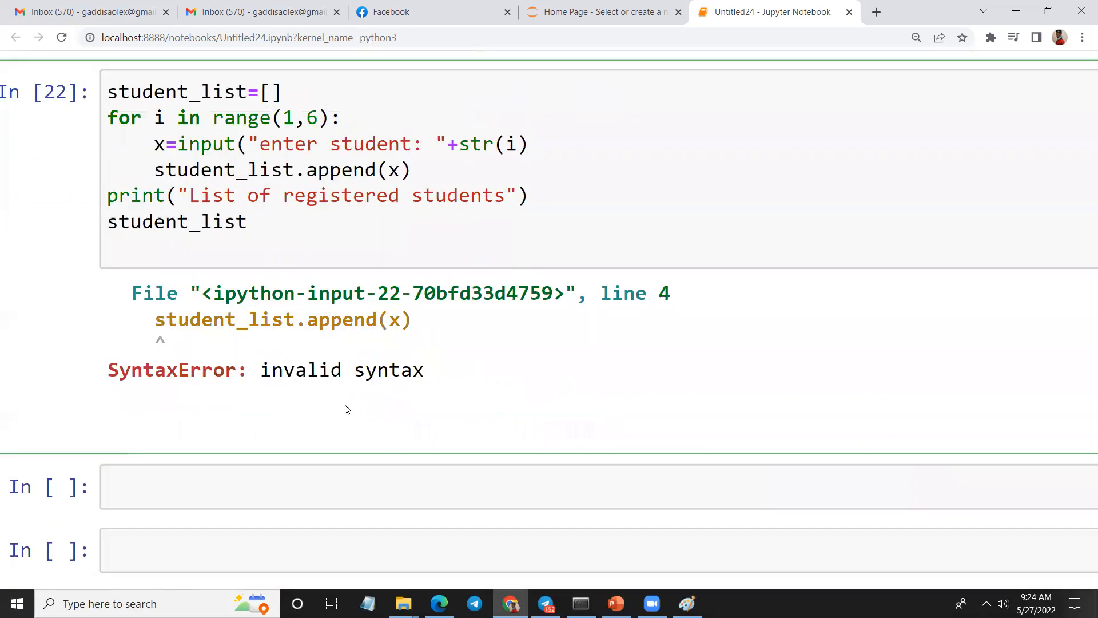
mouse_move(332, 340)
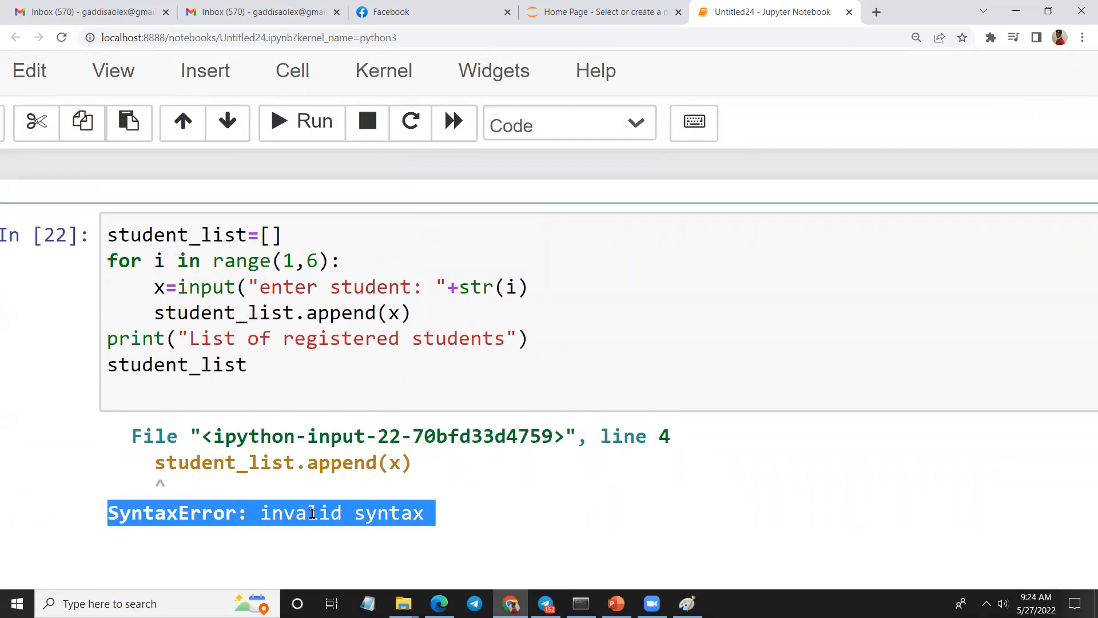
click(449, 287)
text())
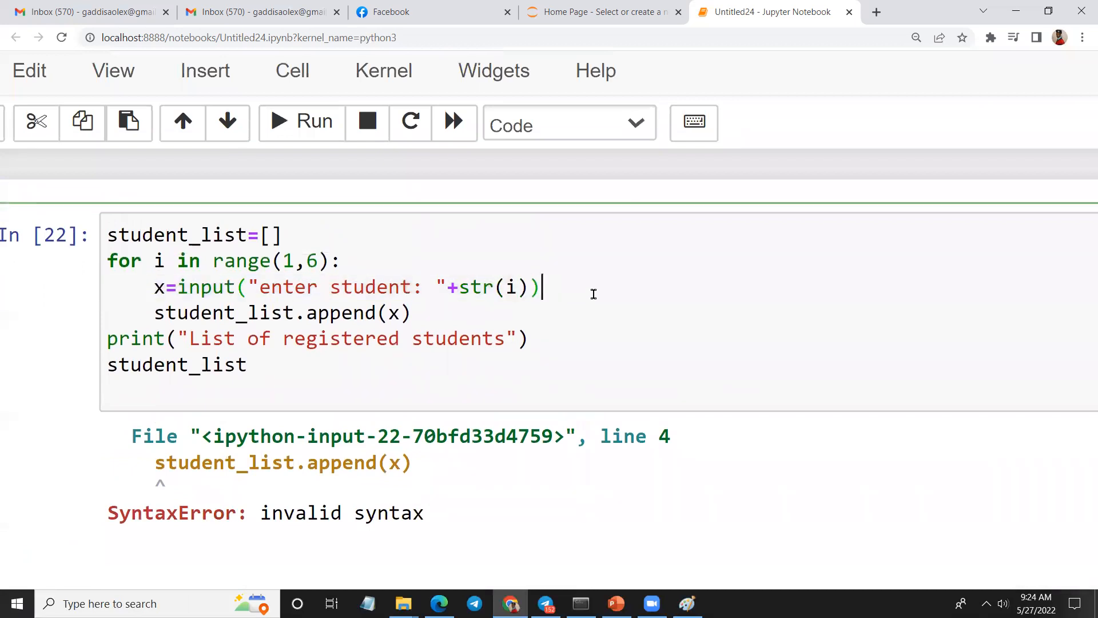
click(301, 121)
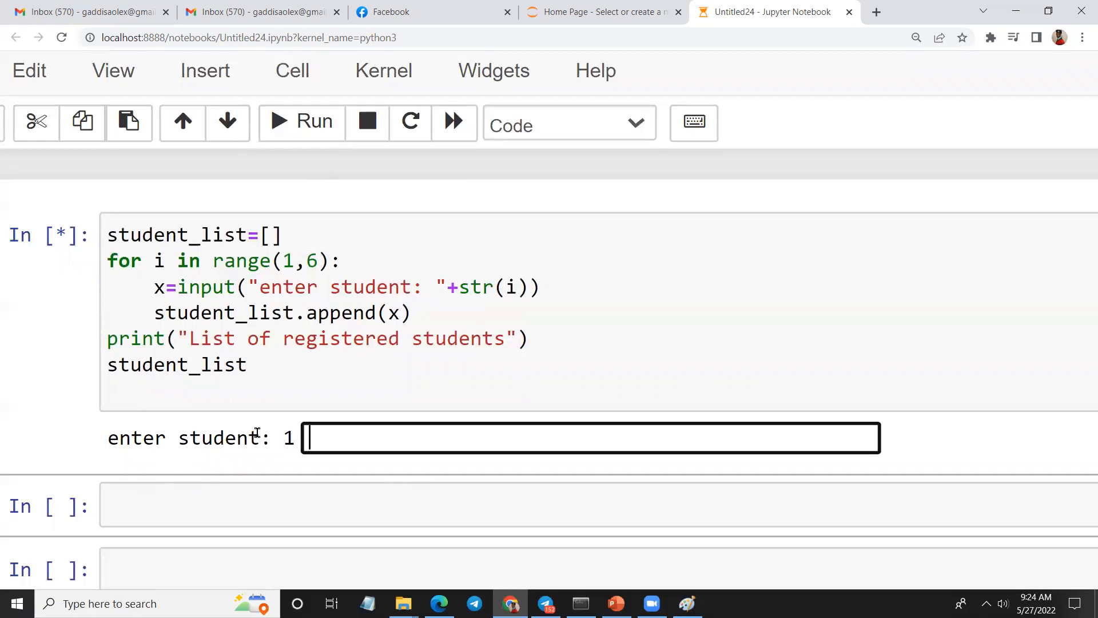
mouse_move(507, 285)
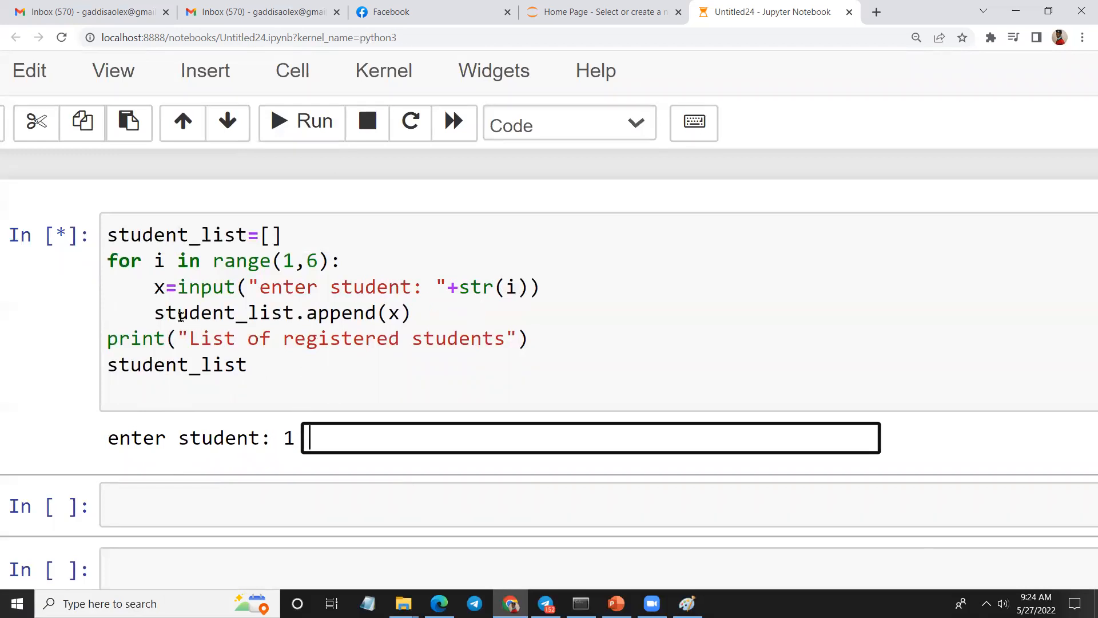
mouse_move(287, 261)
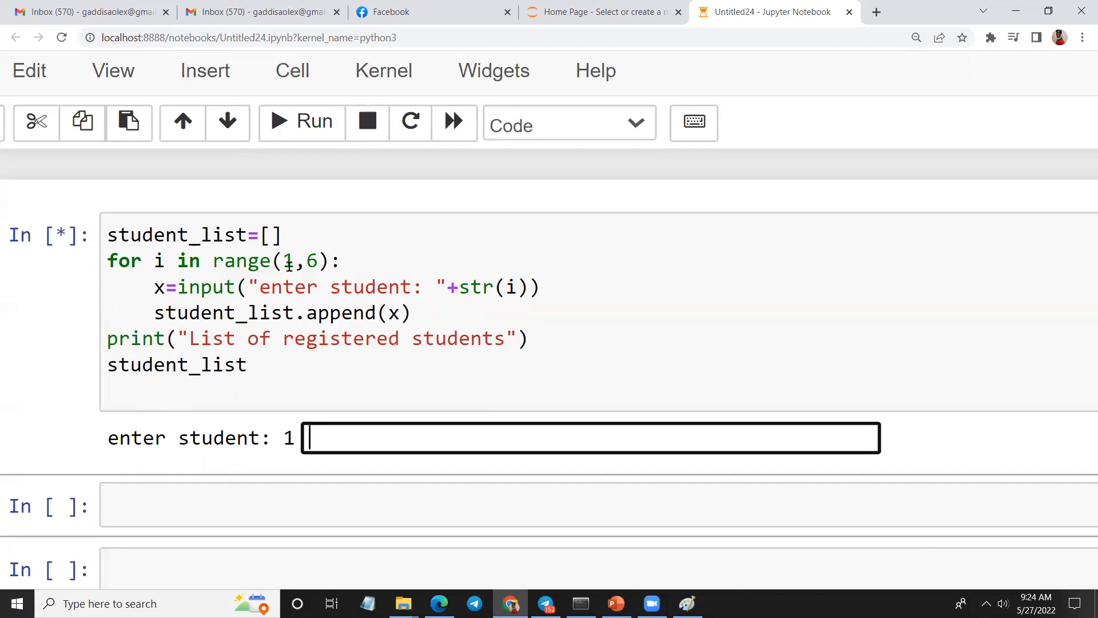
mouse_move(353, 444)
text(abebe)
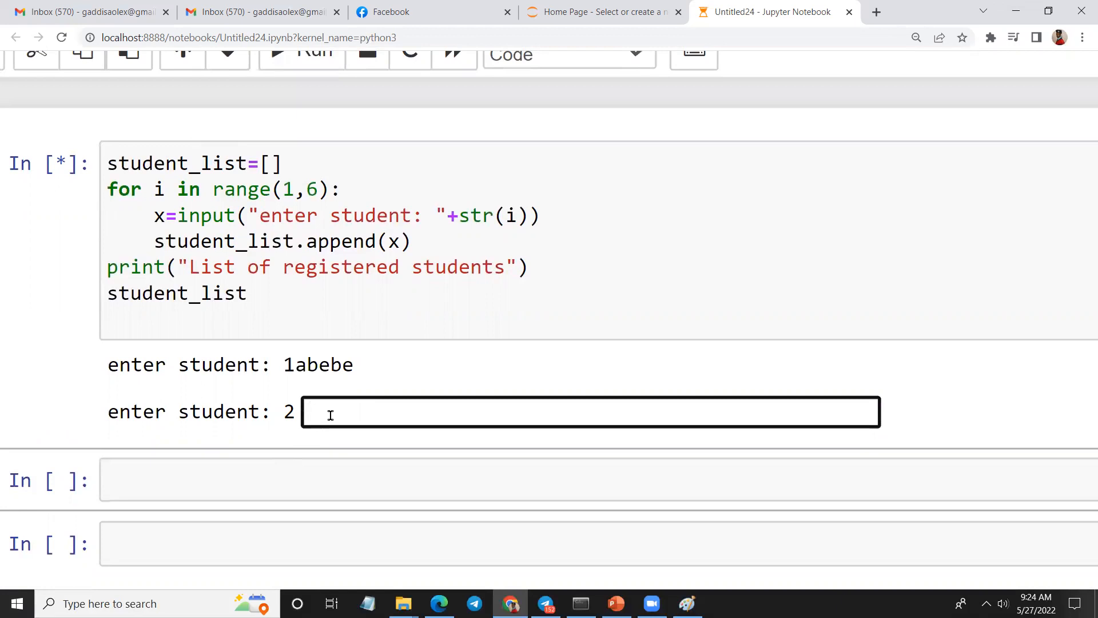
Step: Enter names such as kebede at the prompts, then highlight abebe and chala in the output
text(kebede)
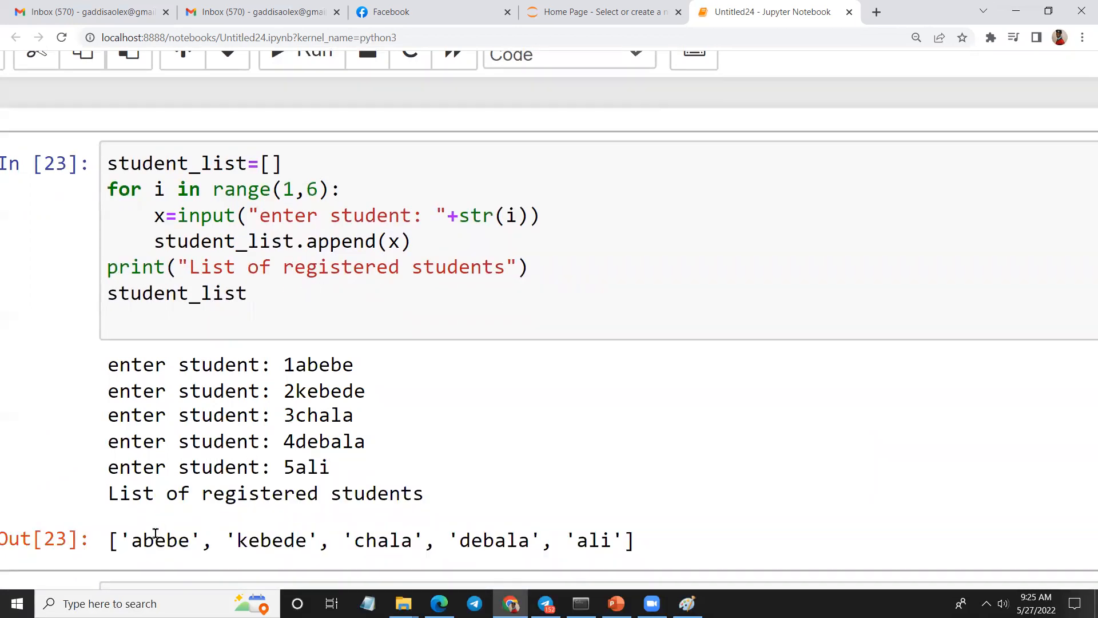
double_click(383, 539)
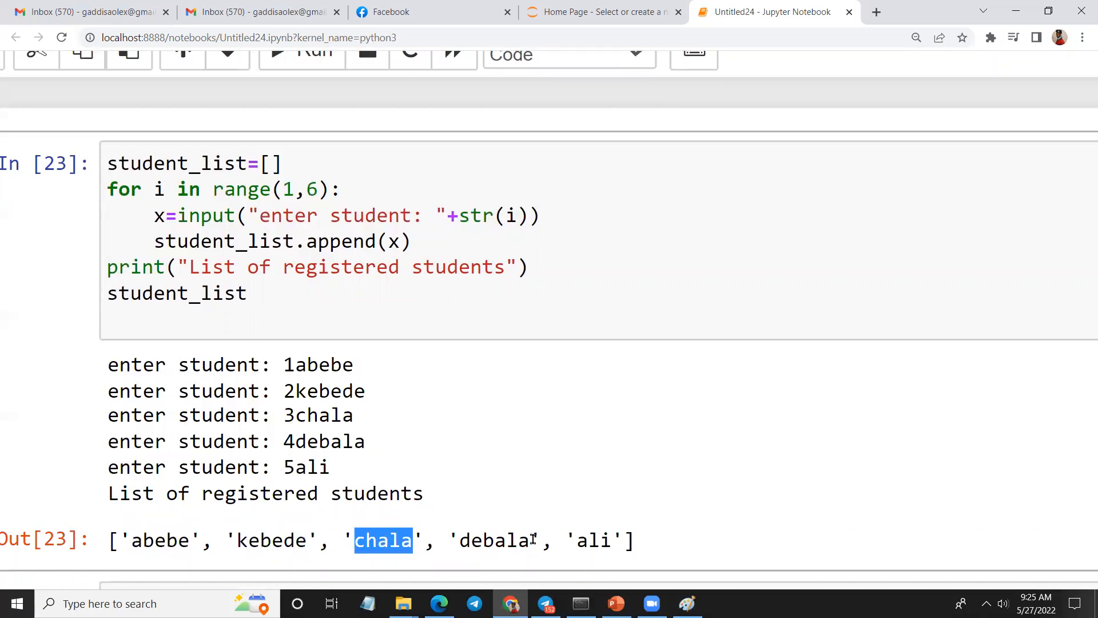
double_click(592, 539)
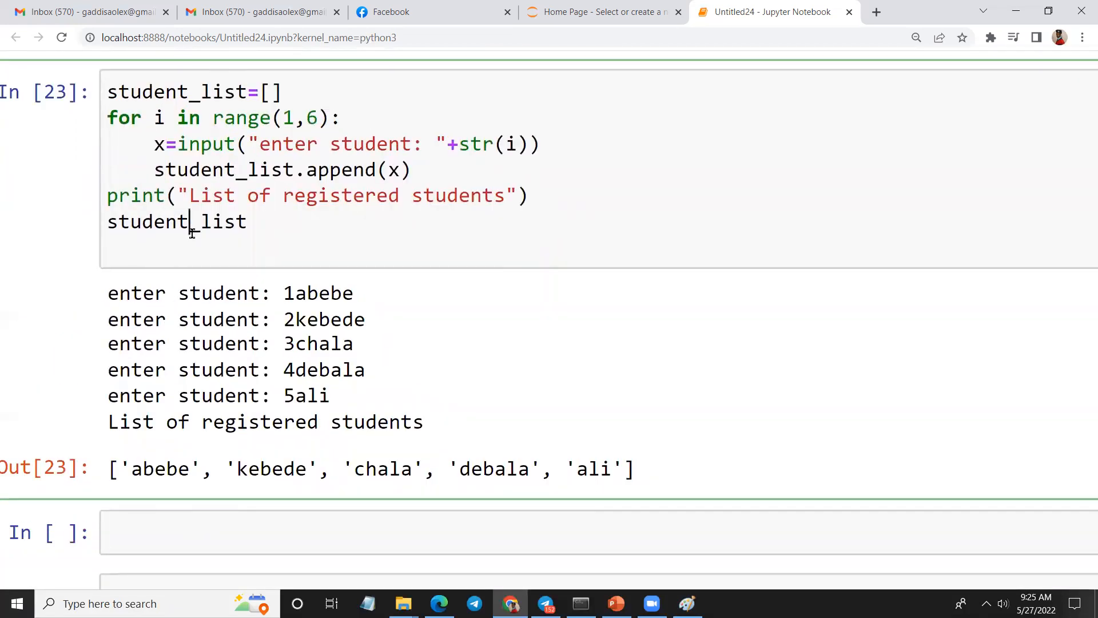
Step: Evaluate student_list[2] in a new cell and highlight the returned 'chala'
text(student_list)
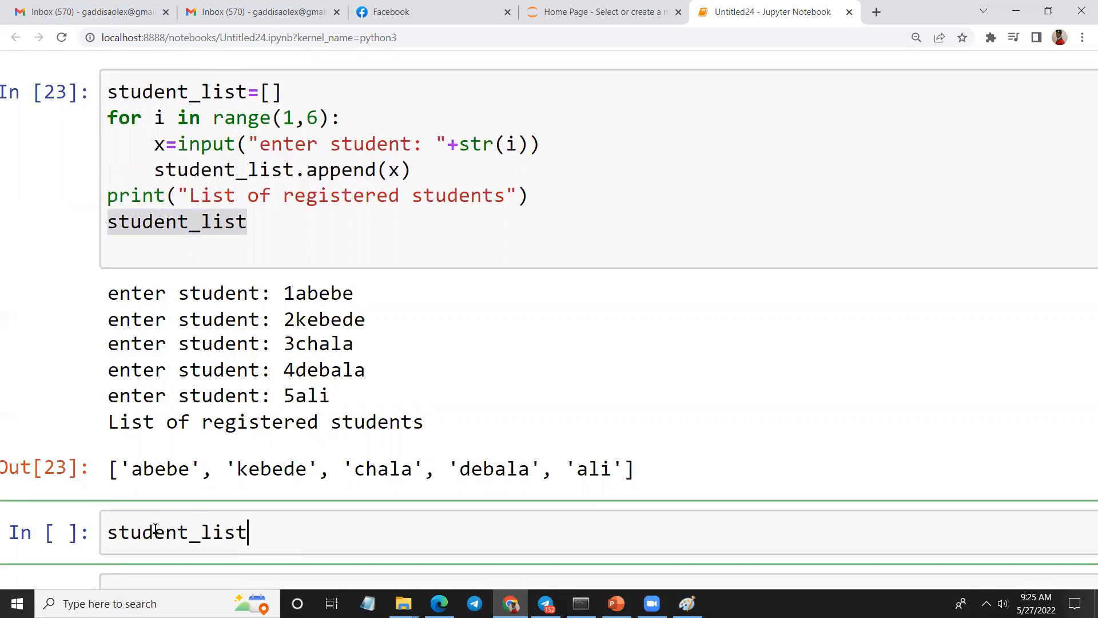
text([2])
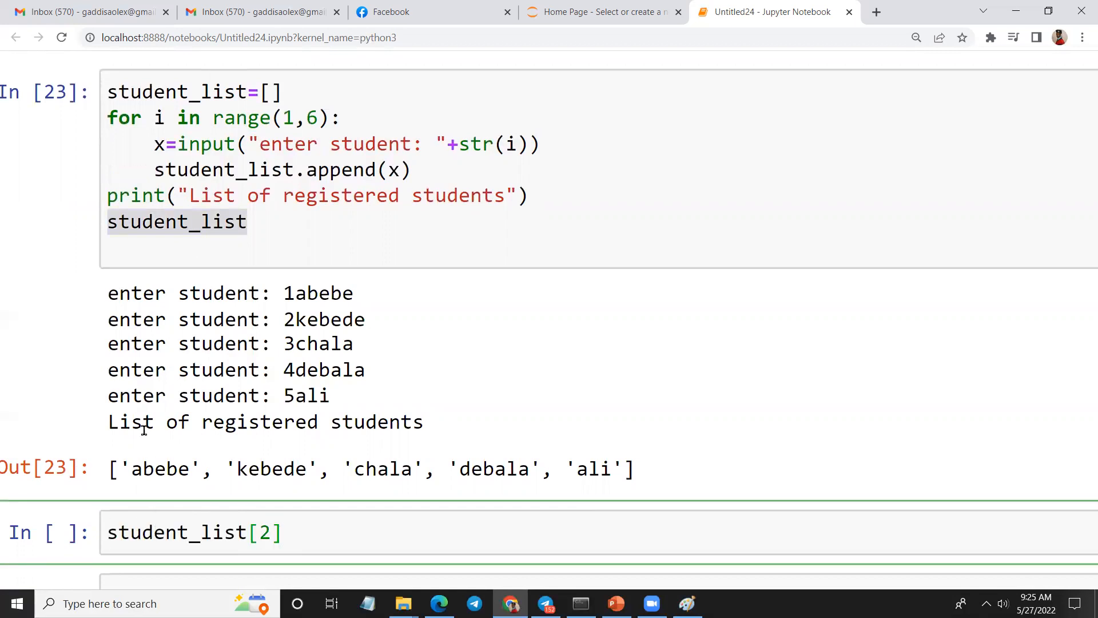
double_click(271, 468)
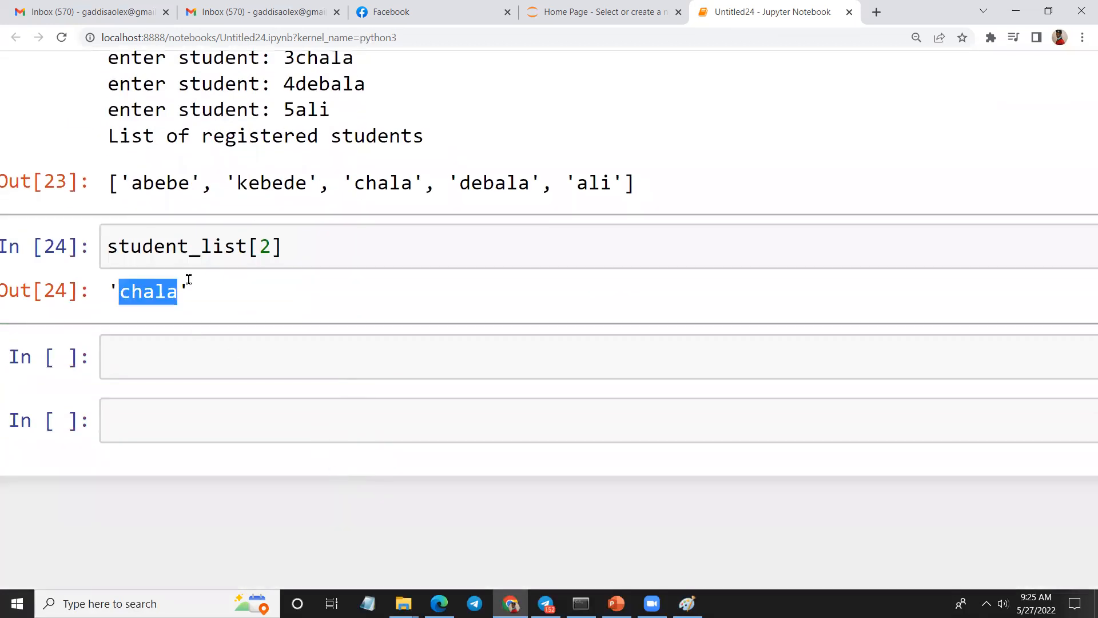
double_click(160, 182)
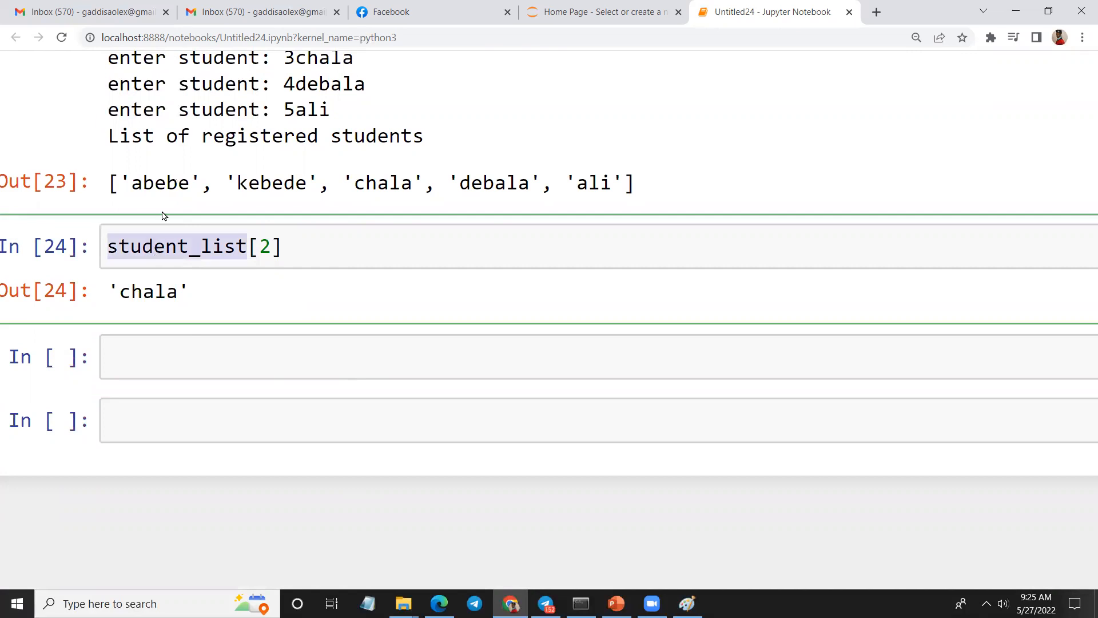
double_click(160, 183)
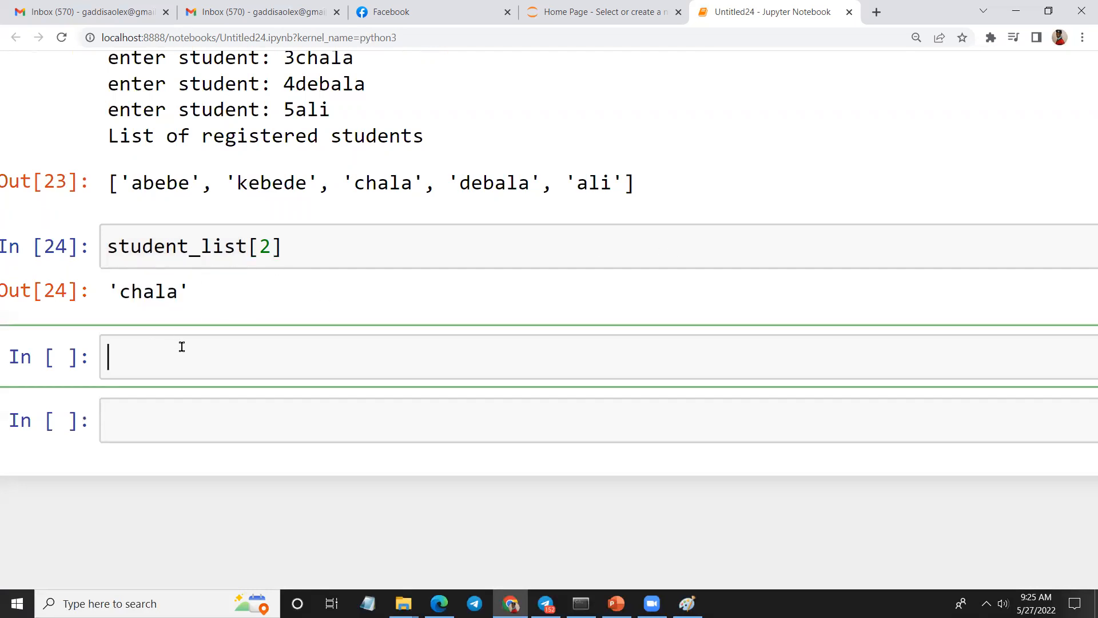
Step: Assign "Mohammed" to student_list[2] in a new cell
text(stude)
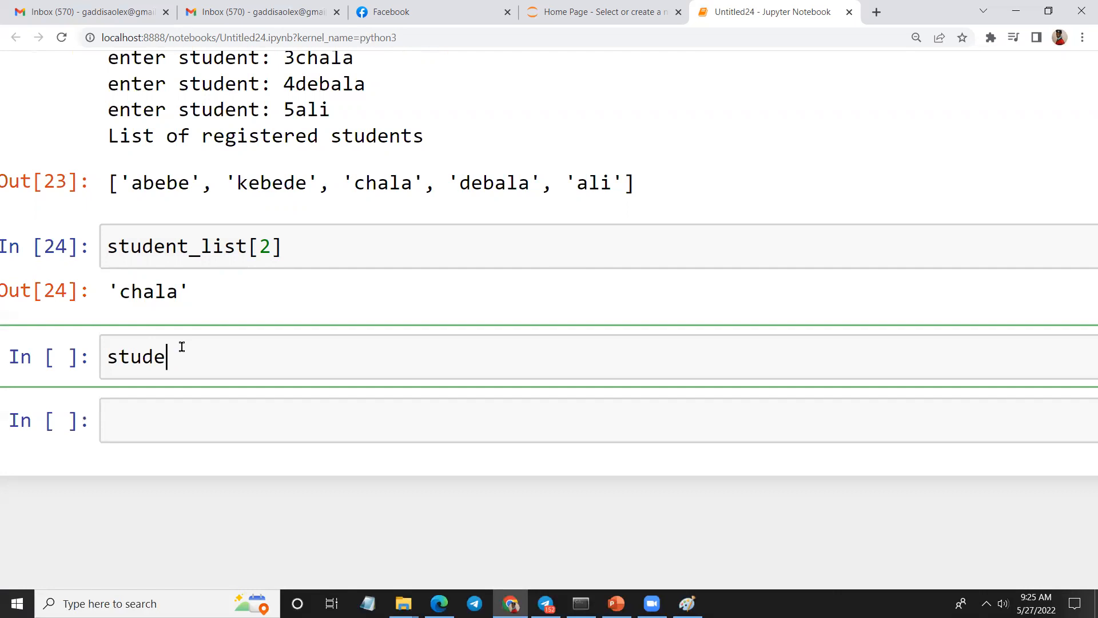
text(nt_list[2)
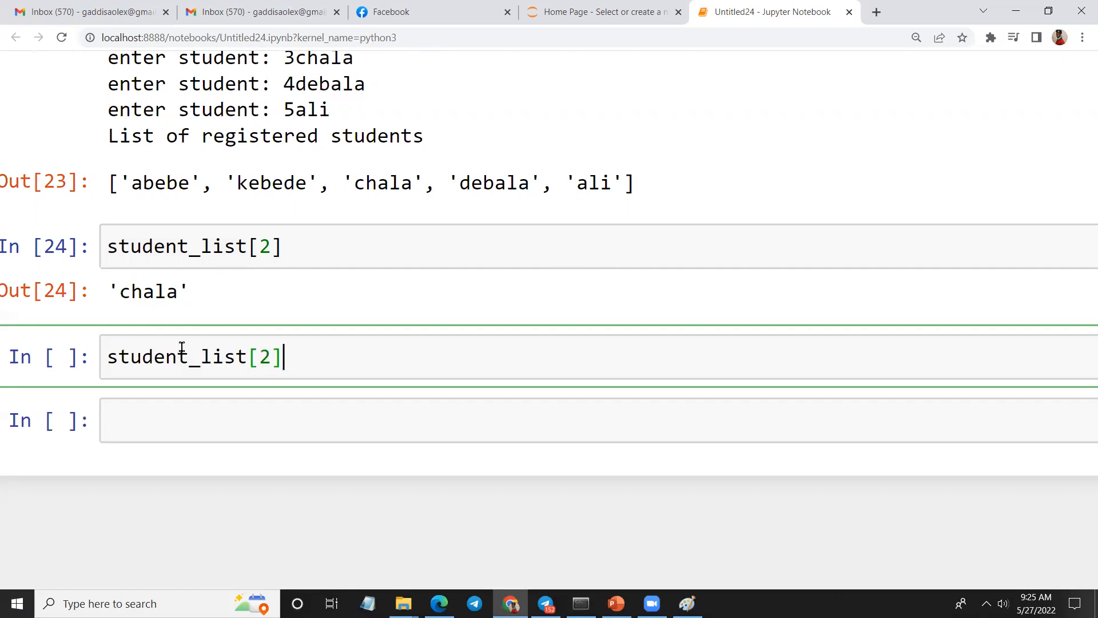
text(=")
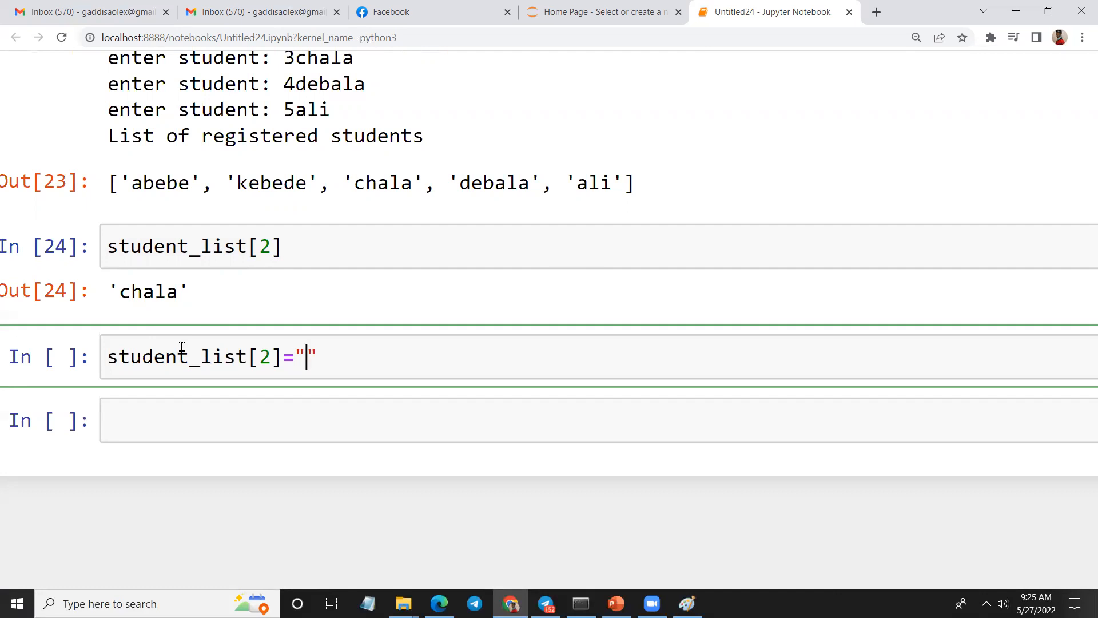
text(Mohammed)
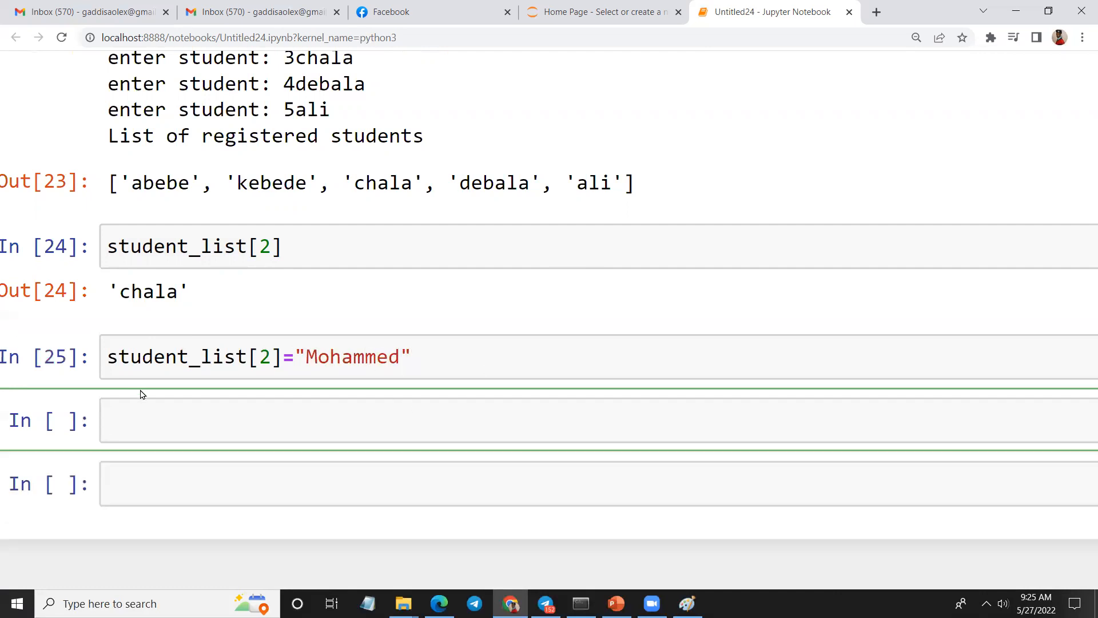
Step: Display student_list and highlight Mohammed in the updated list
text(stud)
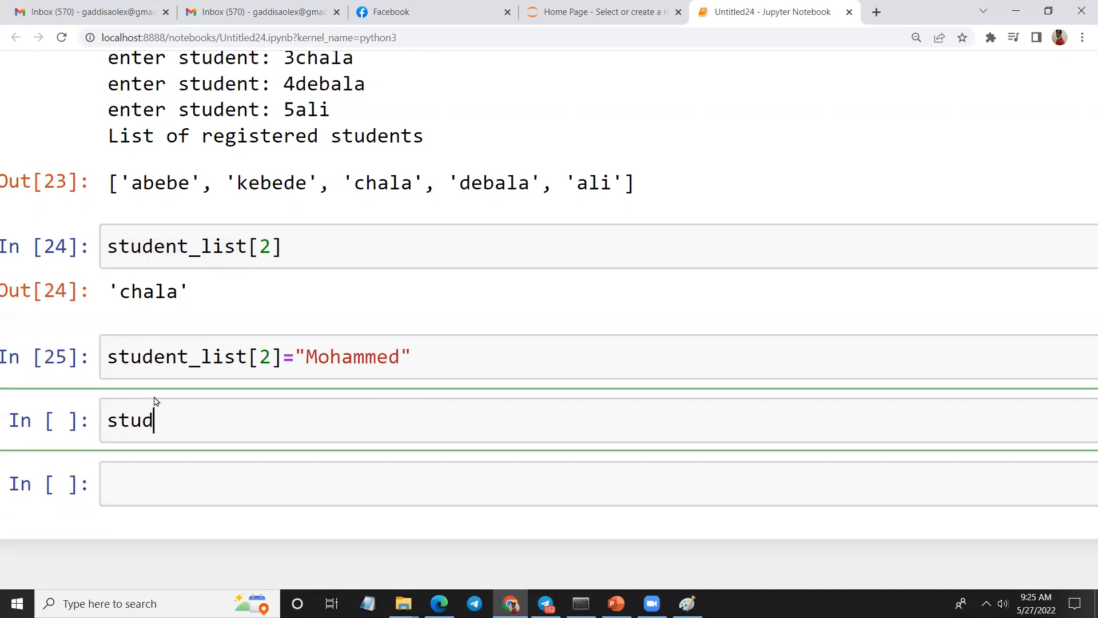
text(ent_list)
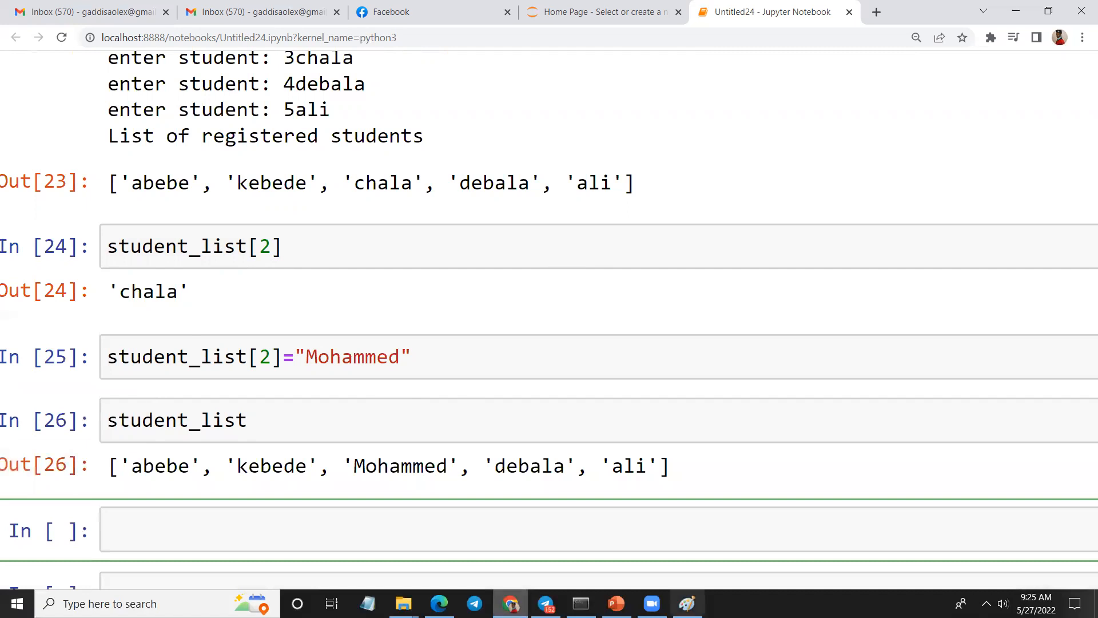
mouse_move(162, 491)
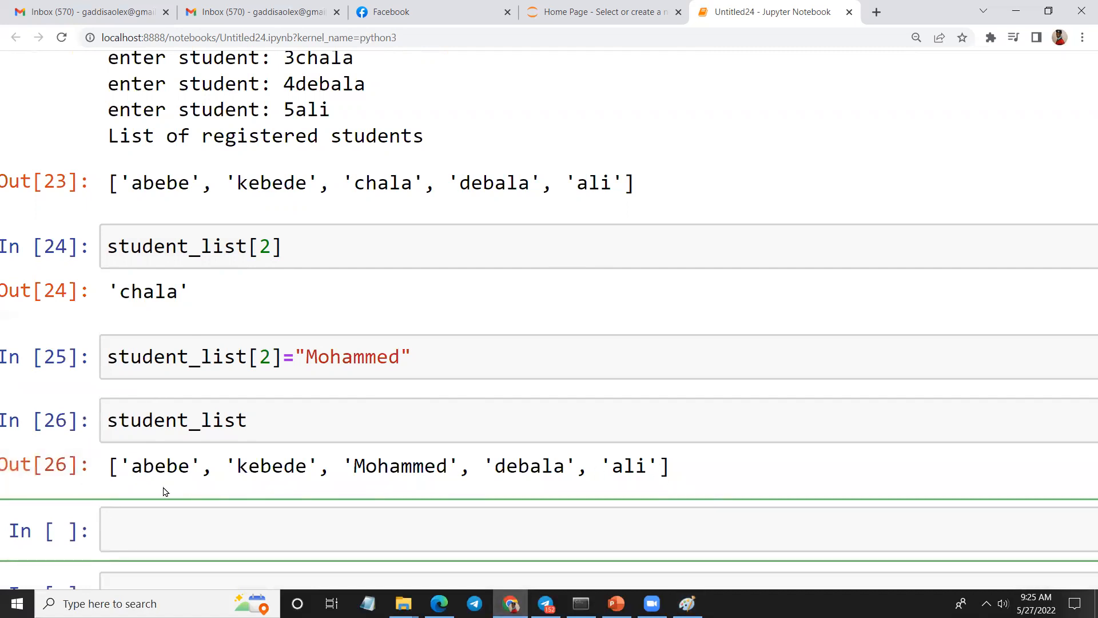
double_click(400, 466)
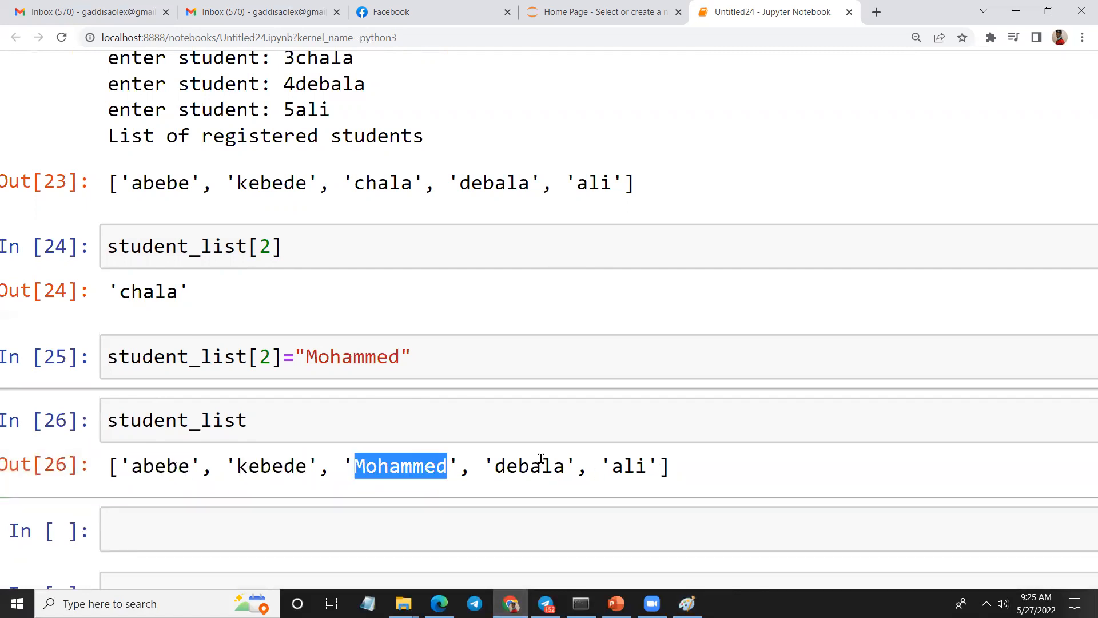
double_click(628, 466)
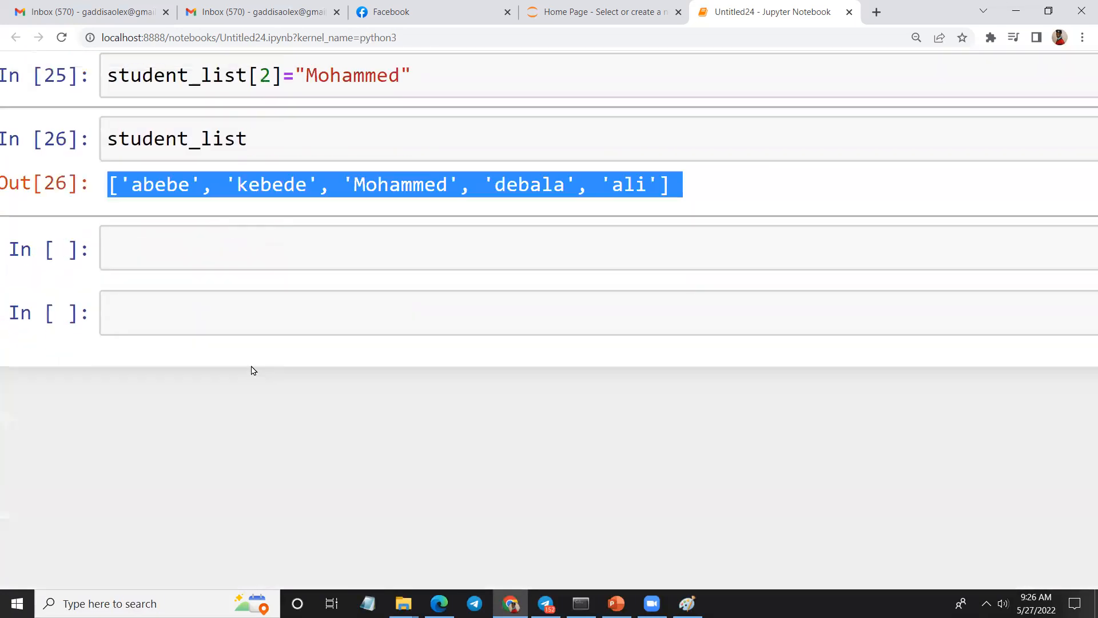
click(218, 245)
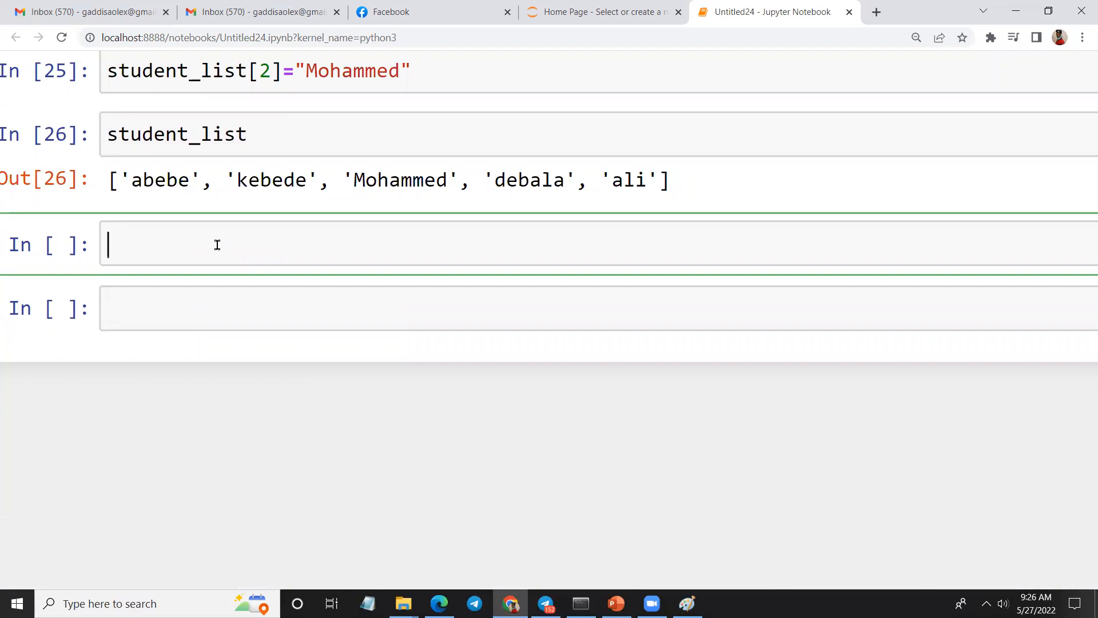
Step: Write and run 'for i in student_list:' with an indented print(i)
text(for i)
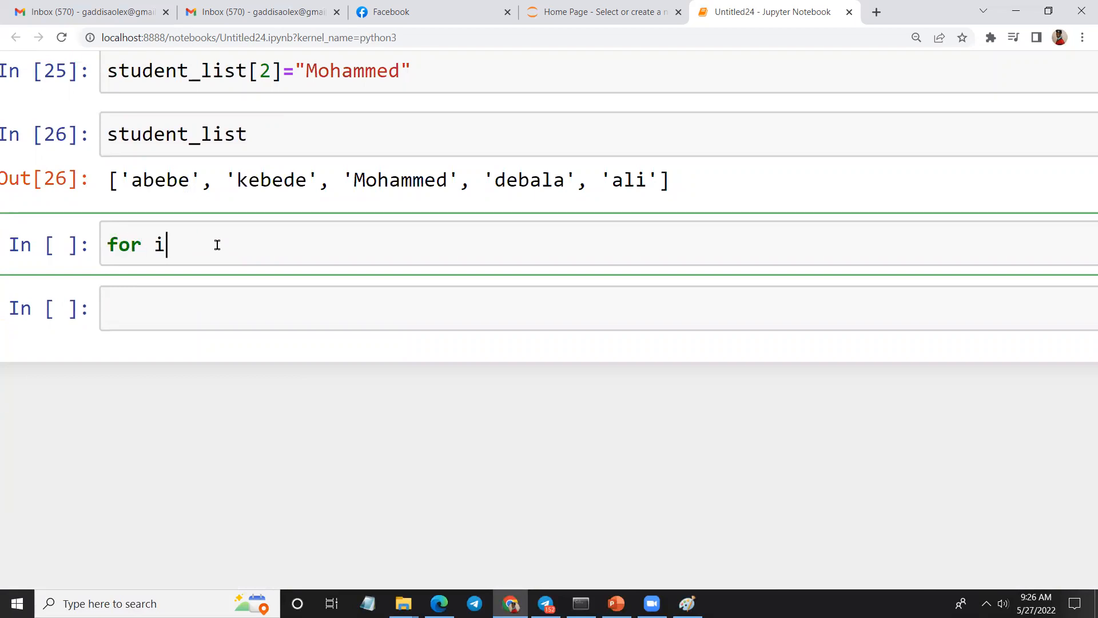
text(in st)
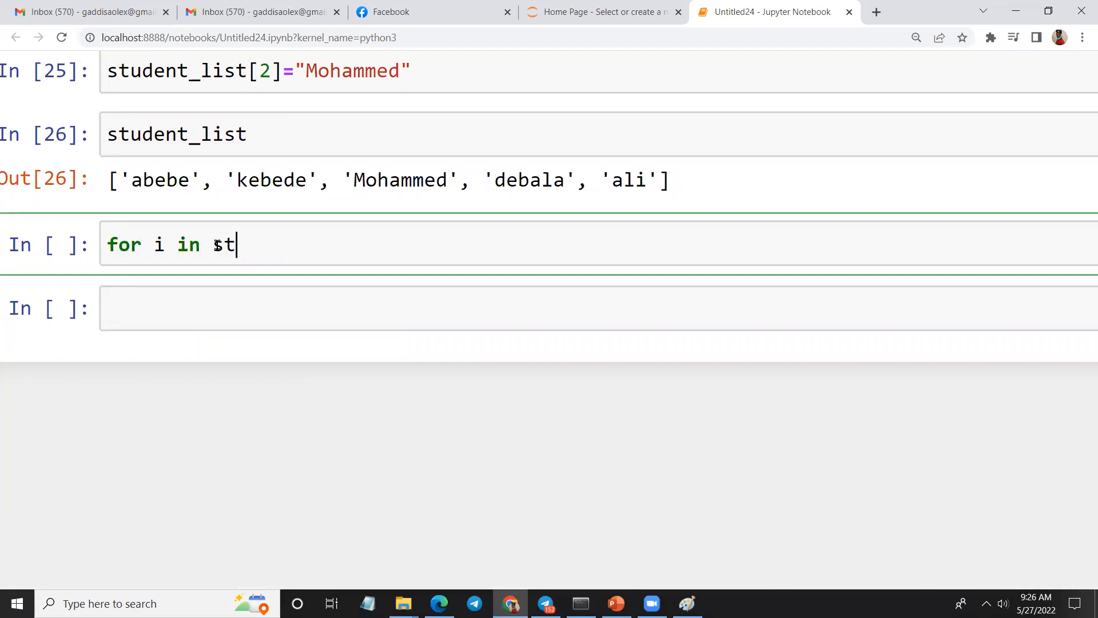
text(undet_list:)
text(p)
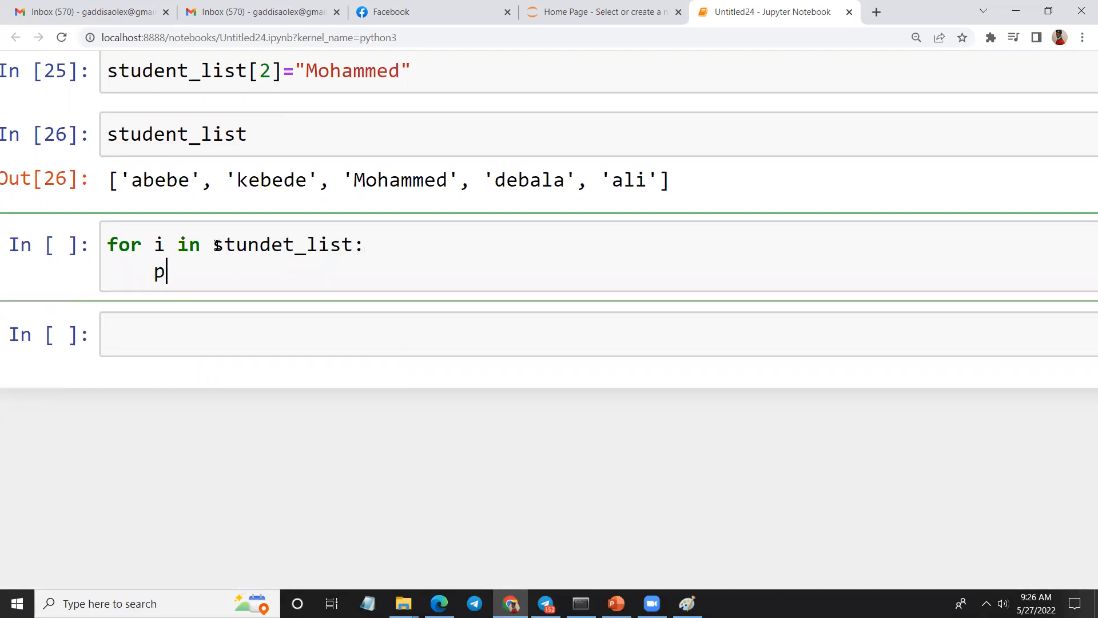
text(rint())
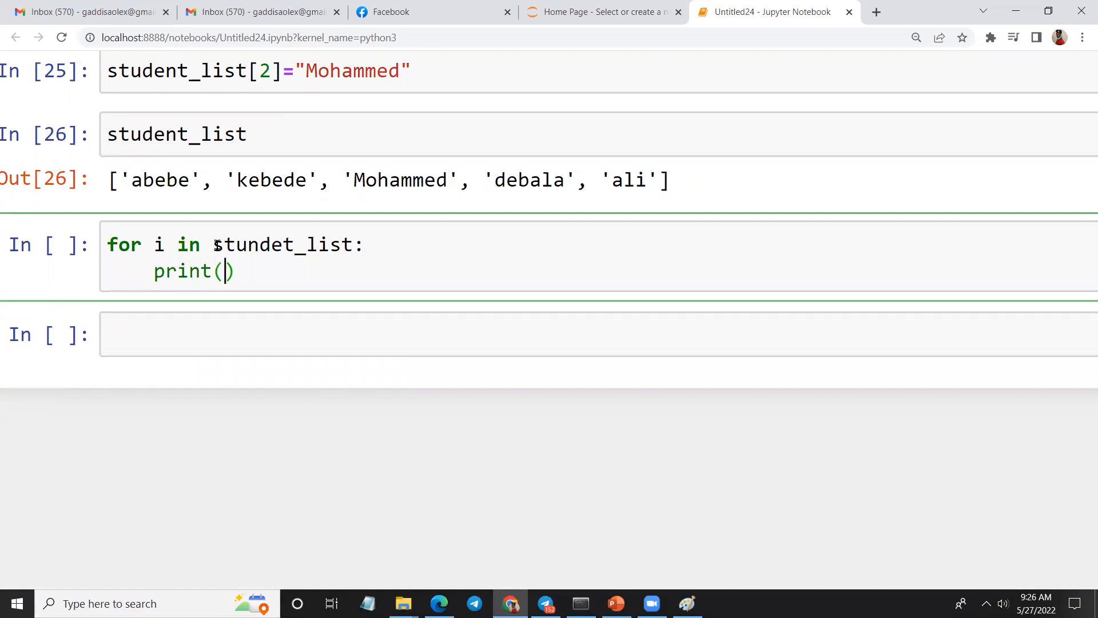
text(i)
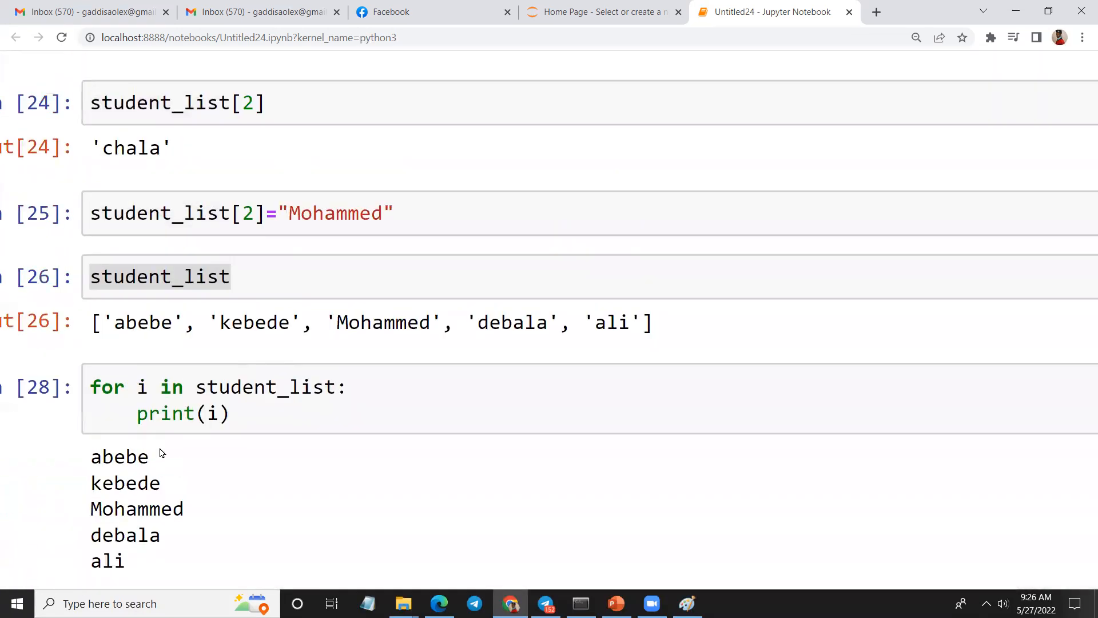
scroll(down, 3)
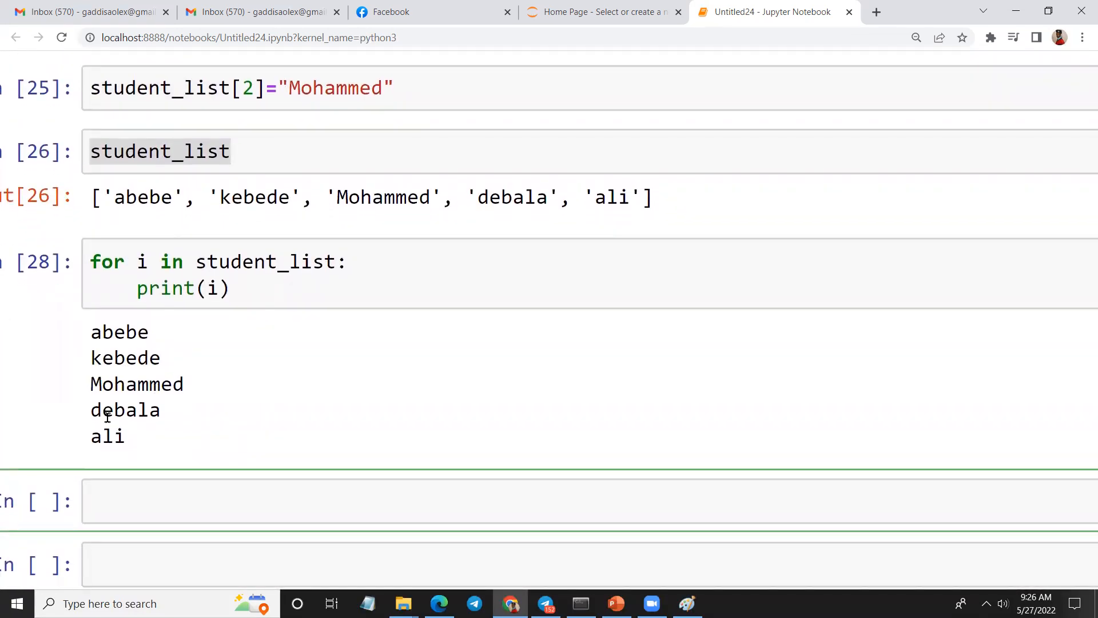
text(pr)
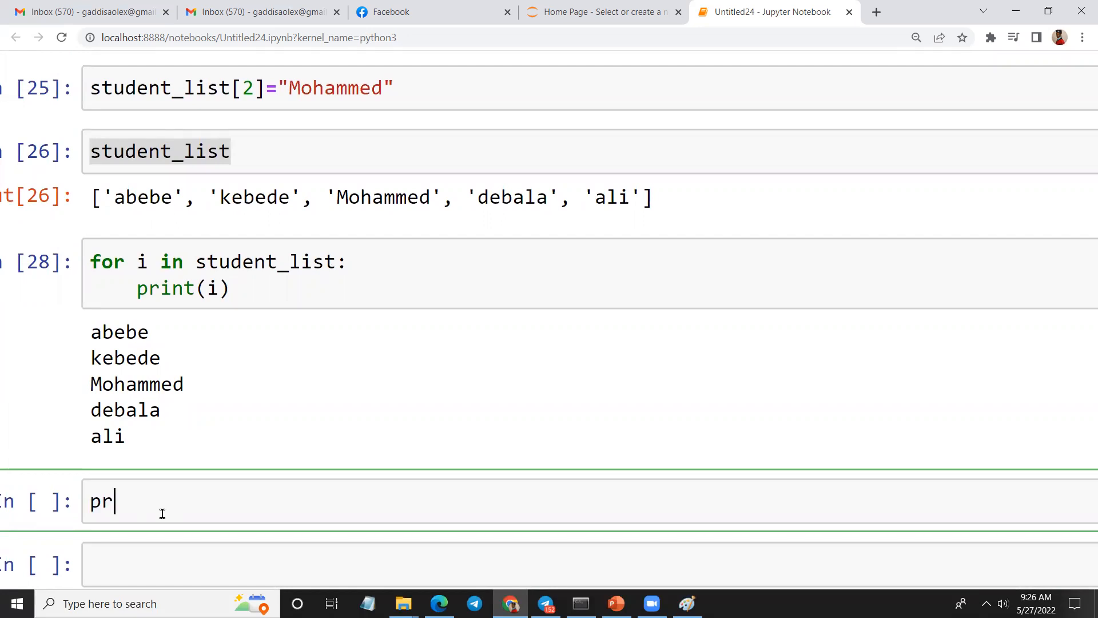